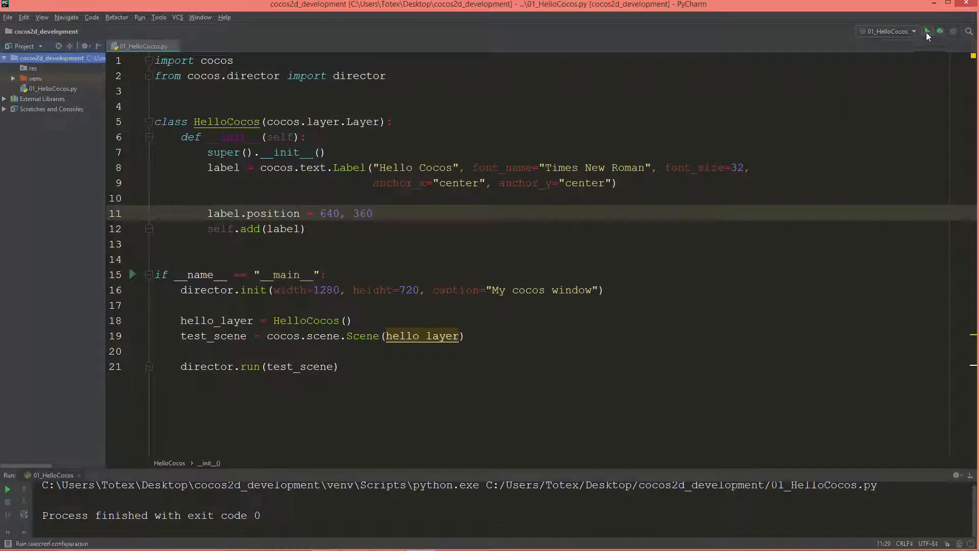
Step: Run the 01_HelloCocos script, view its game window and close it
click(931, 31)
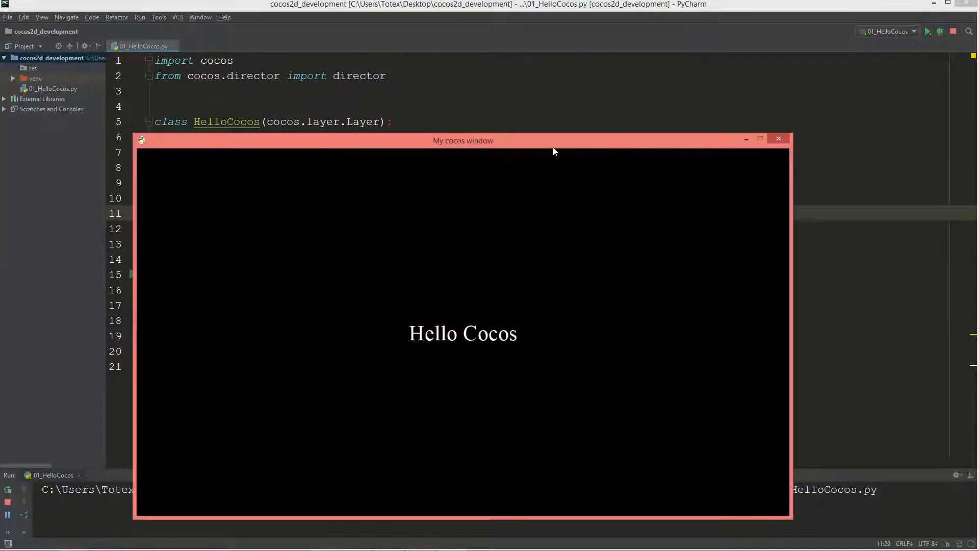
drag(463, 140, 453, 107)
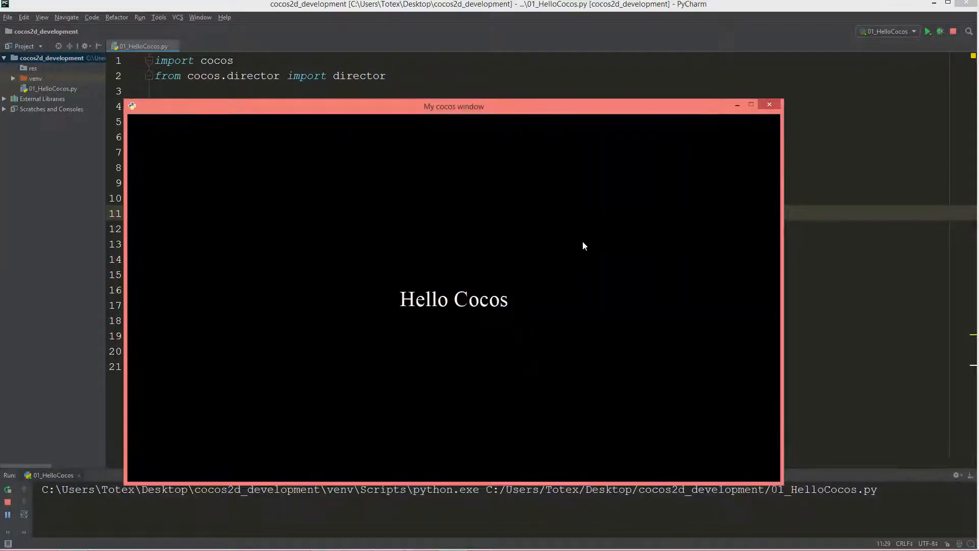
mouse_move(761, 127)
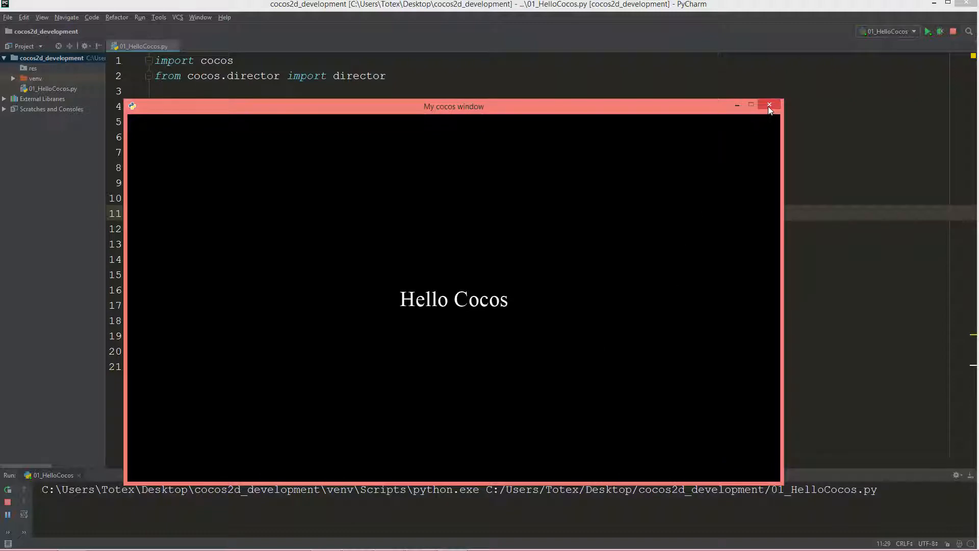
click(769, 105)
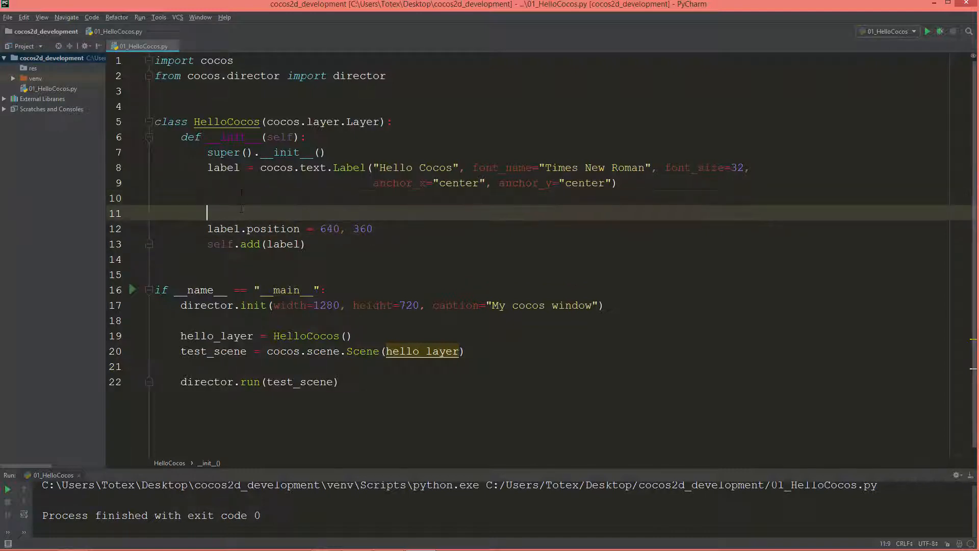
Step: Add size = director.get_window_size() and print(size) in the layer constructor
text(siye)
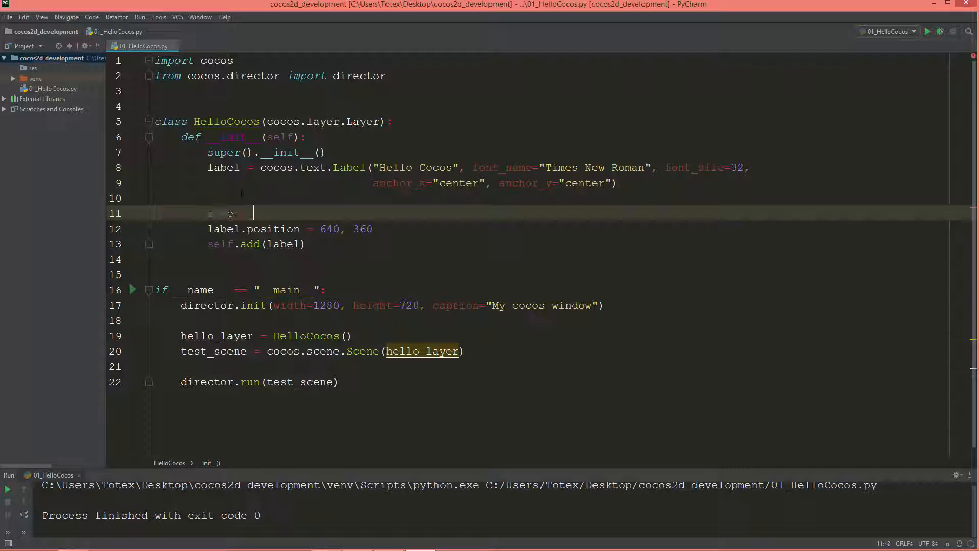
text(size =)
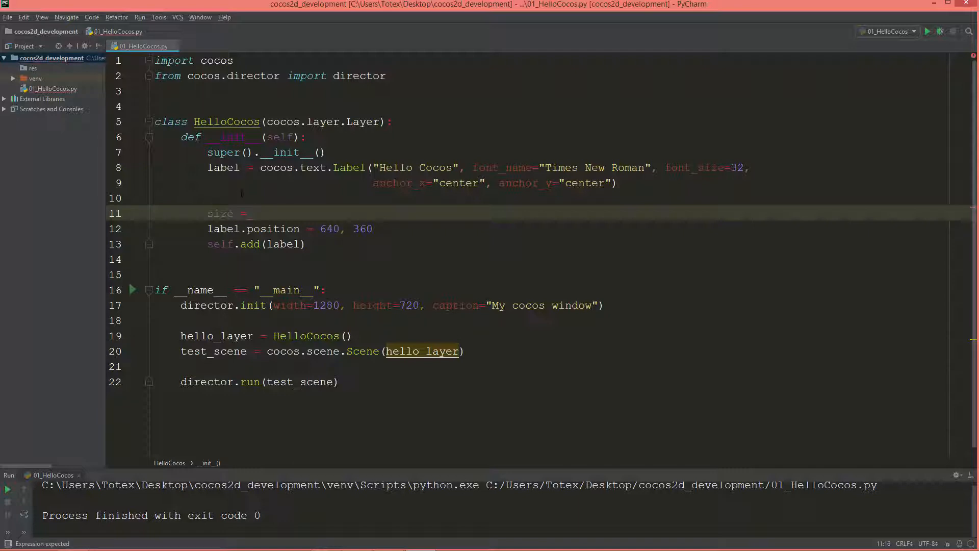
text(director)
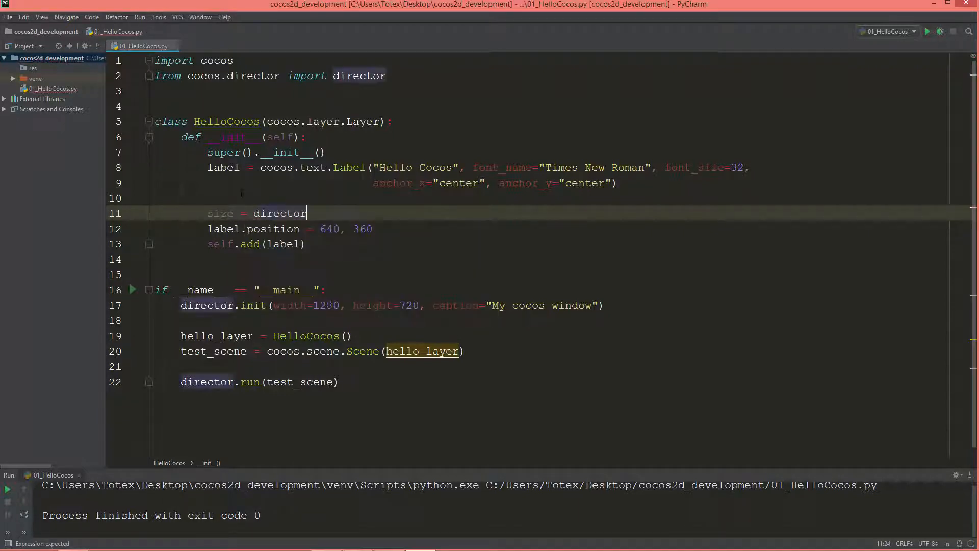
text(.)
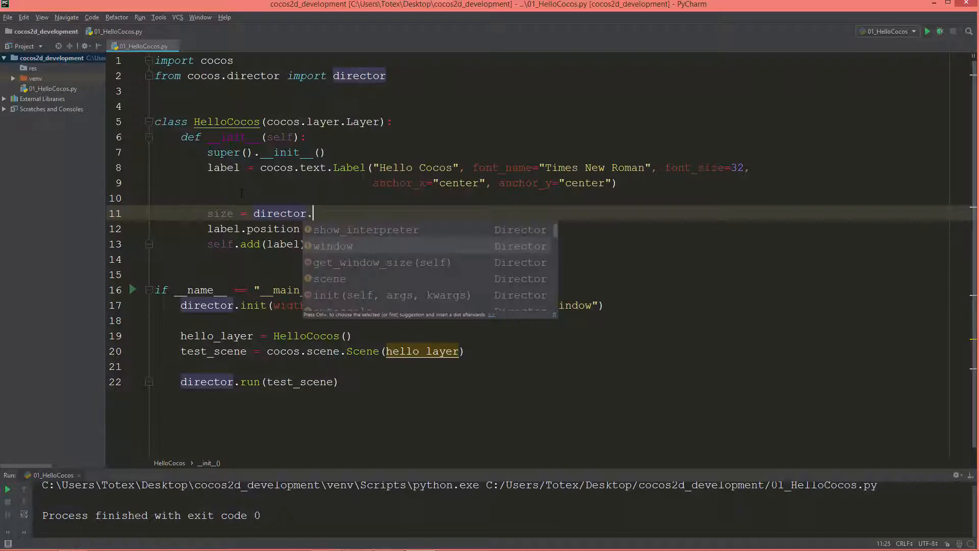
click(380, 262)
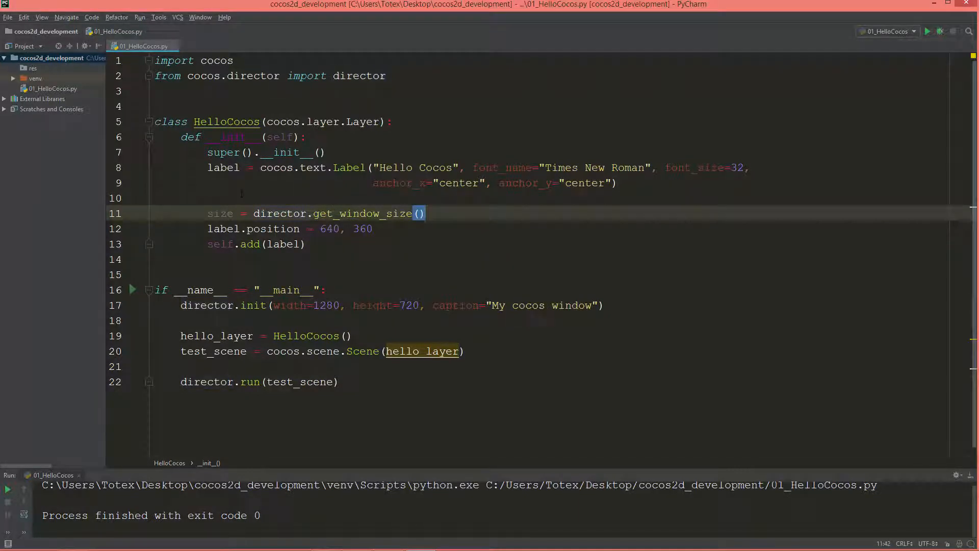
text(pri)
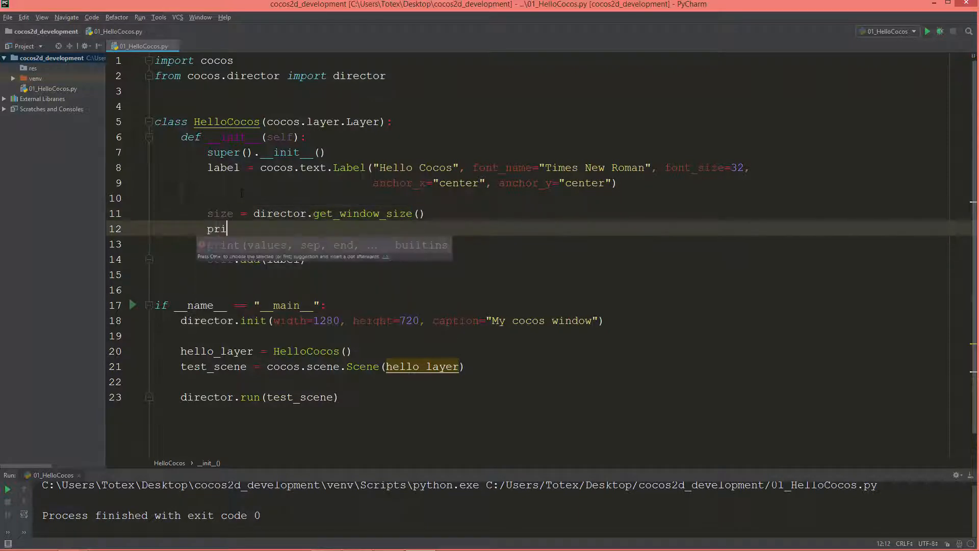
text(()
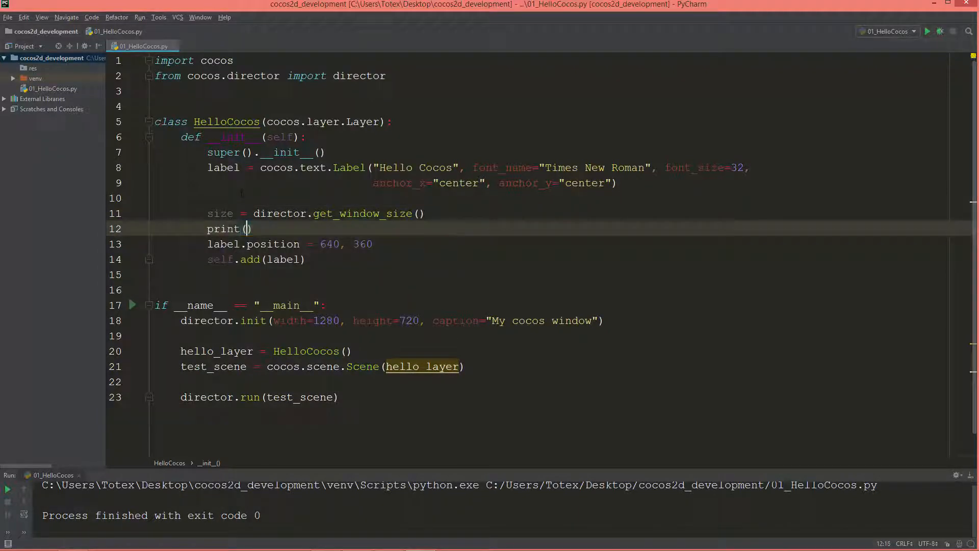
text(size)
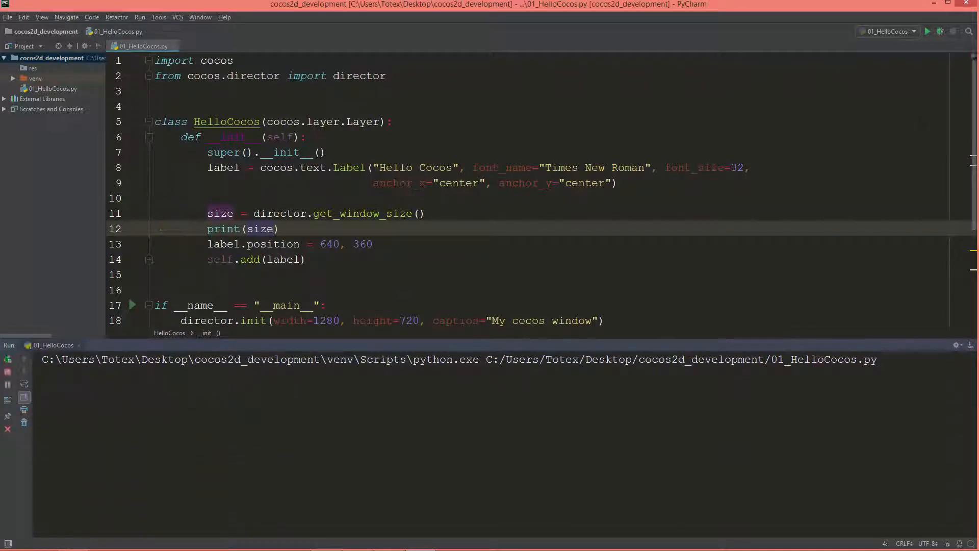
Step: Run the script so the output prints (1280, 720), then close the game window
click(930, 30)
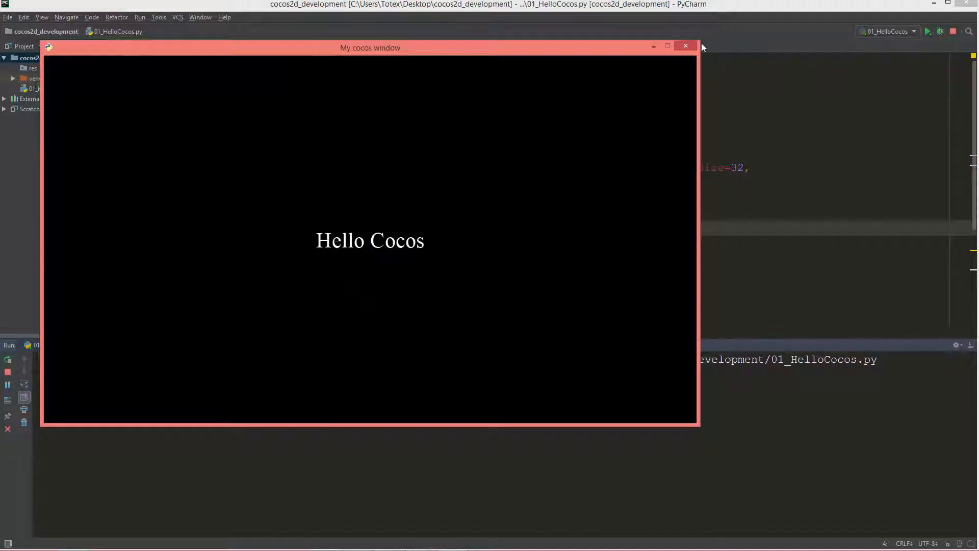
click(685, 46)
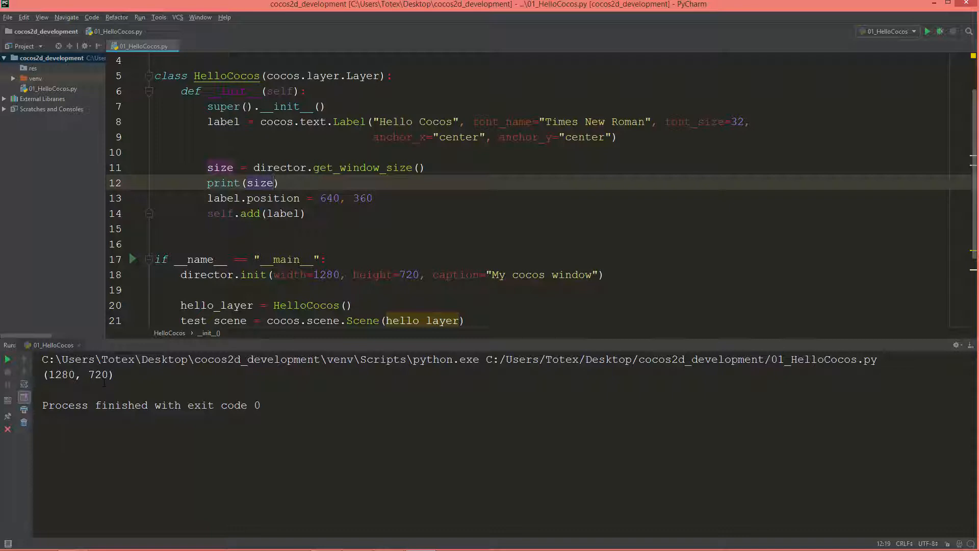
Step: Change label.position to size[0]/2, size[1]/2 and rerun the script to check the centered label
double_click(61, 375)
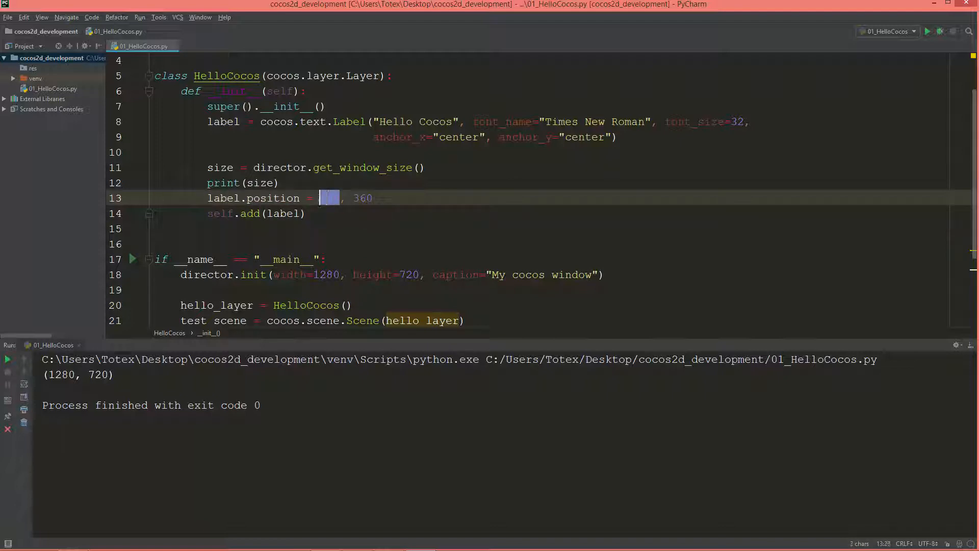
text(siez)
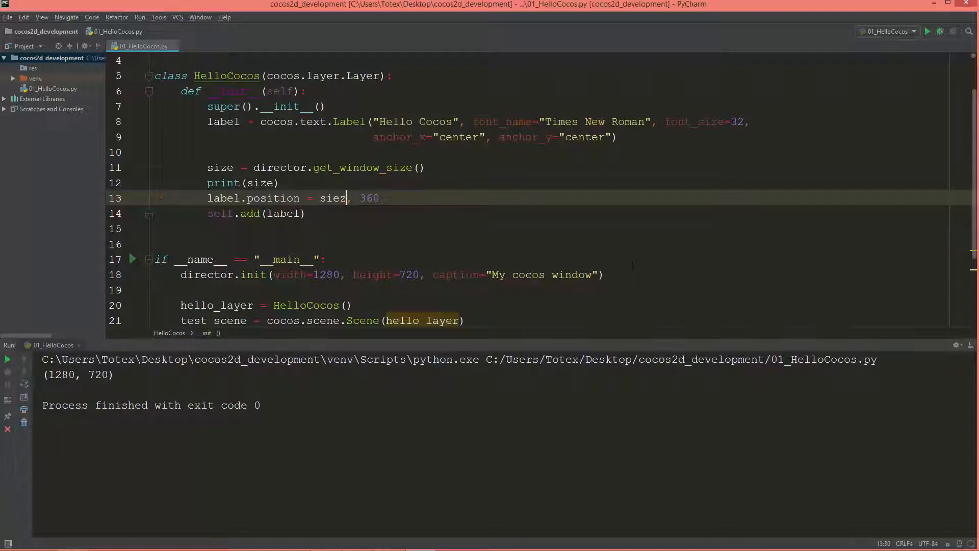
key(BackSpace)
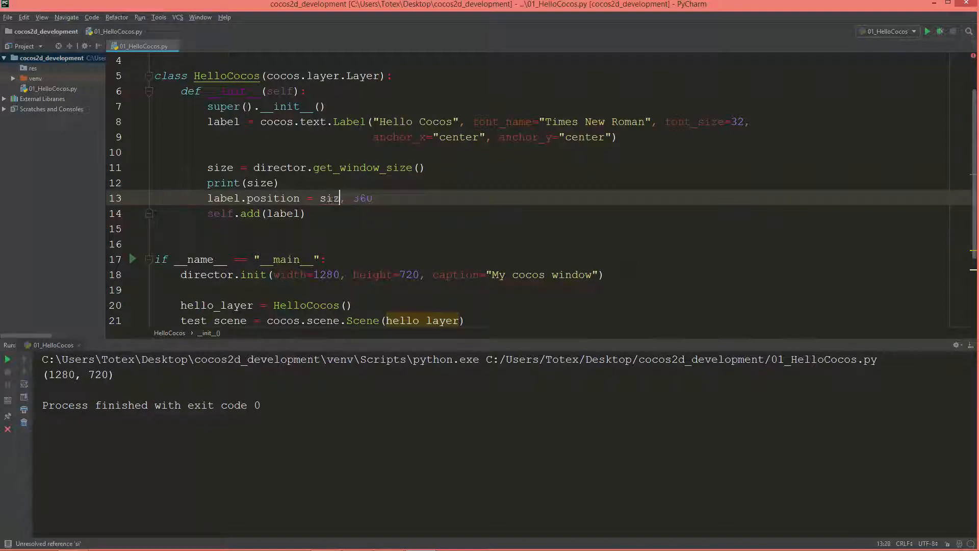
text(e[])
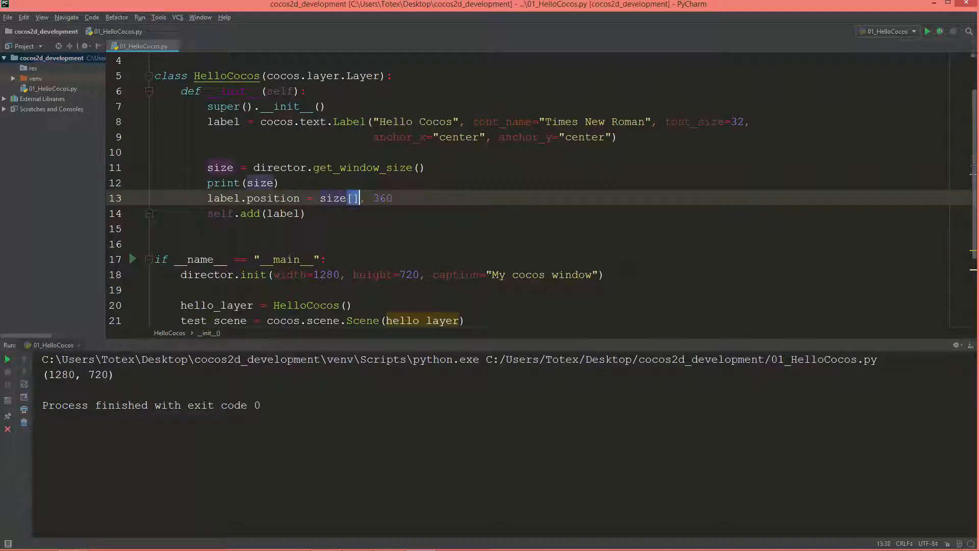
text(0)
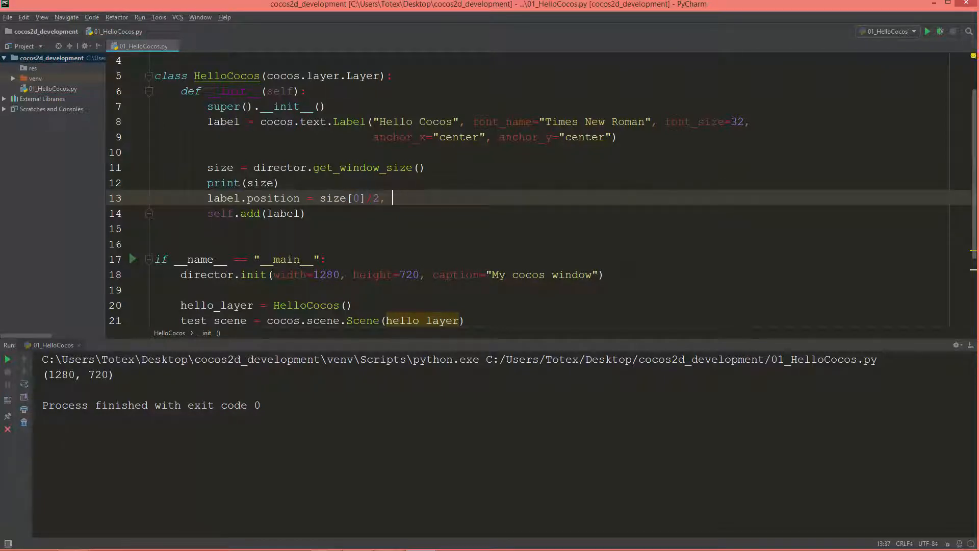
text(size[])
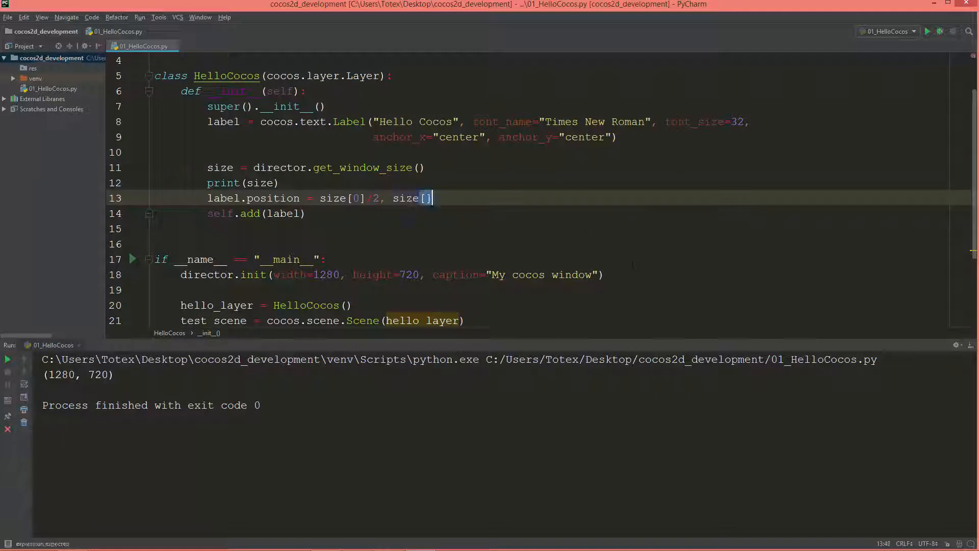
text(1)
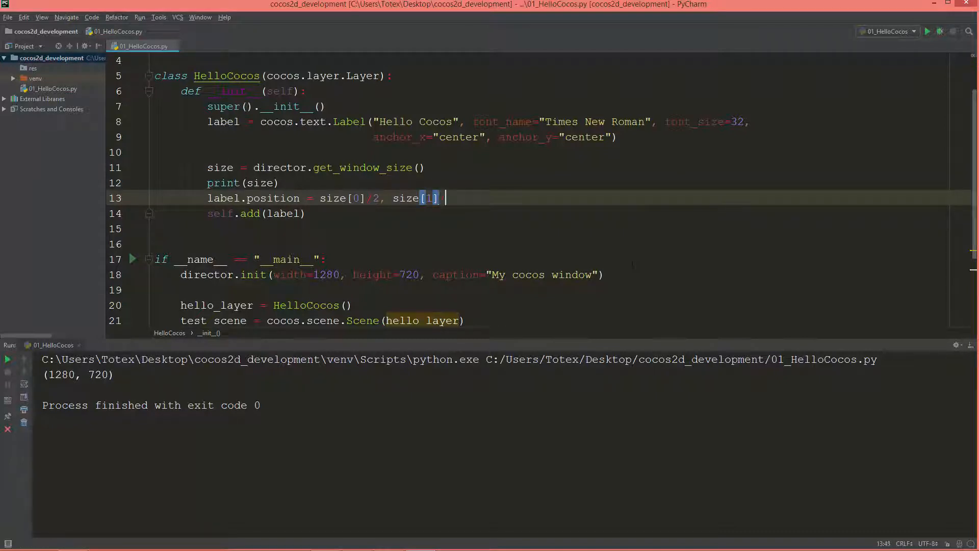
text(/2)
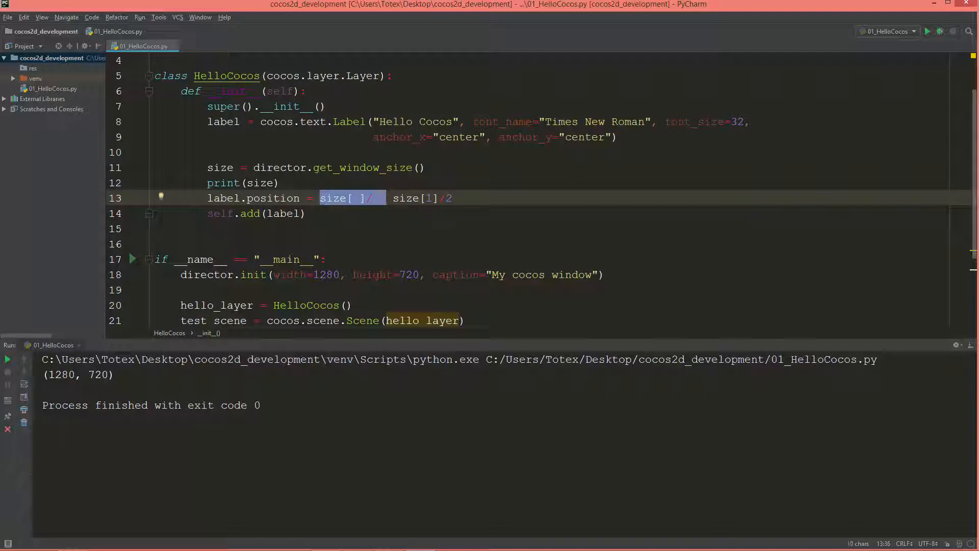
text(size[0]/2,)
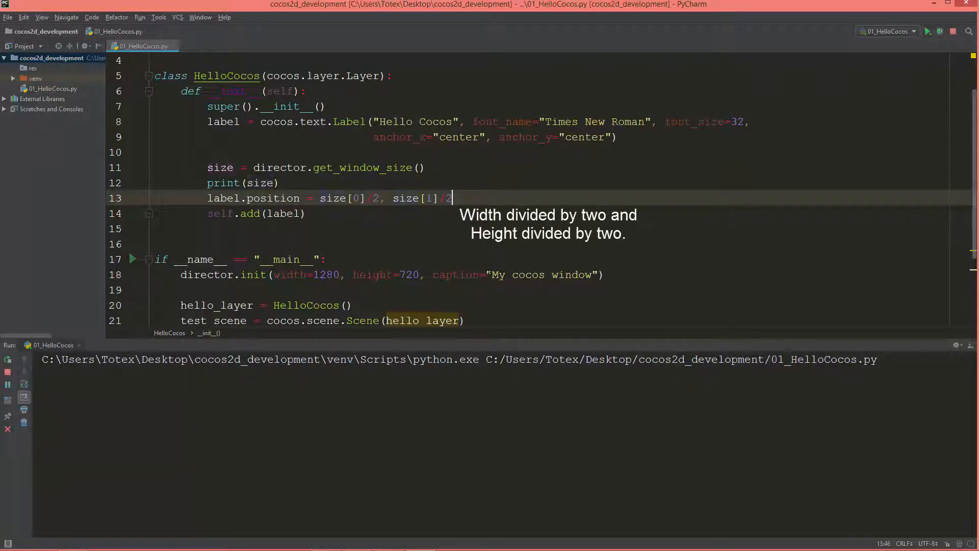
click(929, 31)
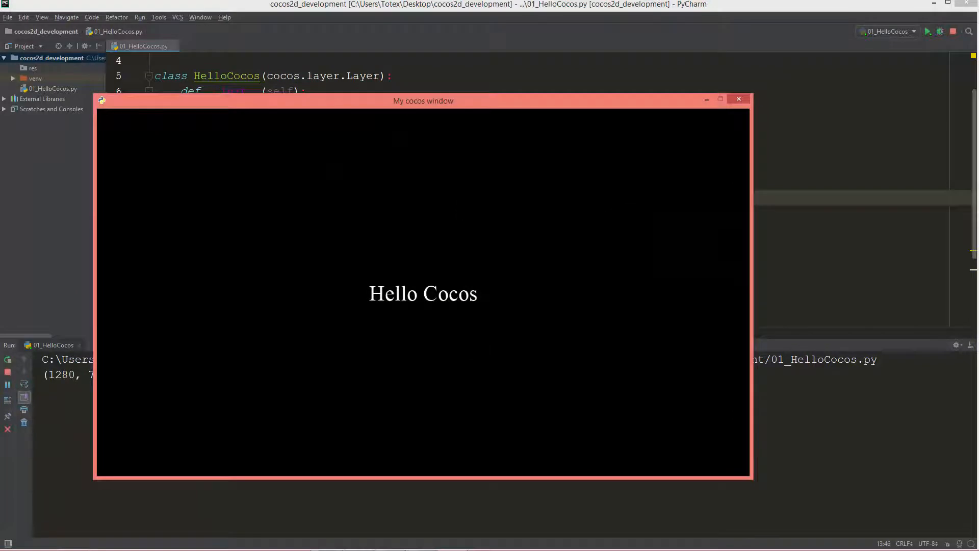
Step: Close the rerun 'My cocos window' app window
click(738, 99)
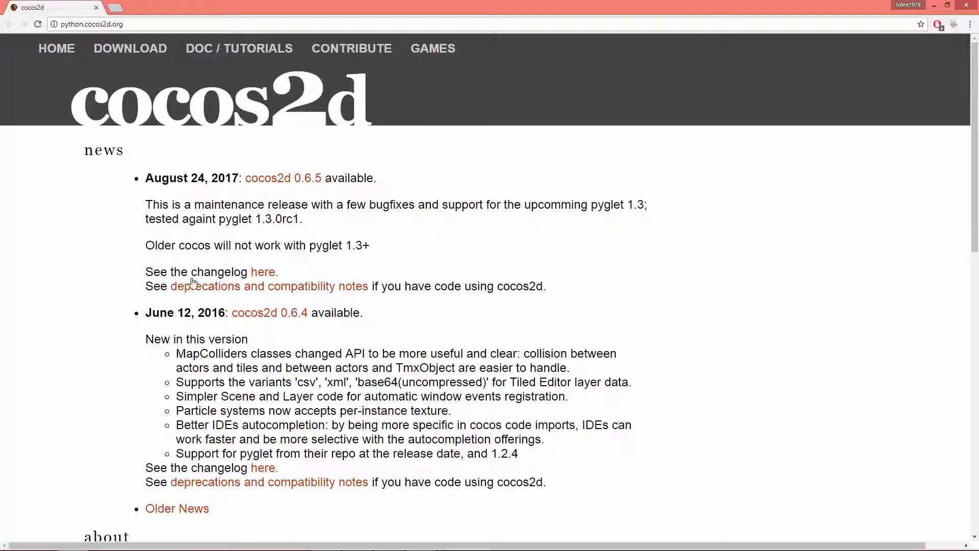
mouse_move(245, 55)
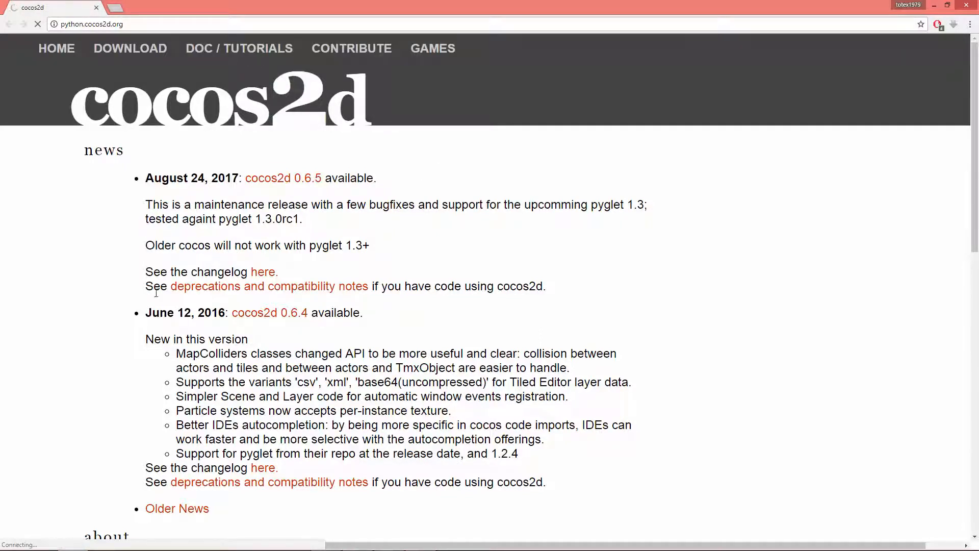
Step: Browse to the cocos2d Programming Guide online and view its Default Handlers page
click(240, 48)
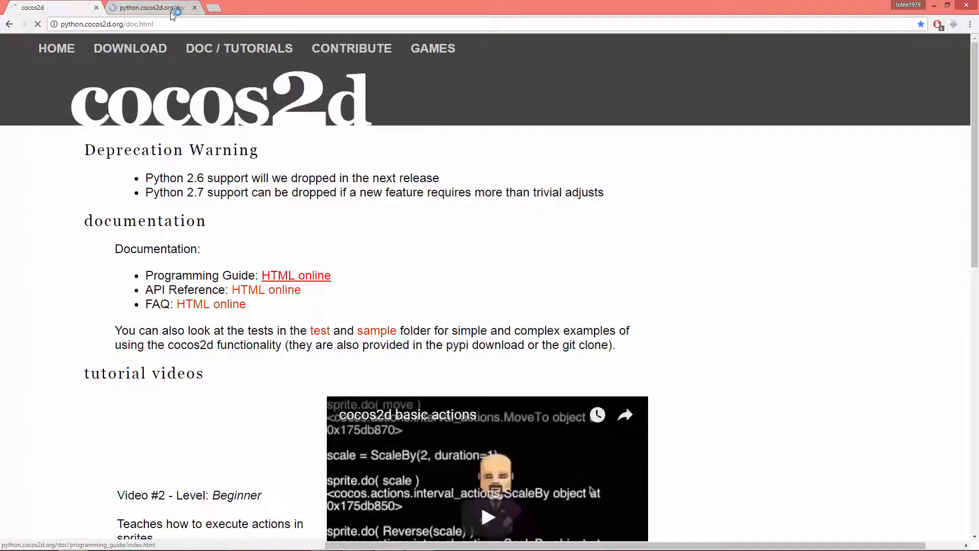
click(296, 275)
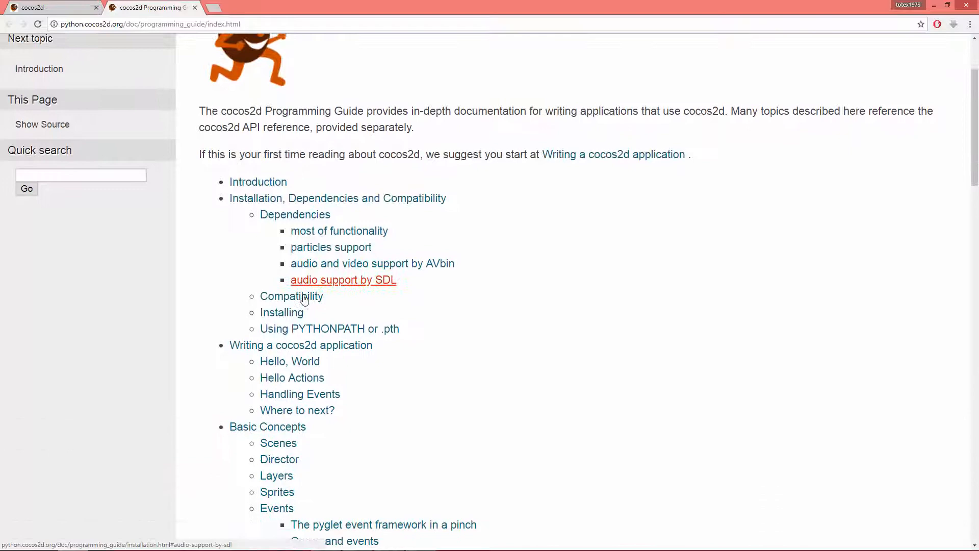
scroll(down, 3)
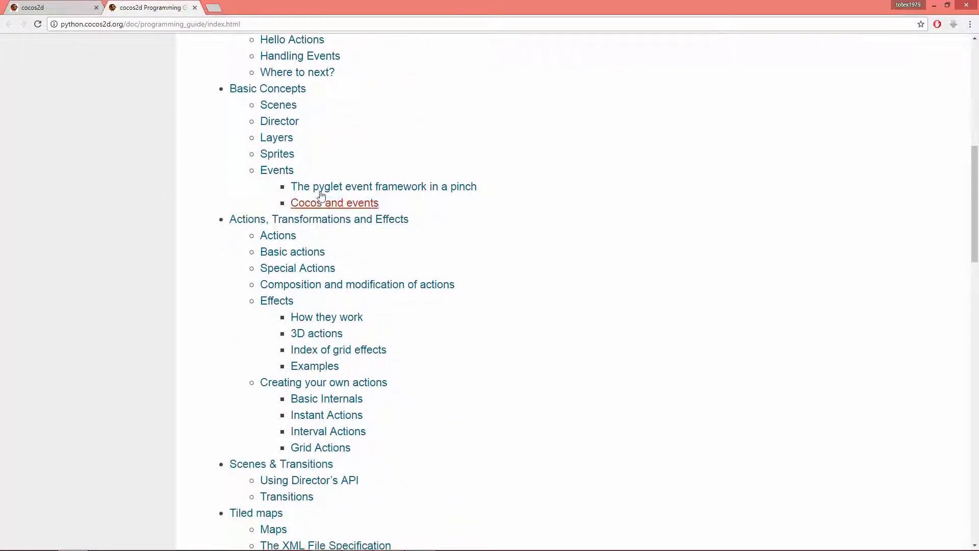
scroll(down, 3)
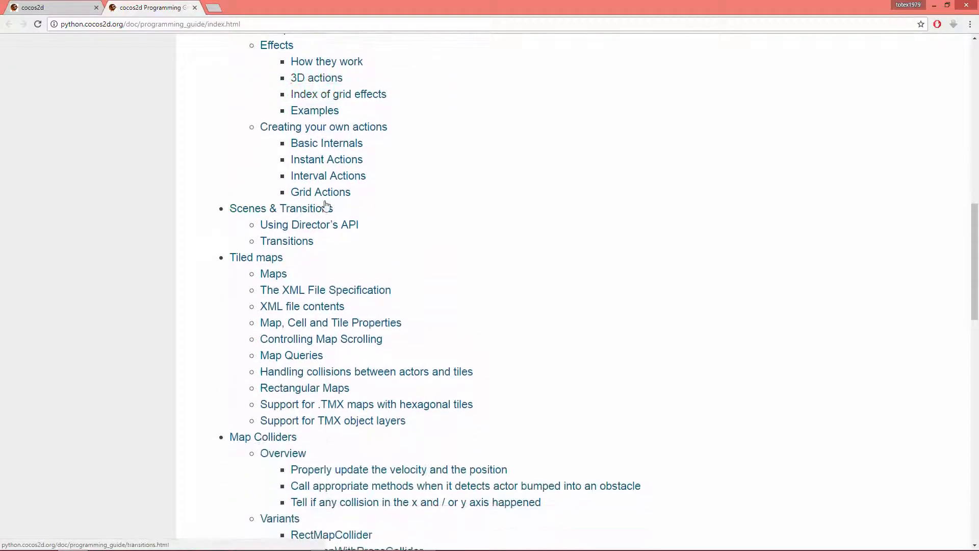
scroll(down, 3)
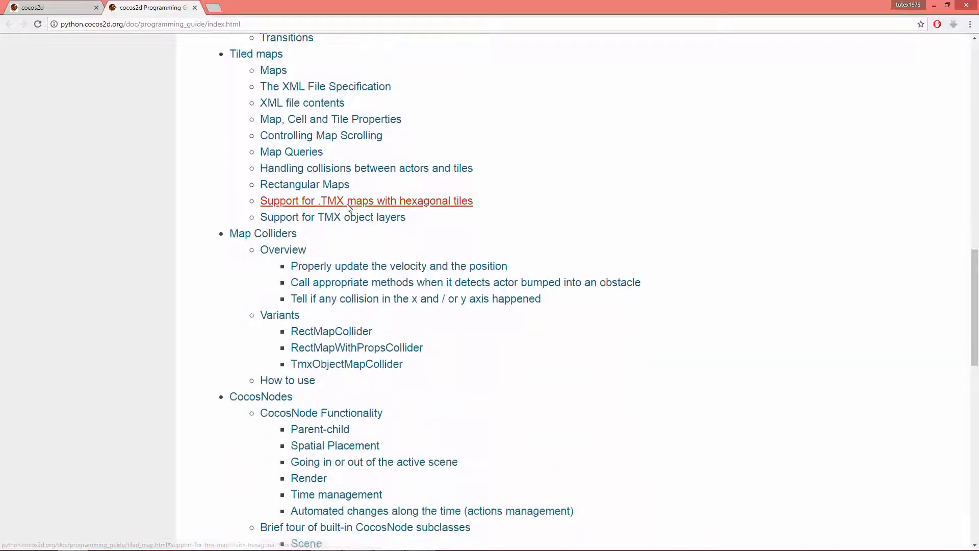
scroll(down, 3)
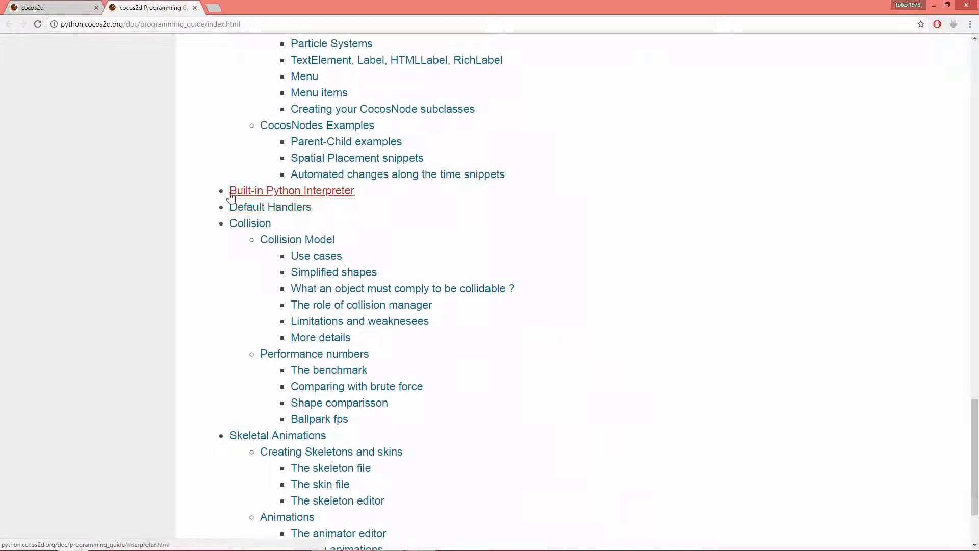
mouse_move(259, 212)
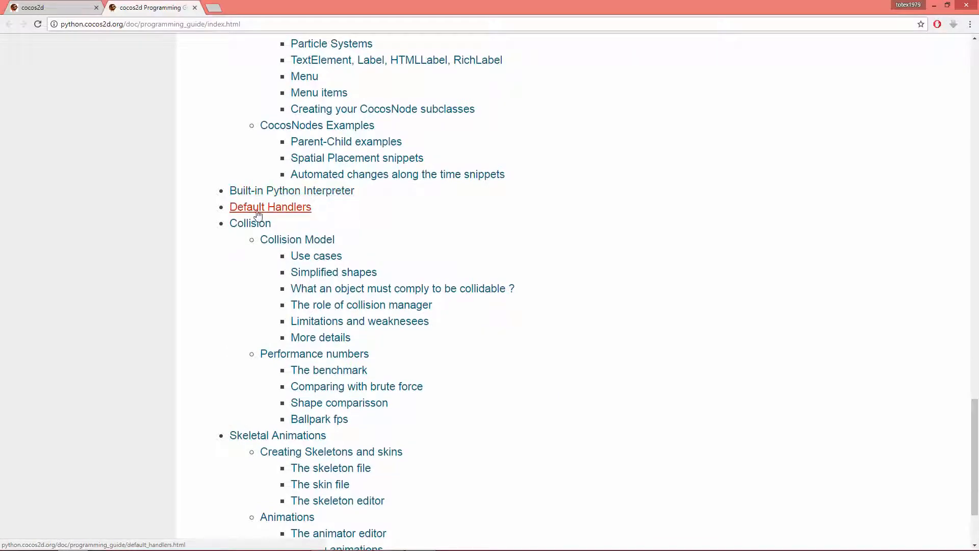
click(269, 206)
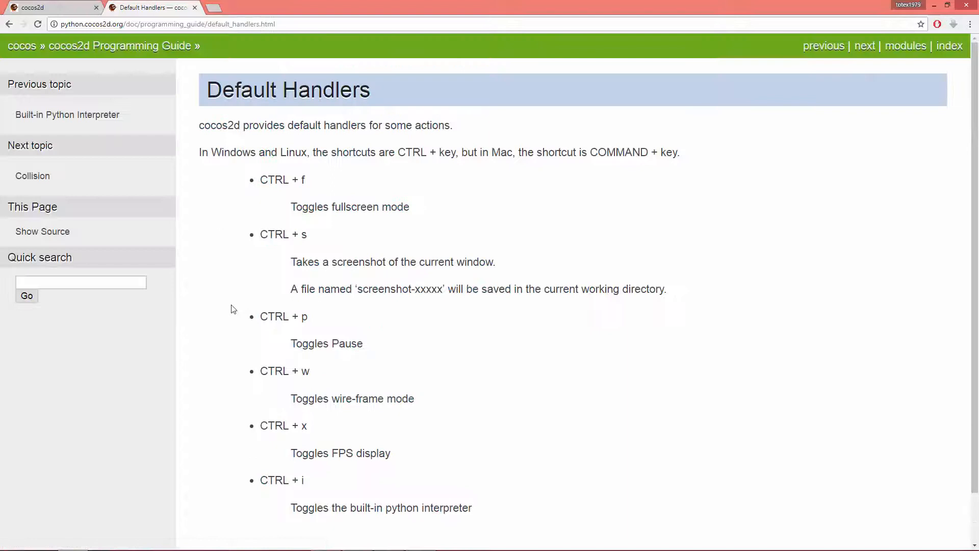
scroll(down, 3)
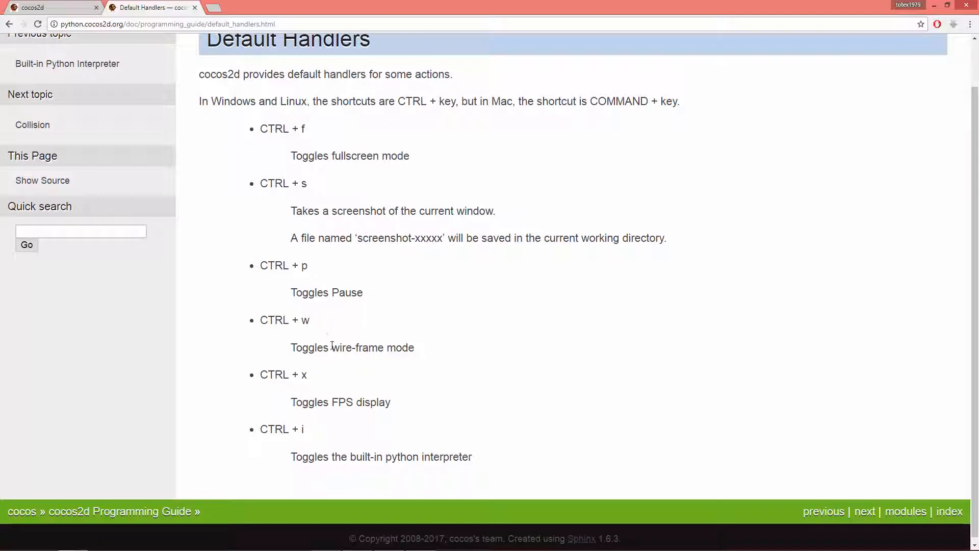
mouse_move(296, 176)
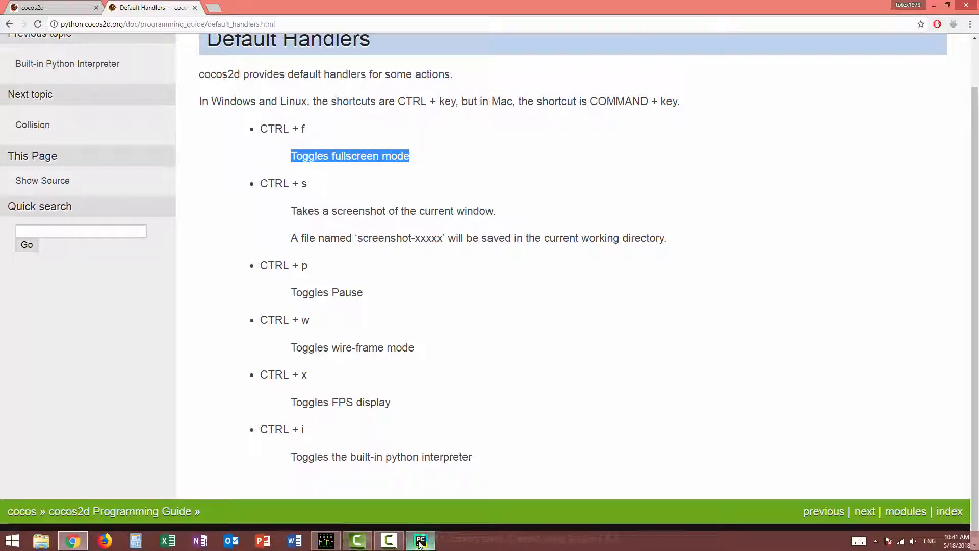
Step: Return to the editor, run Hello Cocos again and move its window toward the centre
click(422, 540)
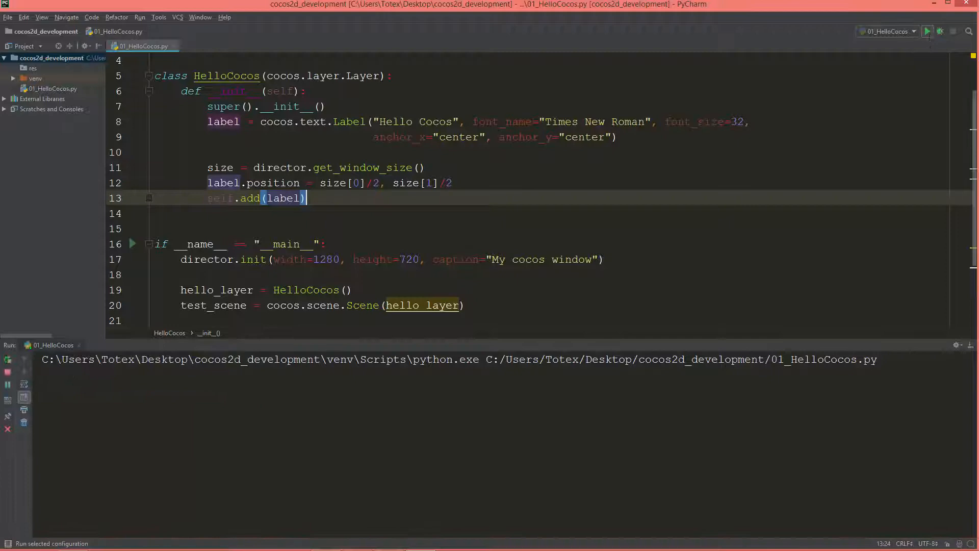
click(928, 30)
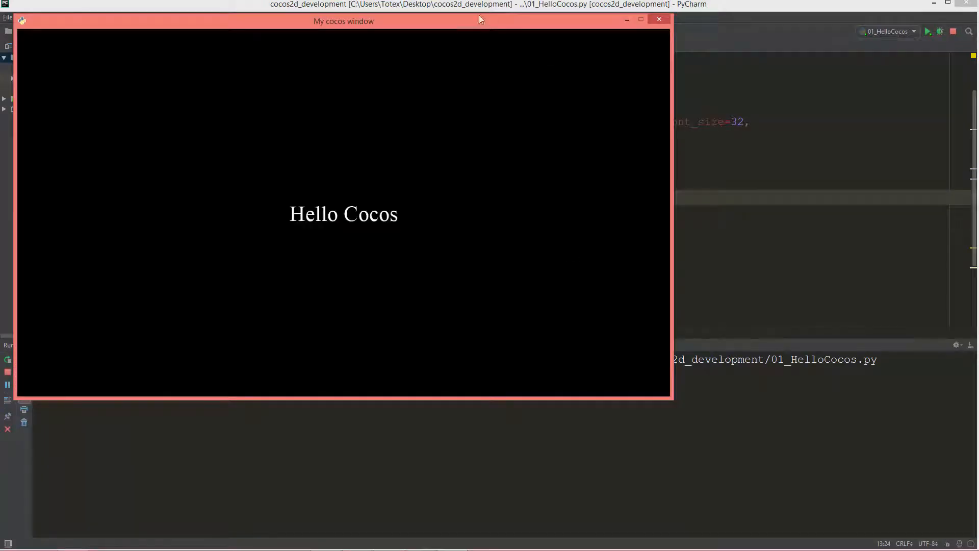
drag(343, 21, 476, 38)
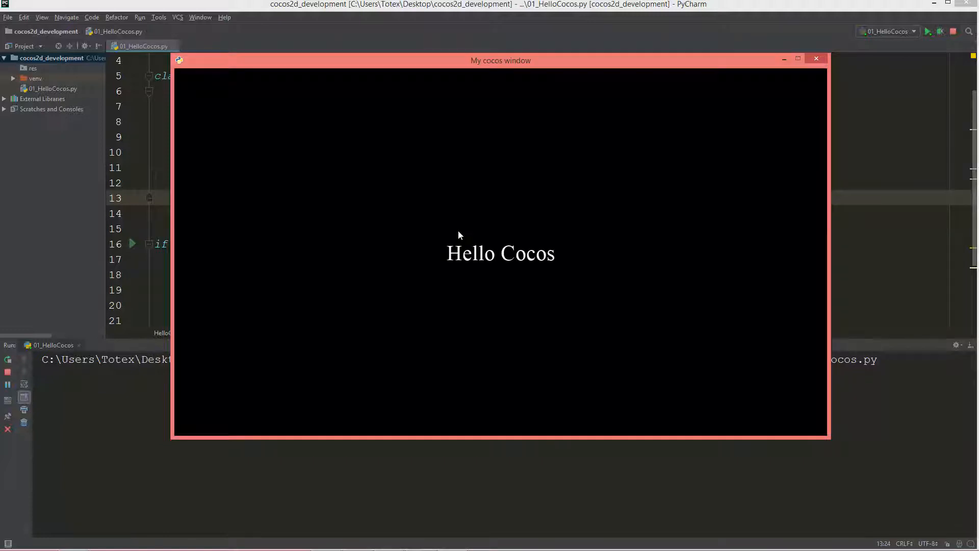
mouse_move(453, 71)
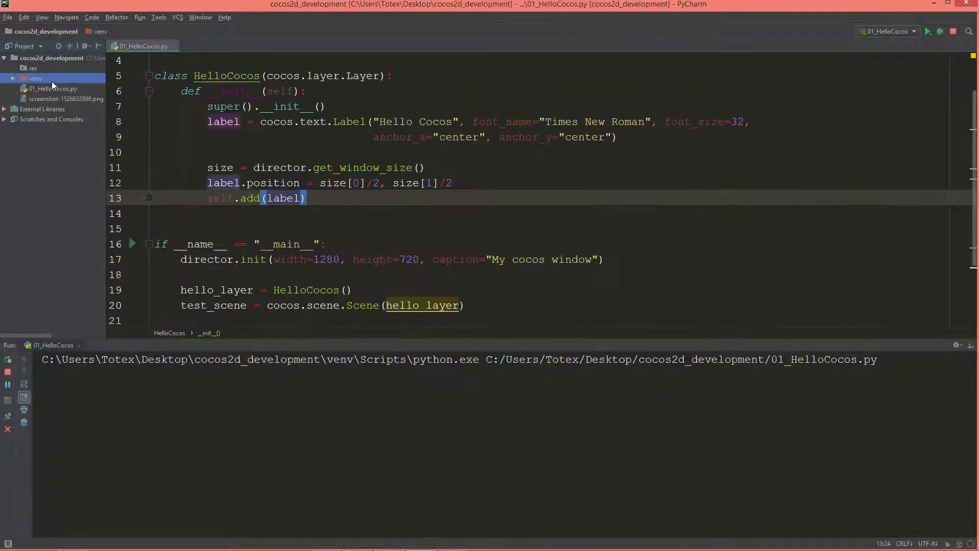
click(60, 99)
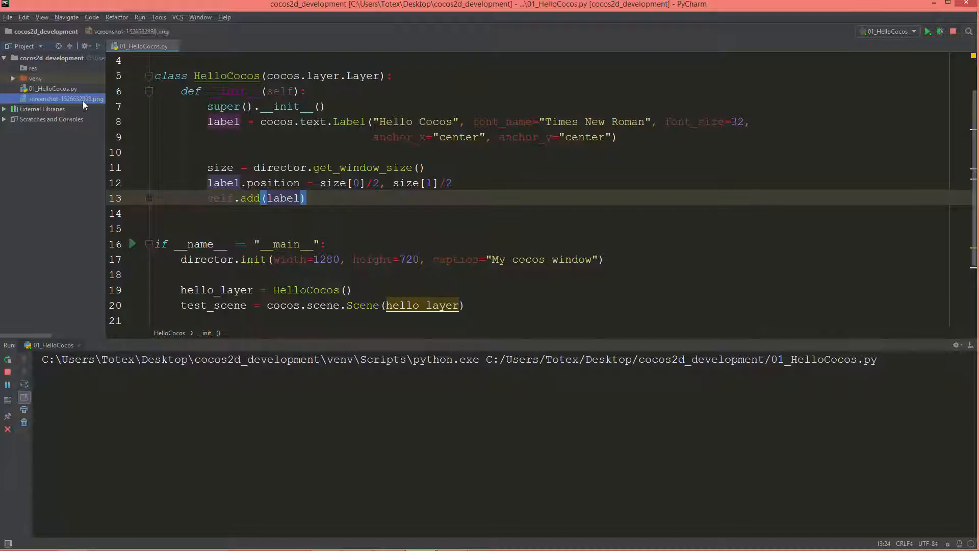
double_click(65, 99)
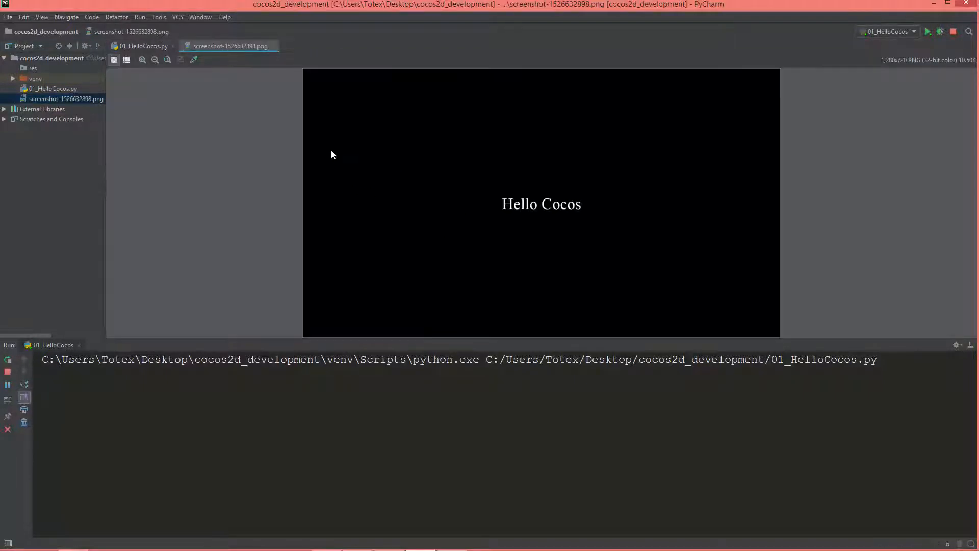
mouse_move(228, 50)
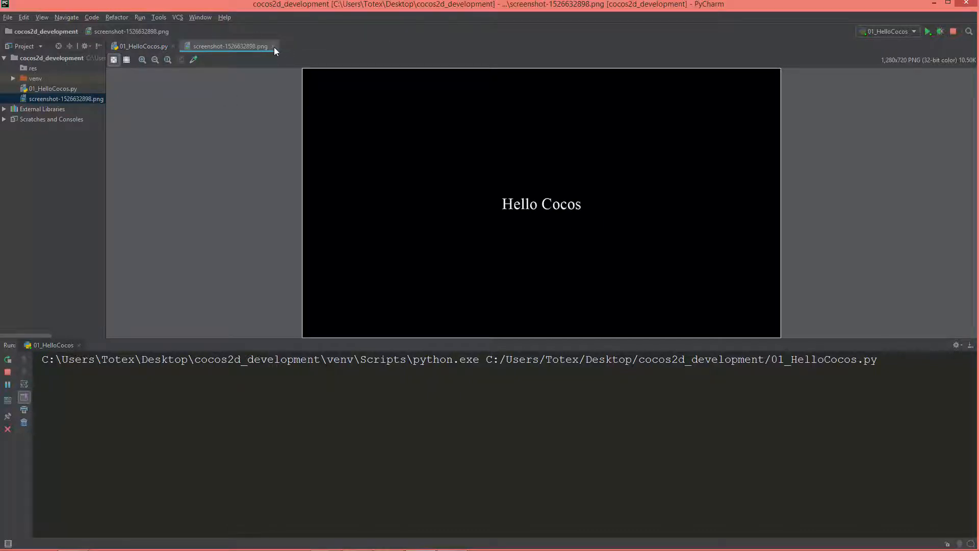
click(145, 45)
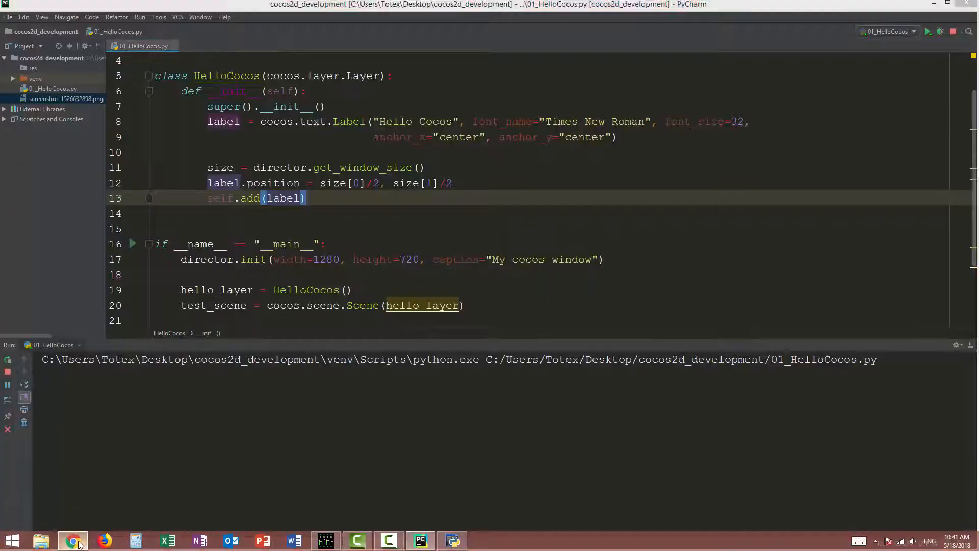
click(74, 539)
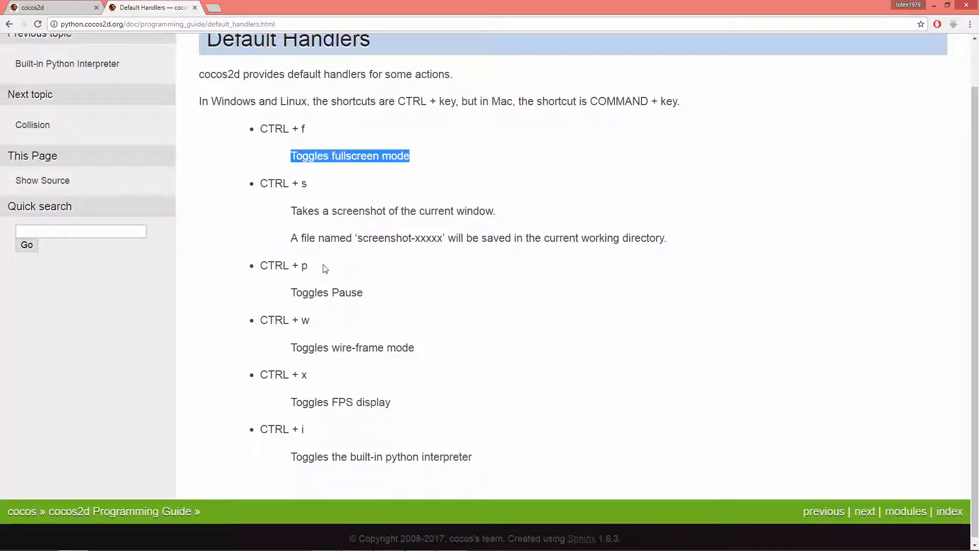
scroll(down, 3)
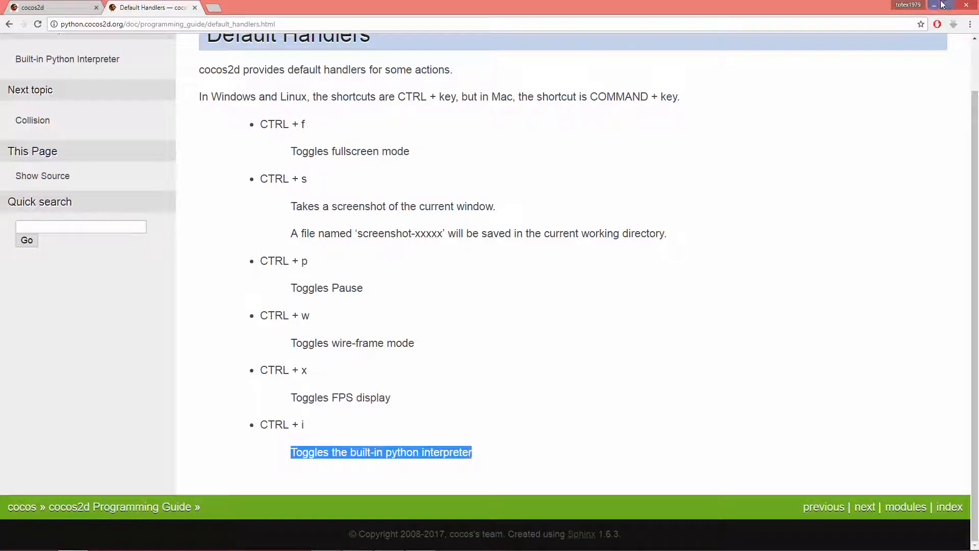
mouse_move(714, 228)
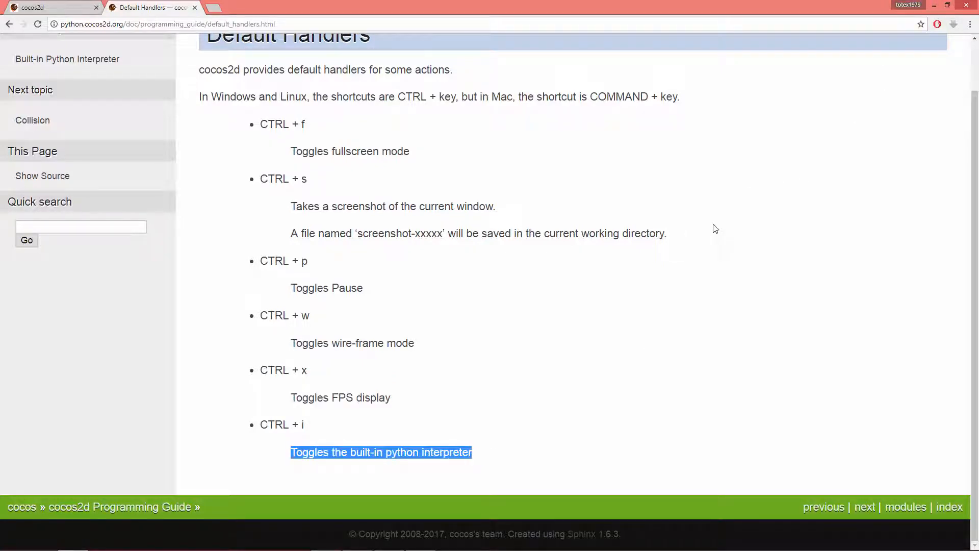
mouse_move(320, 397)
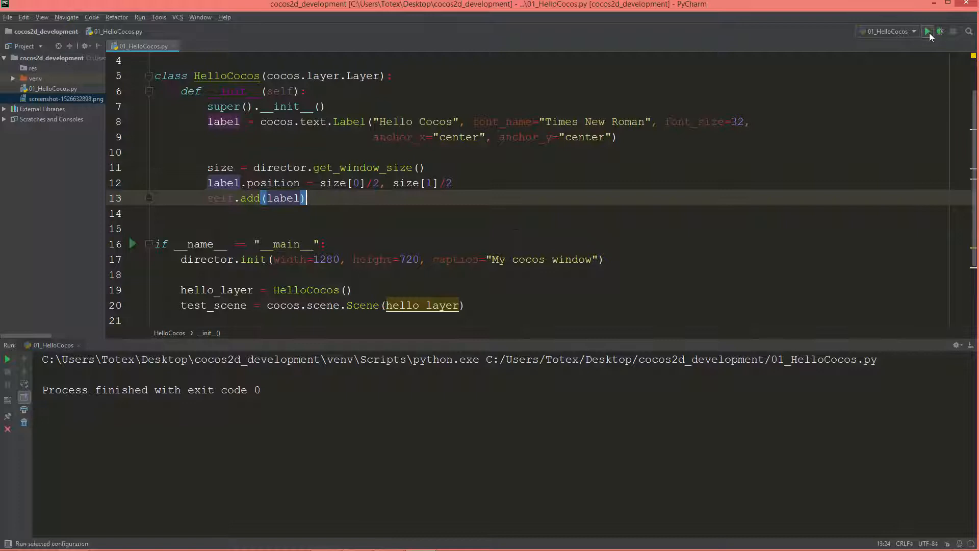
Step: Run the Hello Cocos script again to try the built-in debug shortcuts
click(928, 31)
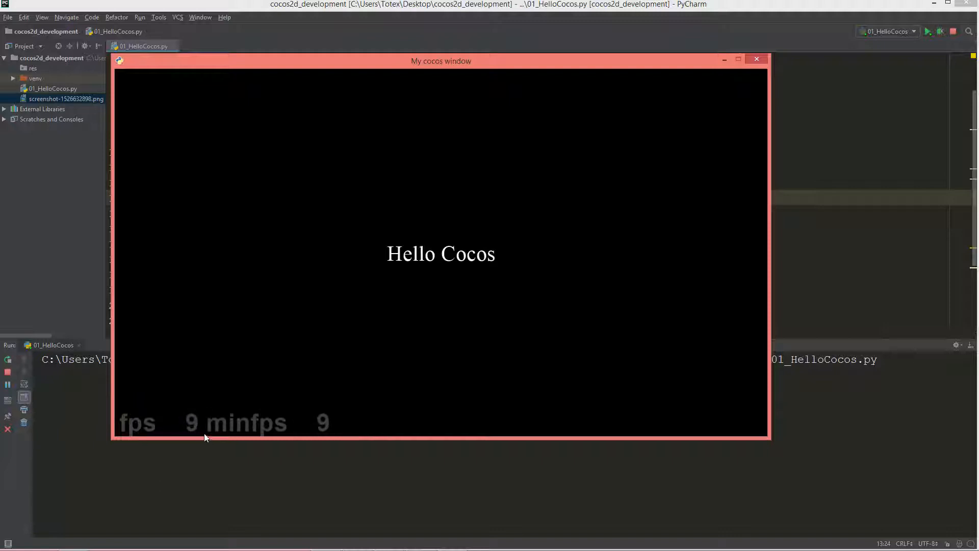
mouse_move(186, 419)
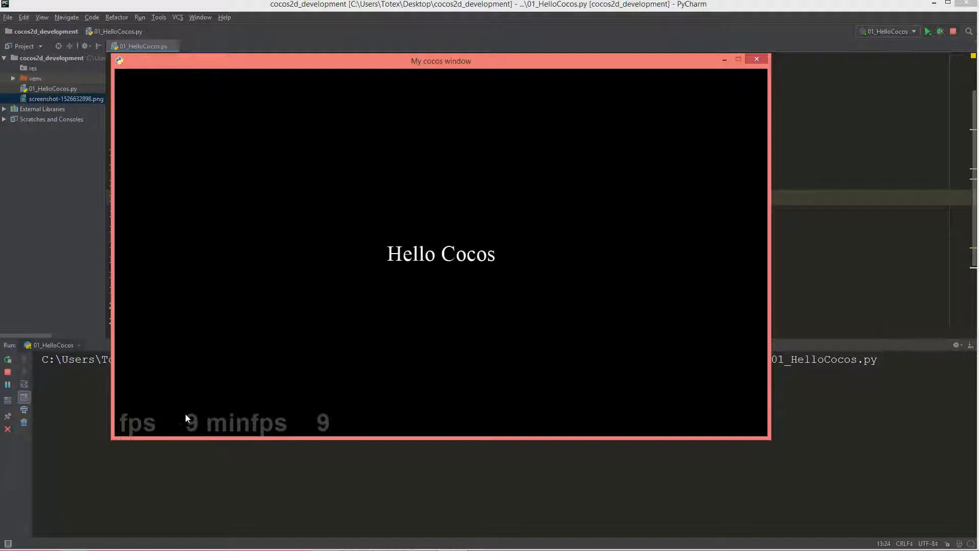
mouse_move(220, 441)
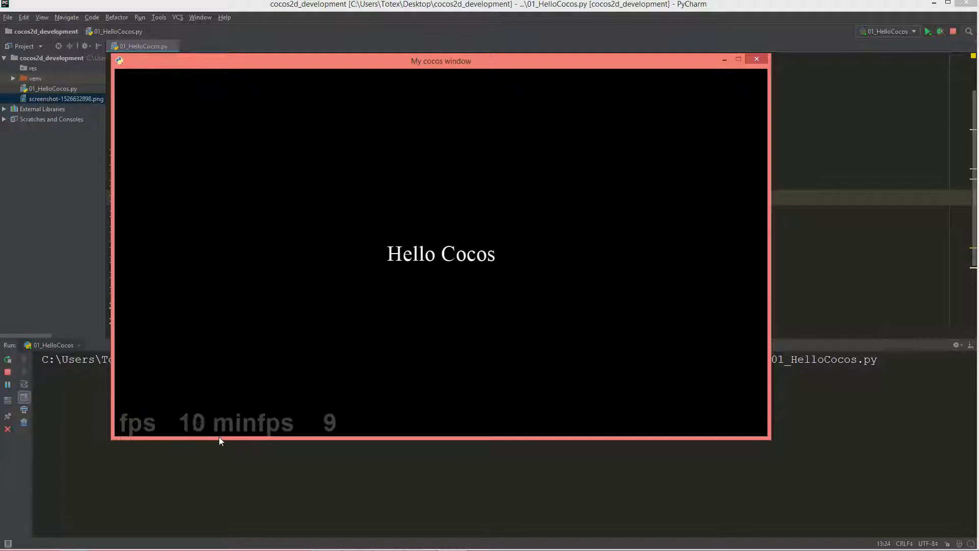
mouse_move(200, 435)
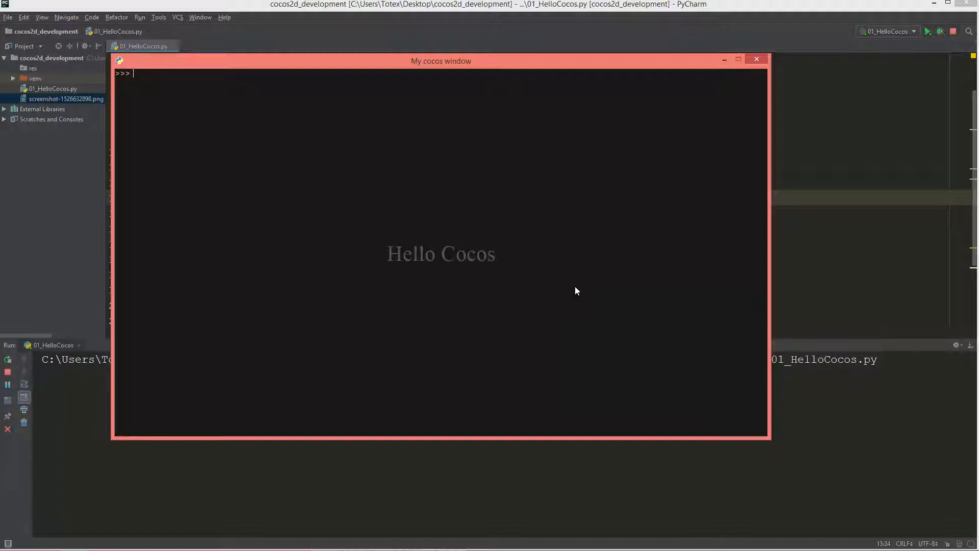
Step: Try print hello cocos in the window's built-in interpreter, then close the window to end the run
text(print(")
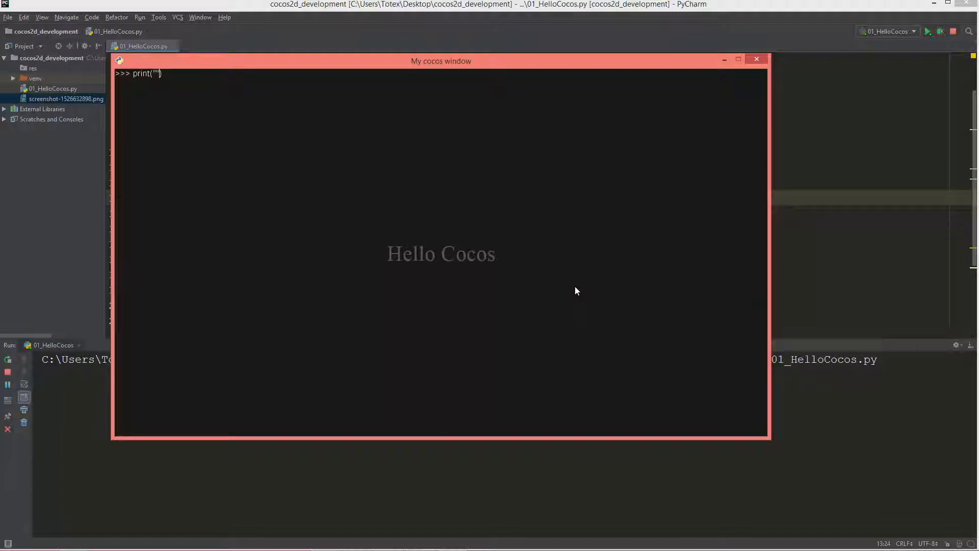
text(hello)
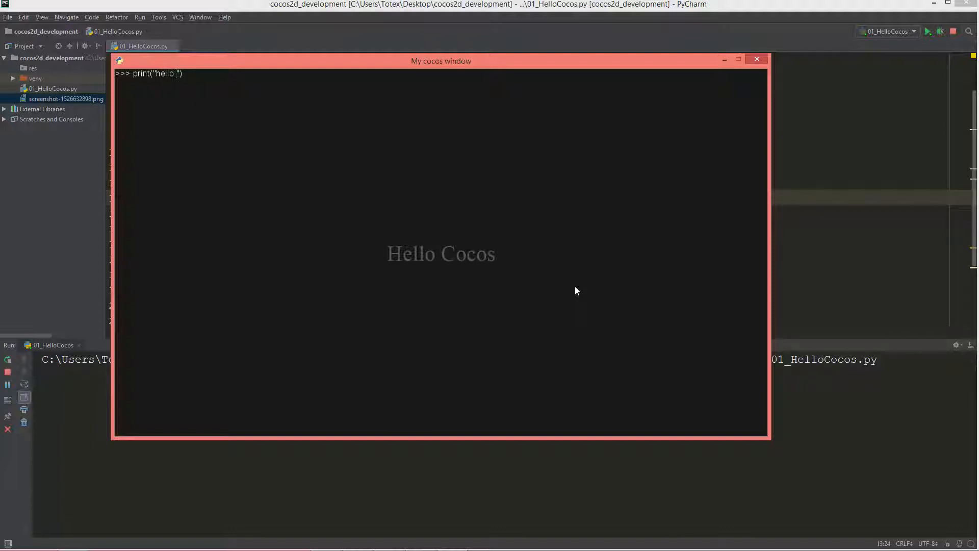
text(cocos)
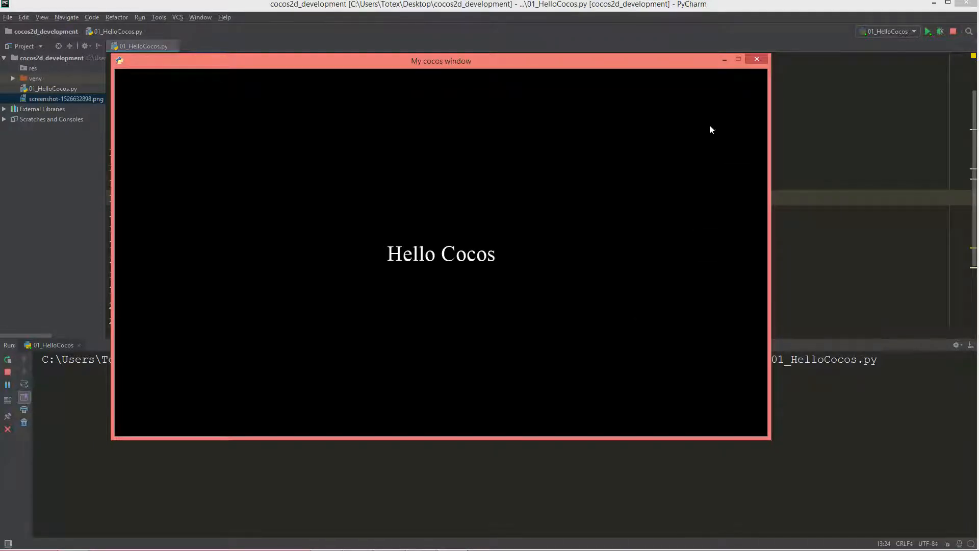
mouse_move(363, 179)
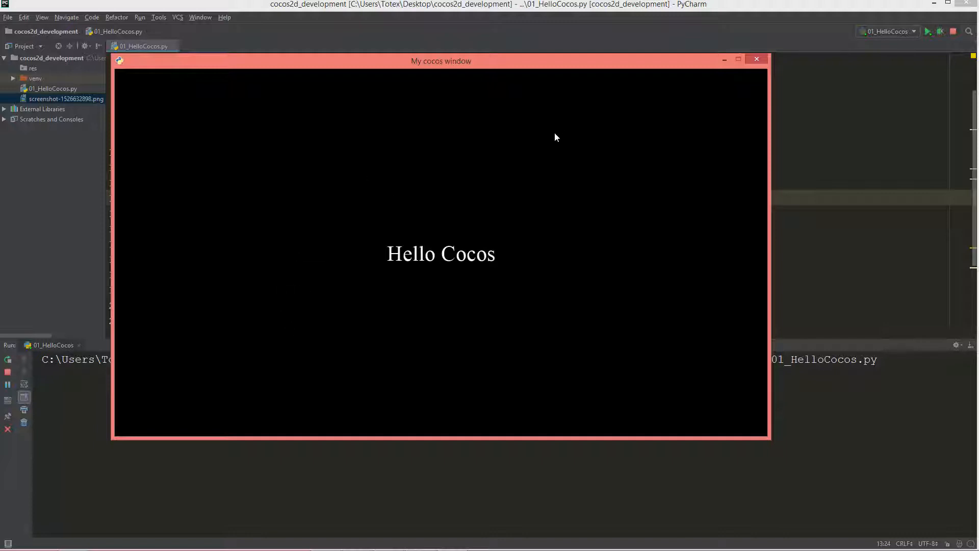
click(757, 59)
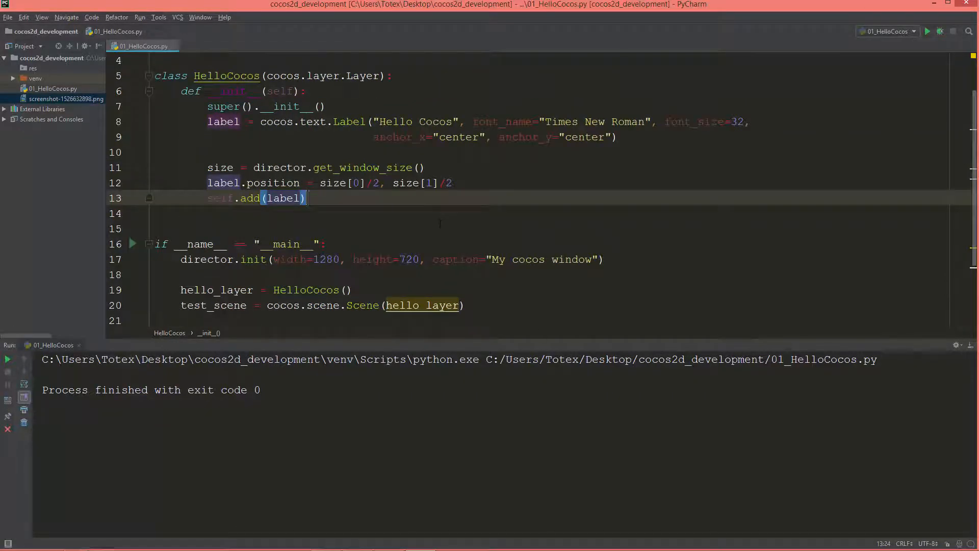
Step: Add director.run(test_scene) and jump to the declaration of director in cocos's director.py
text(director.run(test_scene))
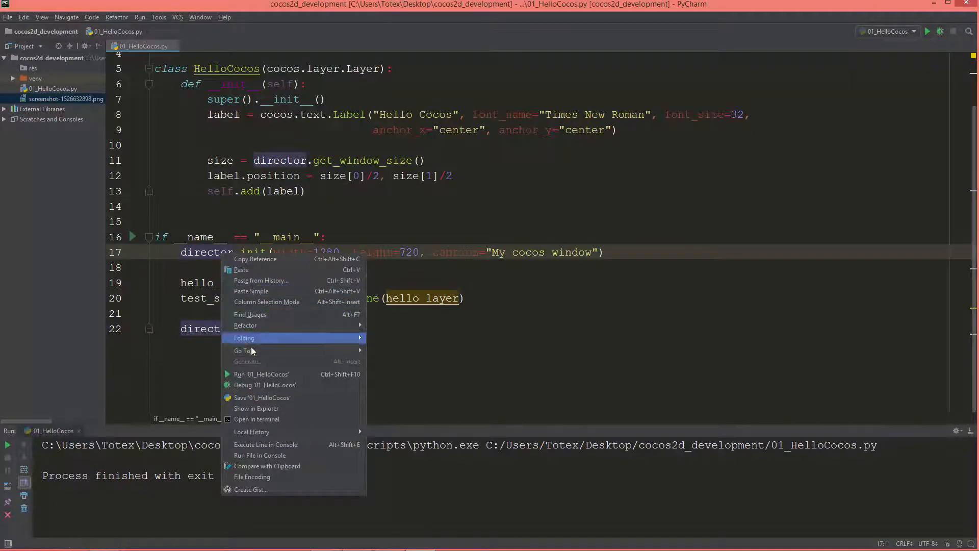
mouse_move(241, 269)
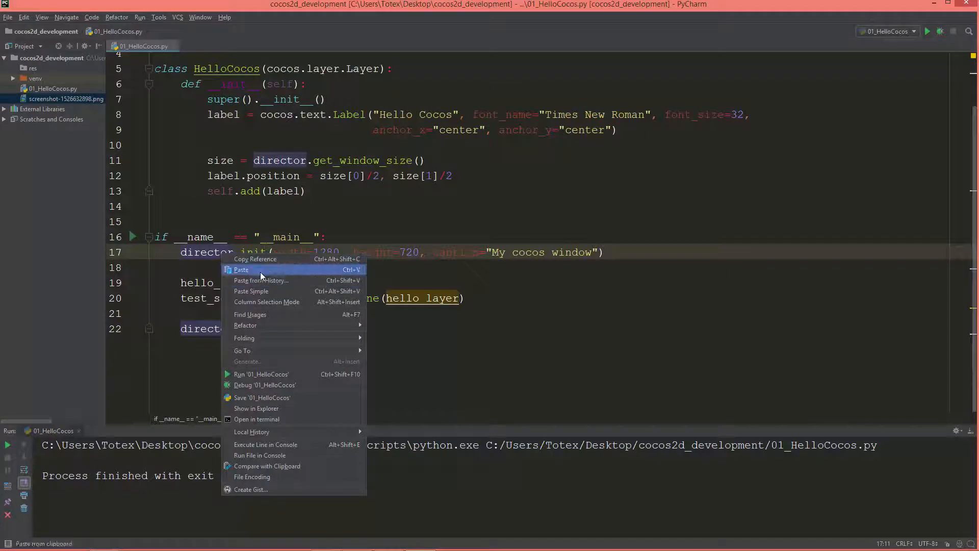
mouse_move(255, 259)
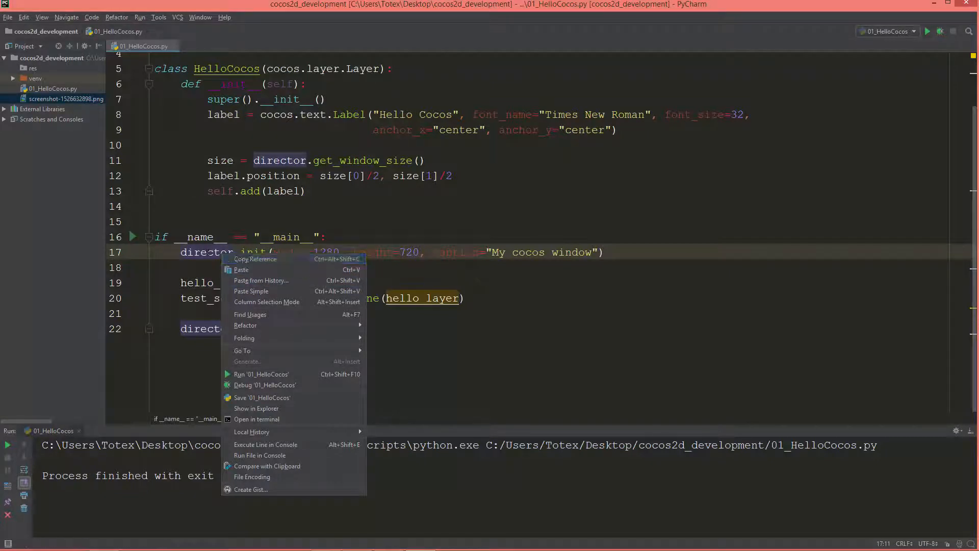
mouse_move(243, 351)
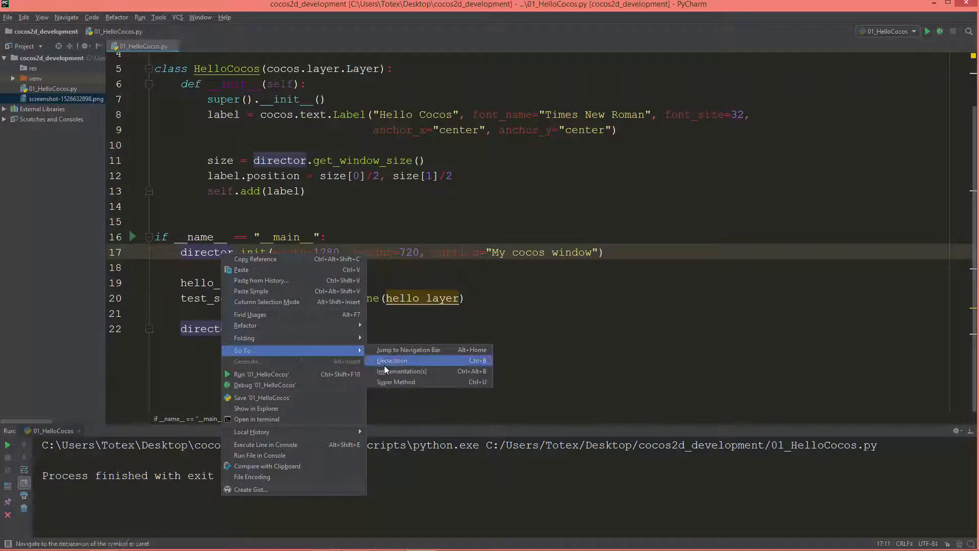
click(392, 360)
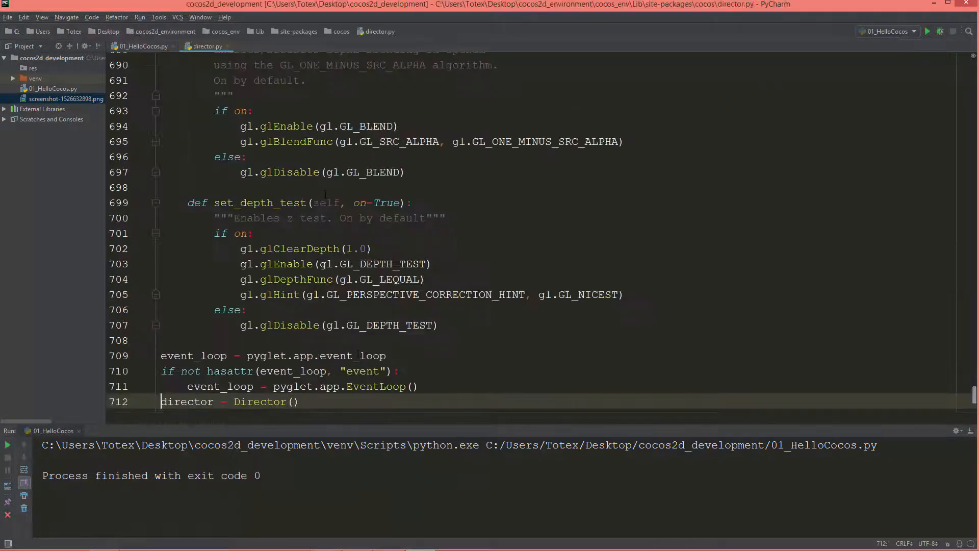
scroll(down, 3)
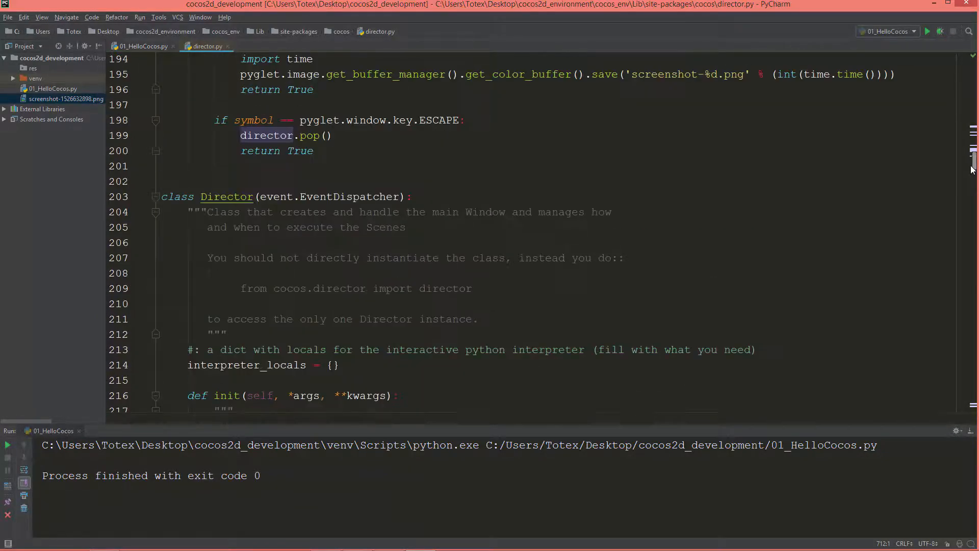
scroll(down, 3)
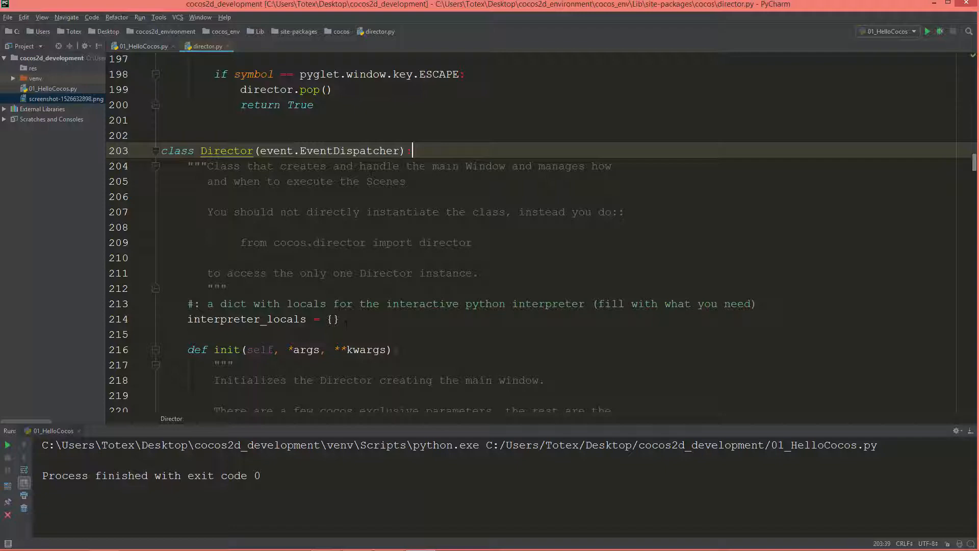
scroll(down, 3)
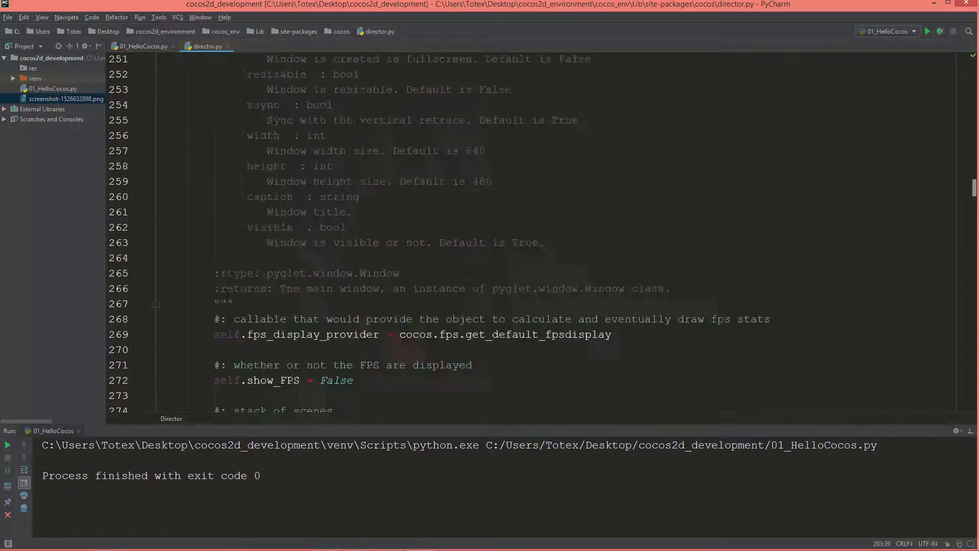
scroll(down, 3)
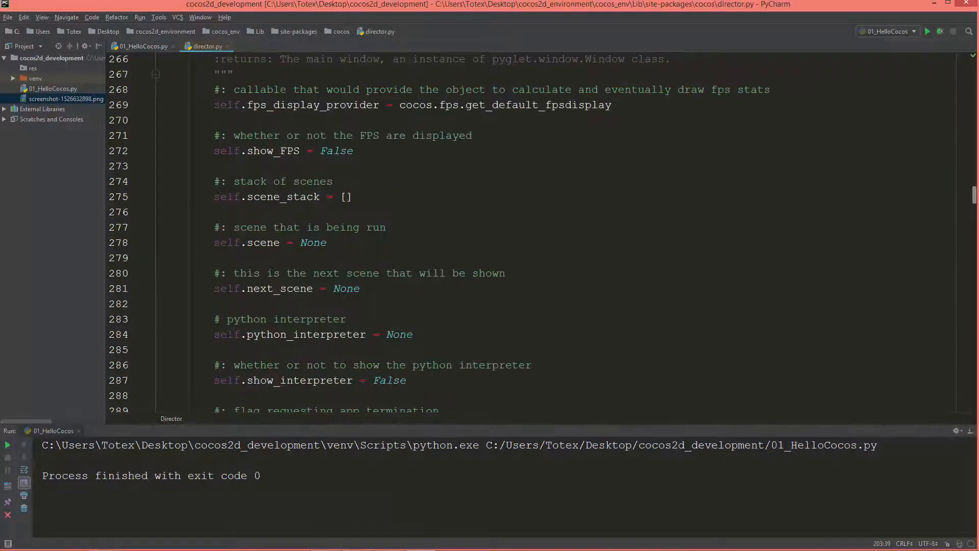
scroll(down, 3)
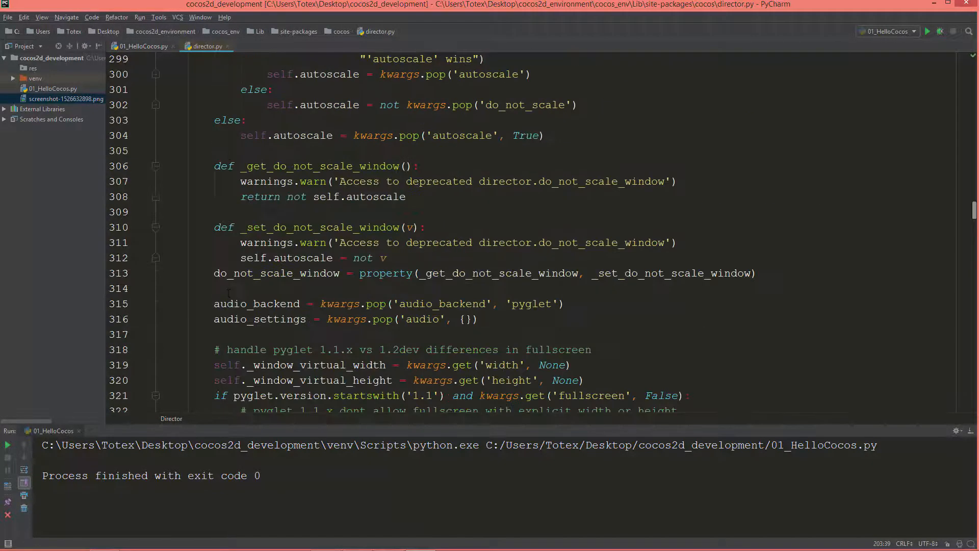
scroll(down, 3)
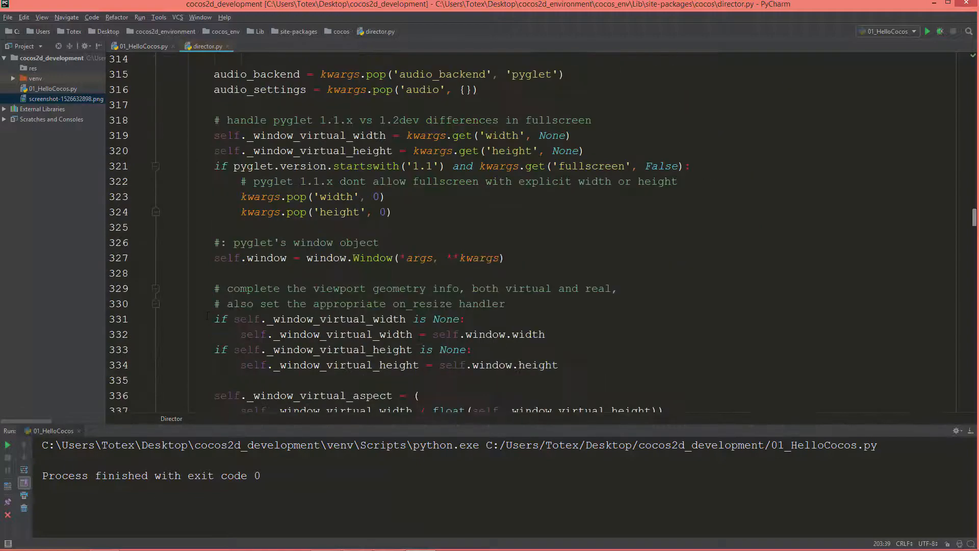
scroll(down, 3)
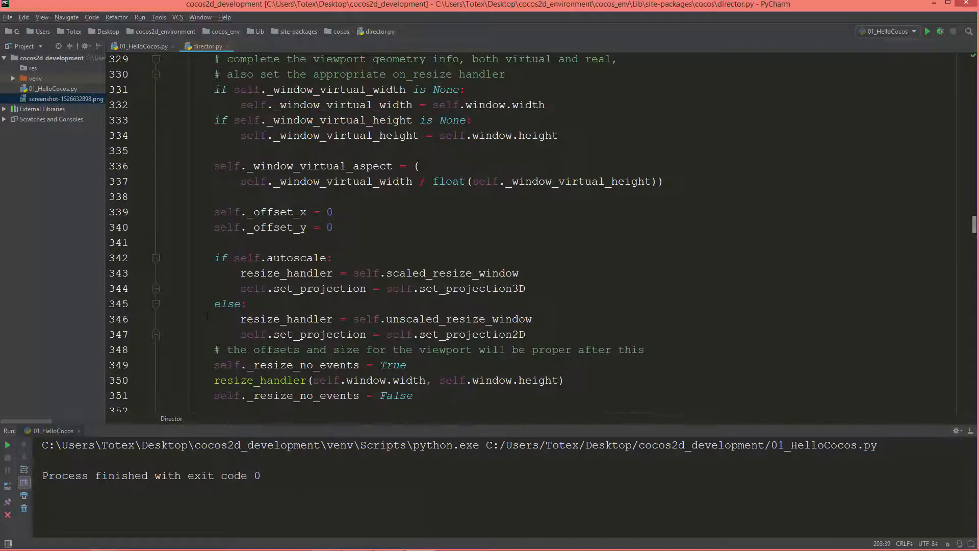
scroll(down, 3)
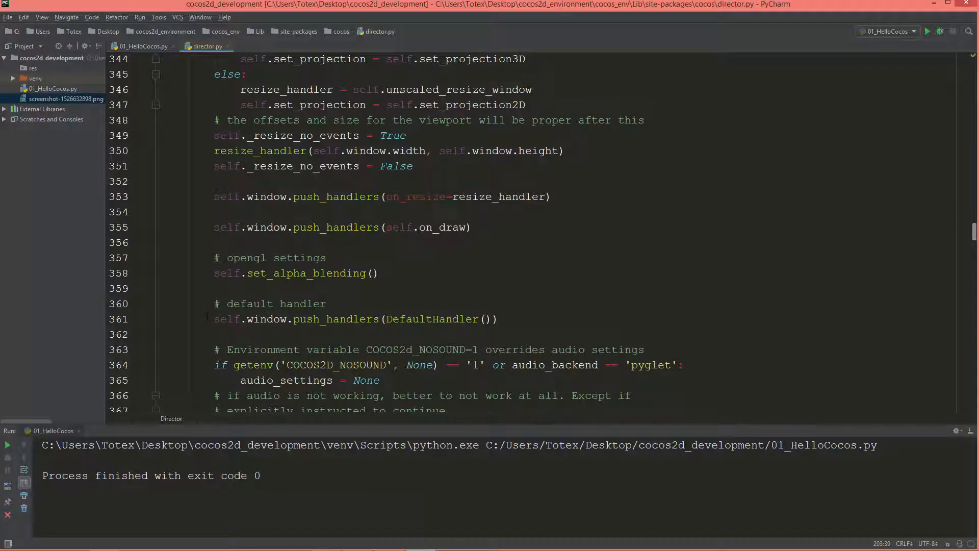
scroll(down, 3)
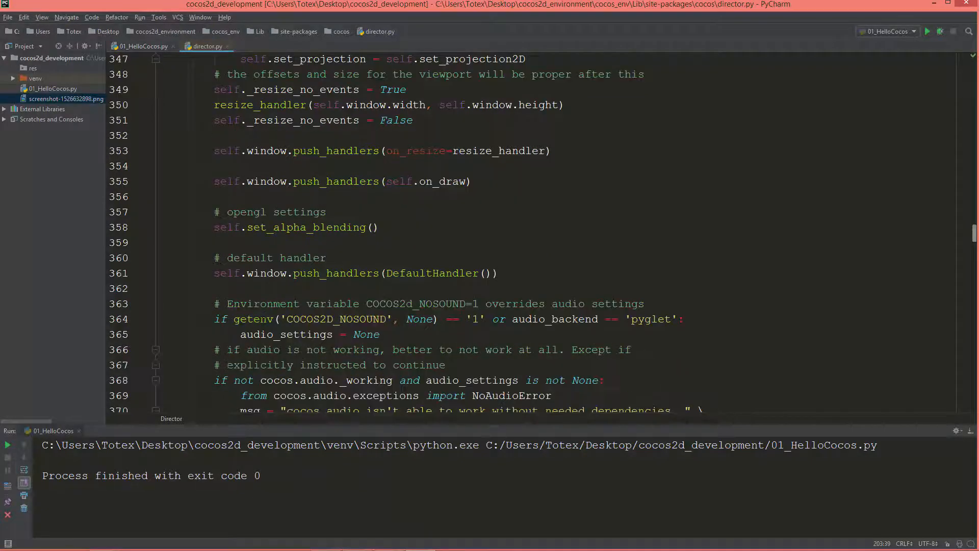
mouse_move(134, 270)
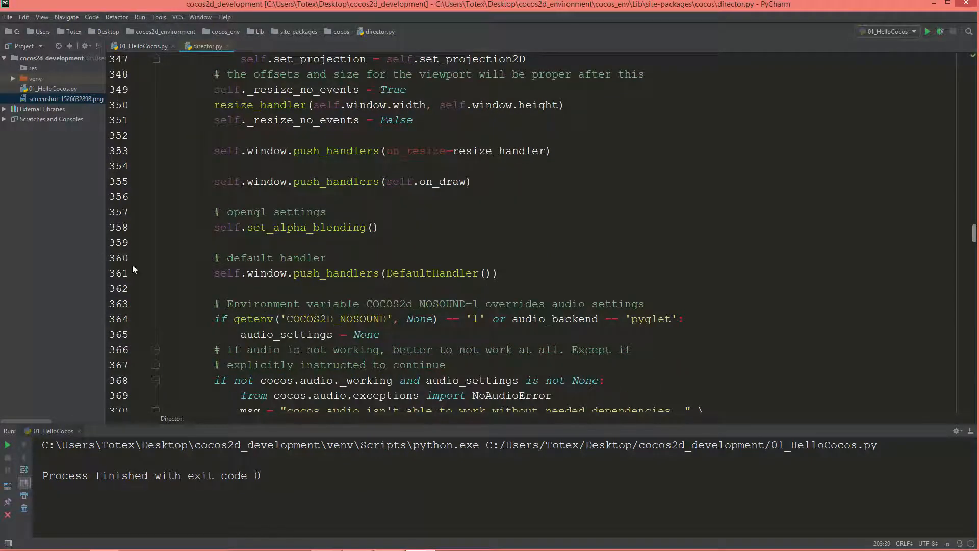
mouse_move(113, 263)
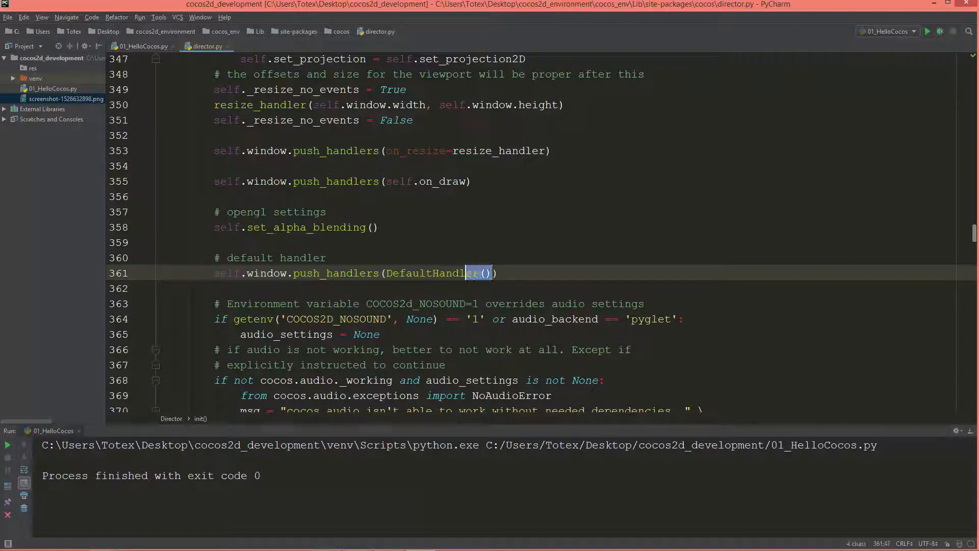
double_click(432, 273)
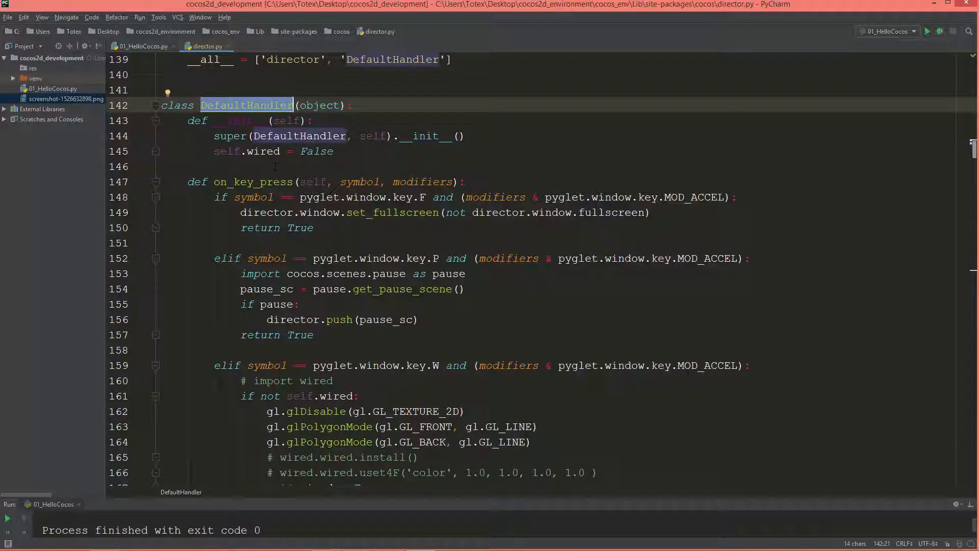
scroll(down, 3)
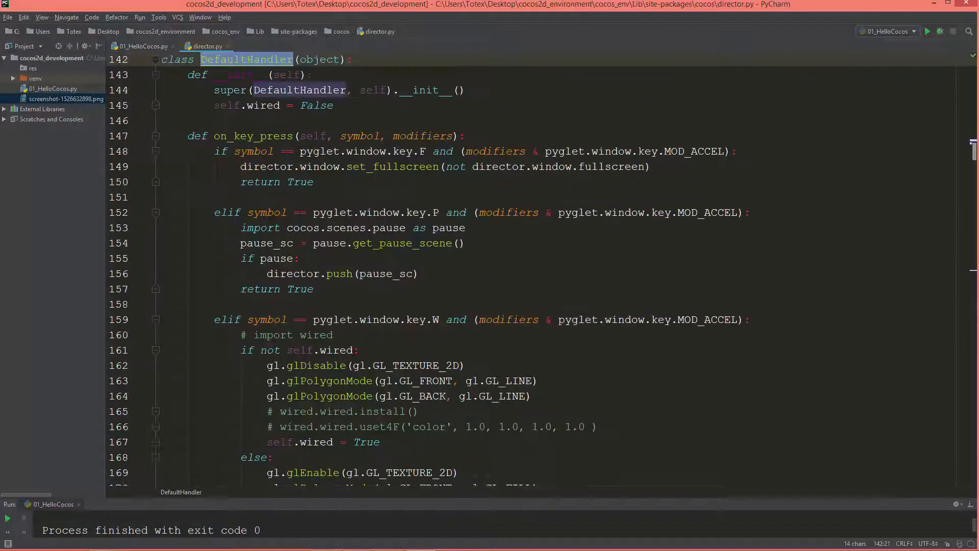
double_click(253, 136)
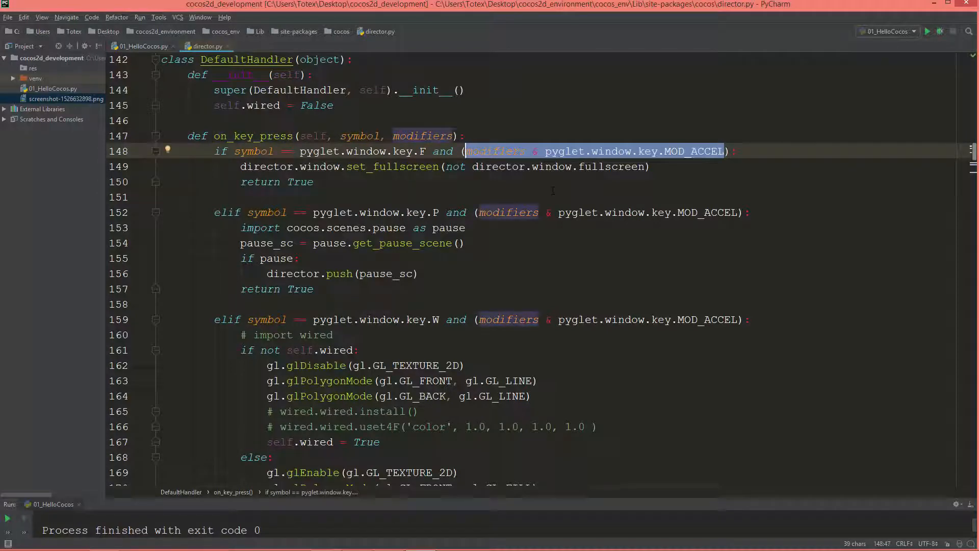
scroll(down, 3)
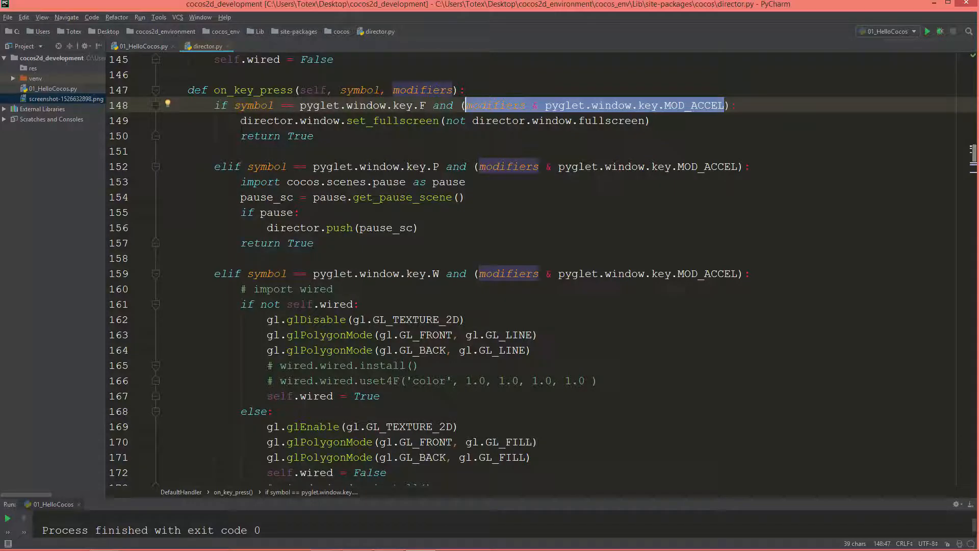
click(451, 121)
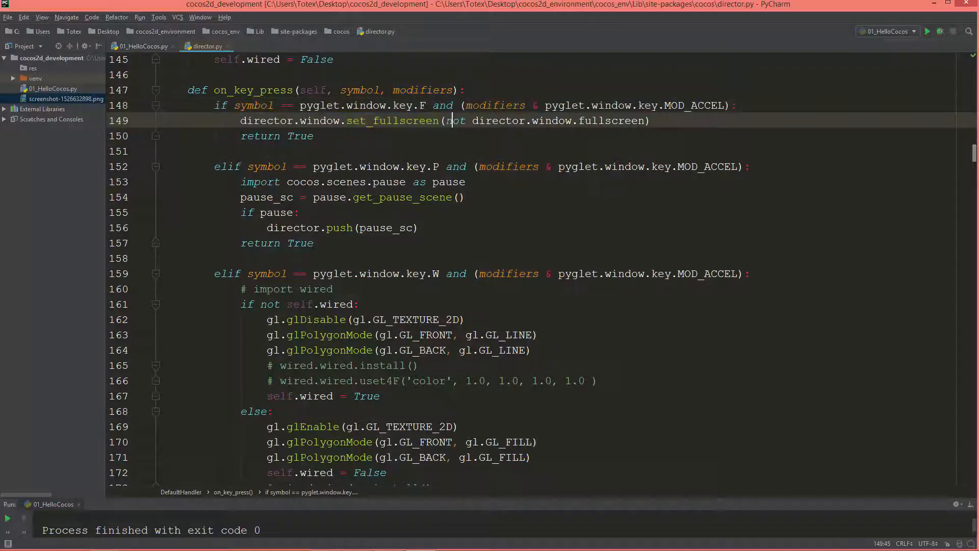
scroll(down, 3)
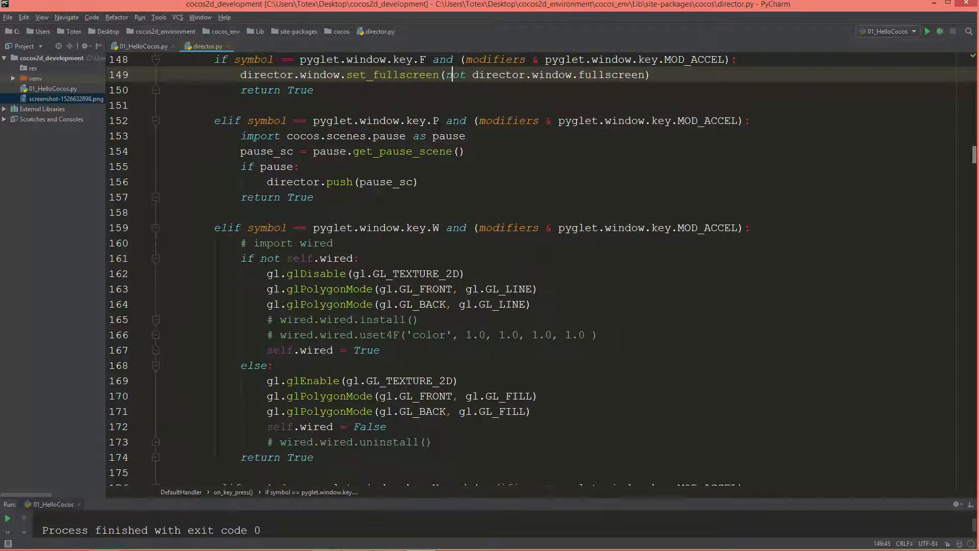
double_click(375, 120)
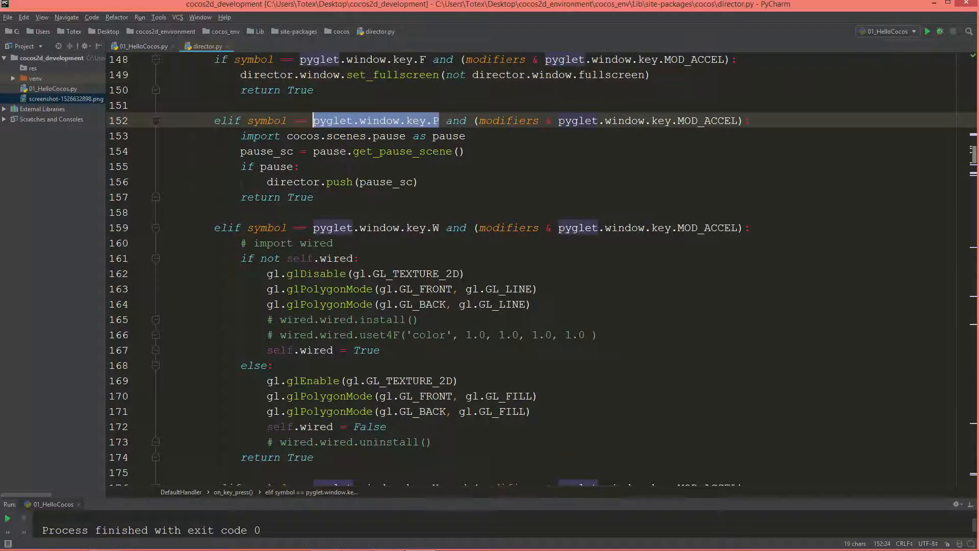
scroll(down, 3)
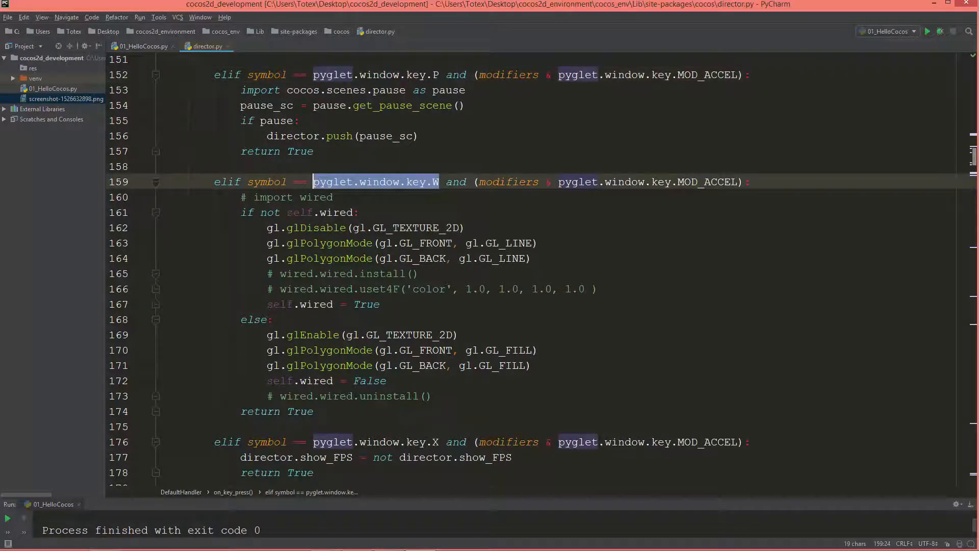
scroll(down, 3)
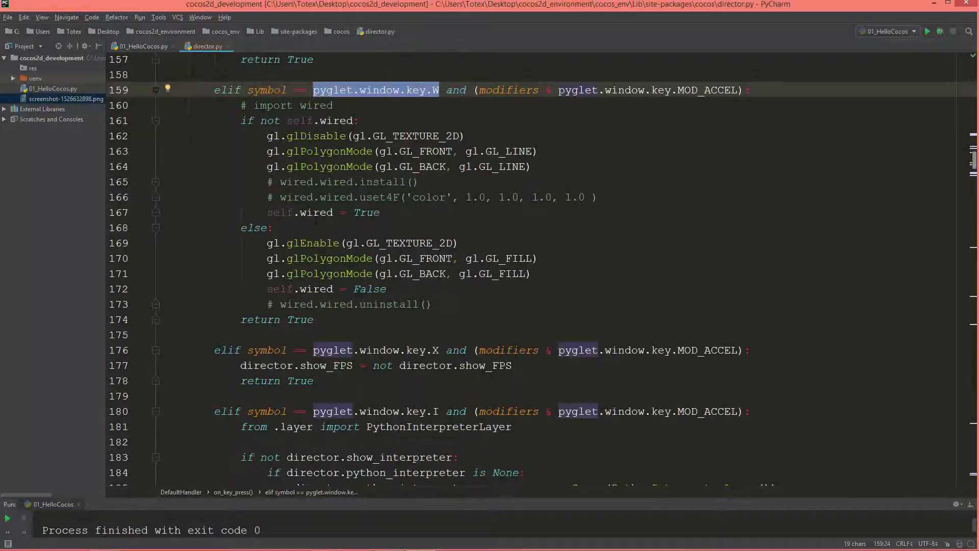
scroll(down, 3)
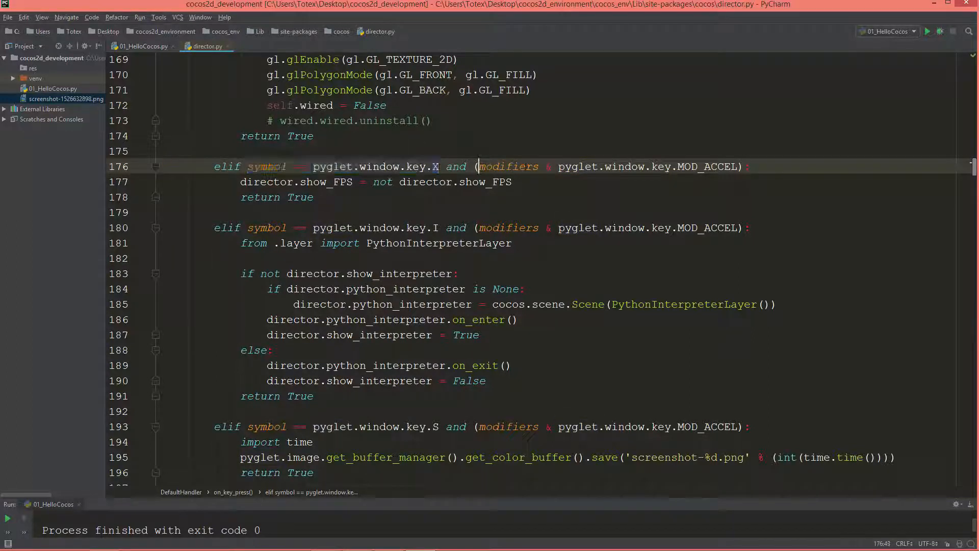
drag(479, 166, 733, 166)
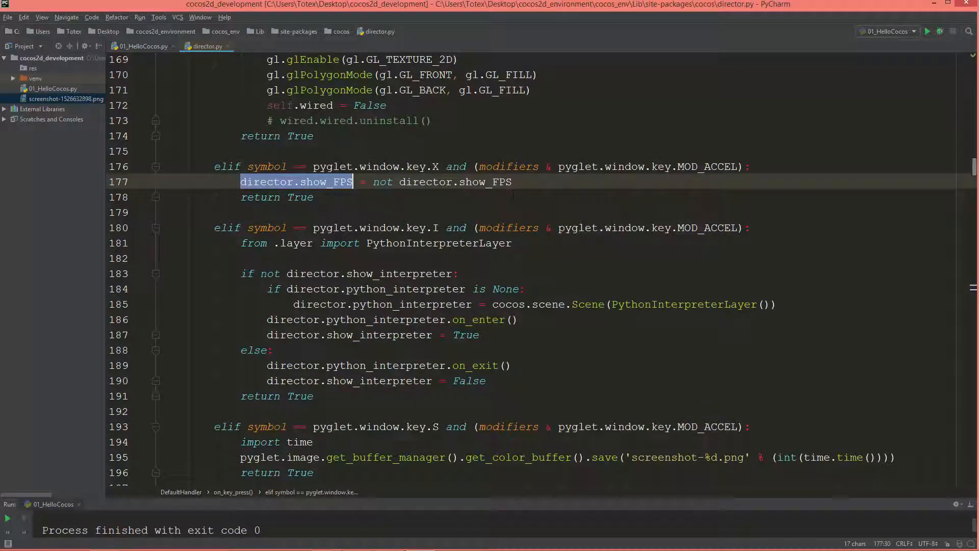
scroll(down, 3)
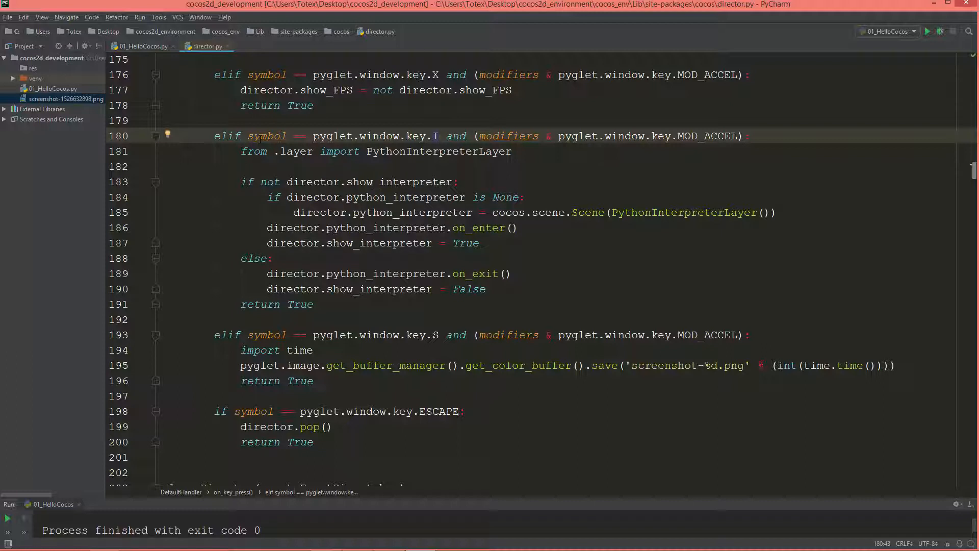
double_click(331, 136)
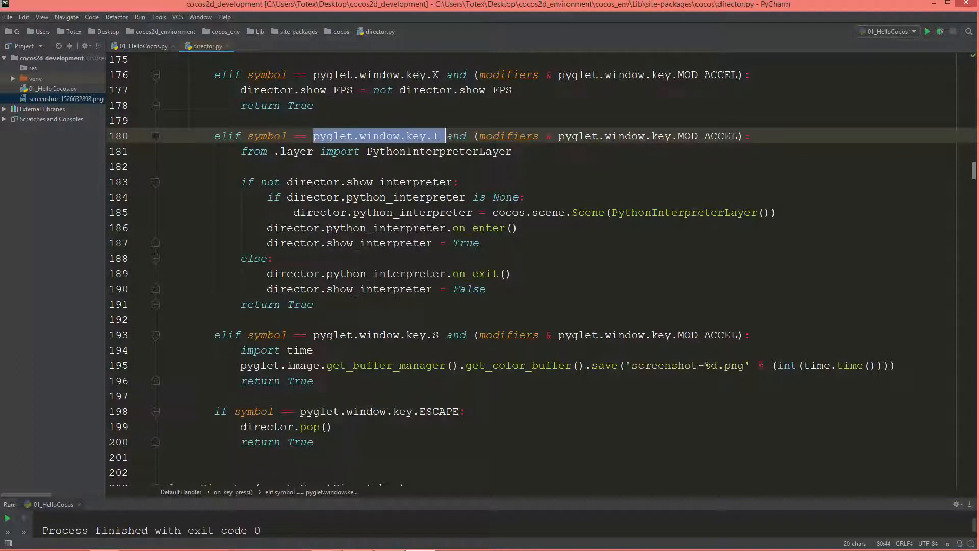
click(753, 134)
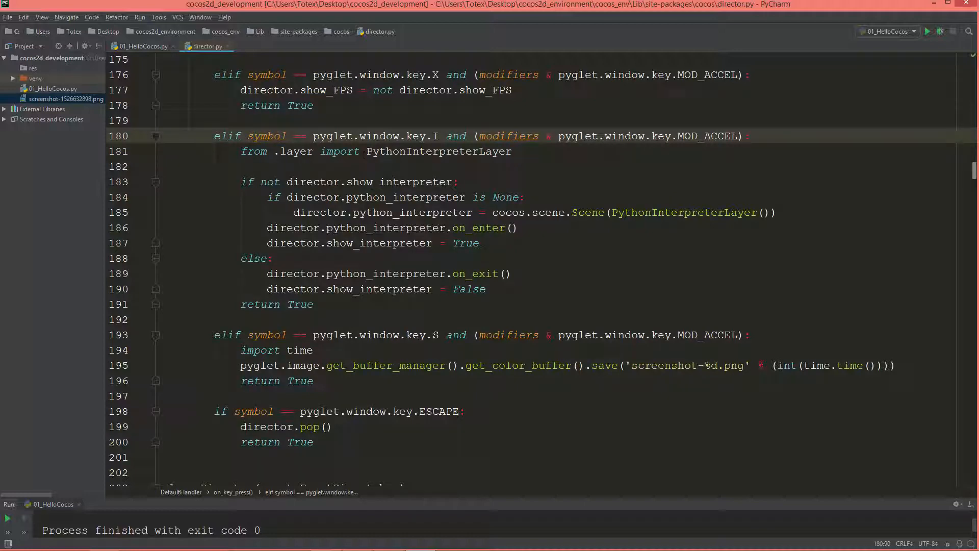
scroll(down, 3)
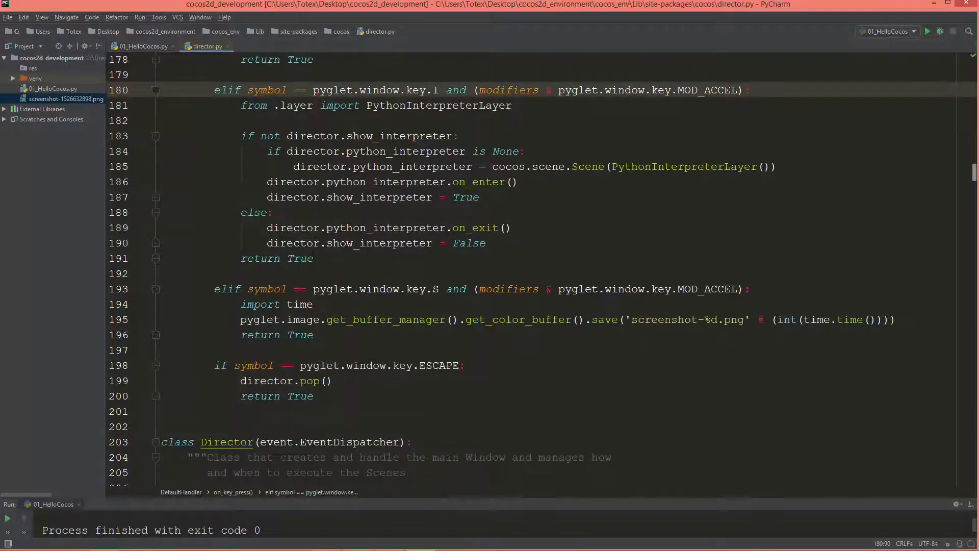
scroll(down, 3)
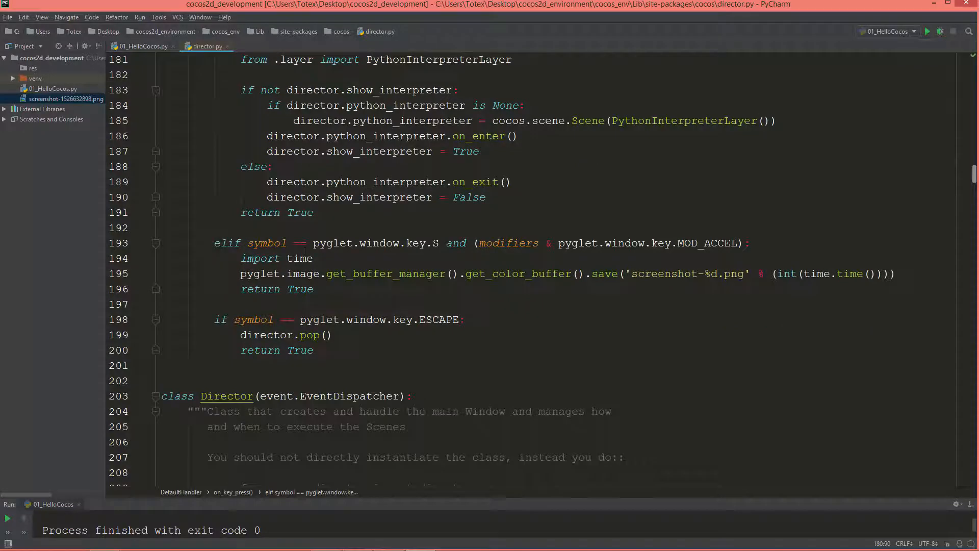
scroll(down, 3)
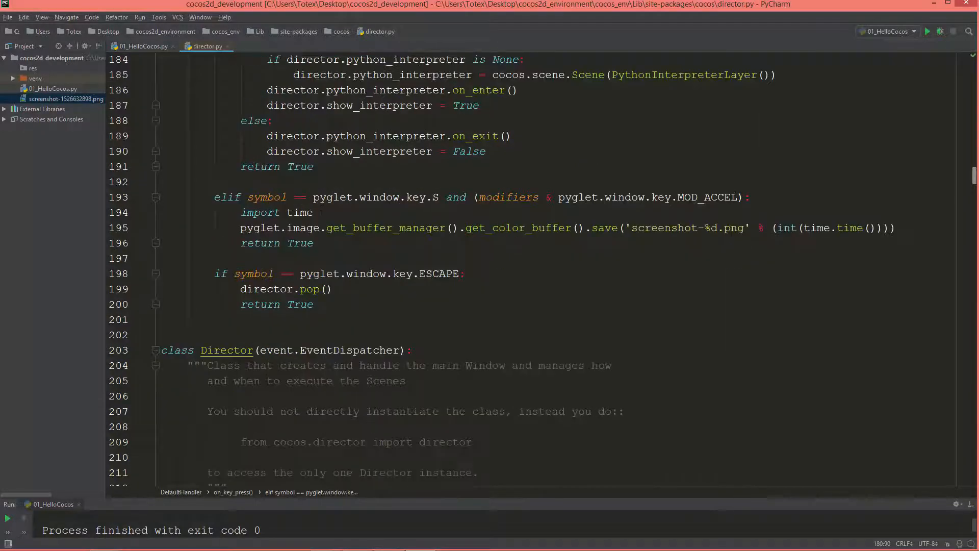
drag(312, 197, 412, 197)
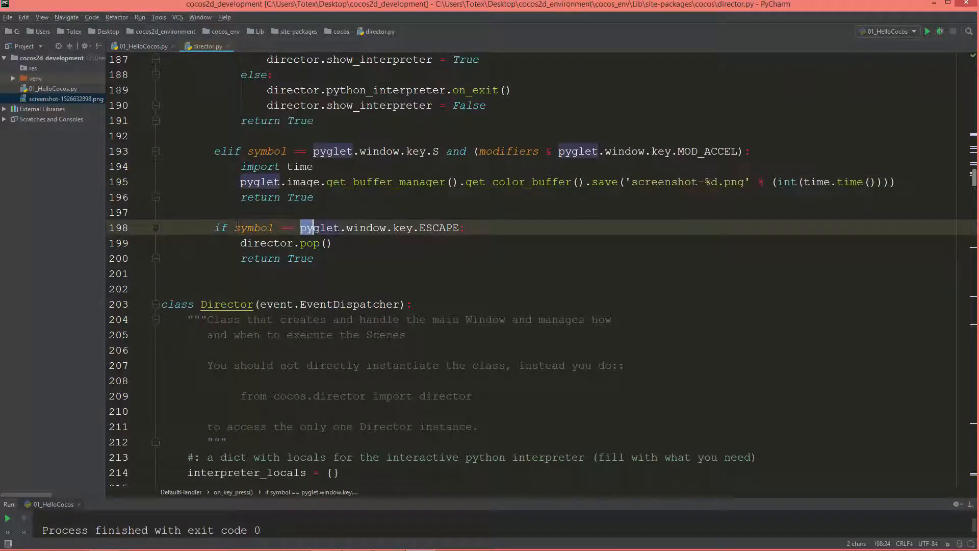
drag(307, 228, 458, 228)
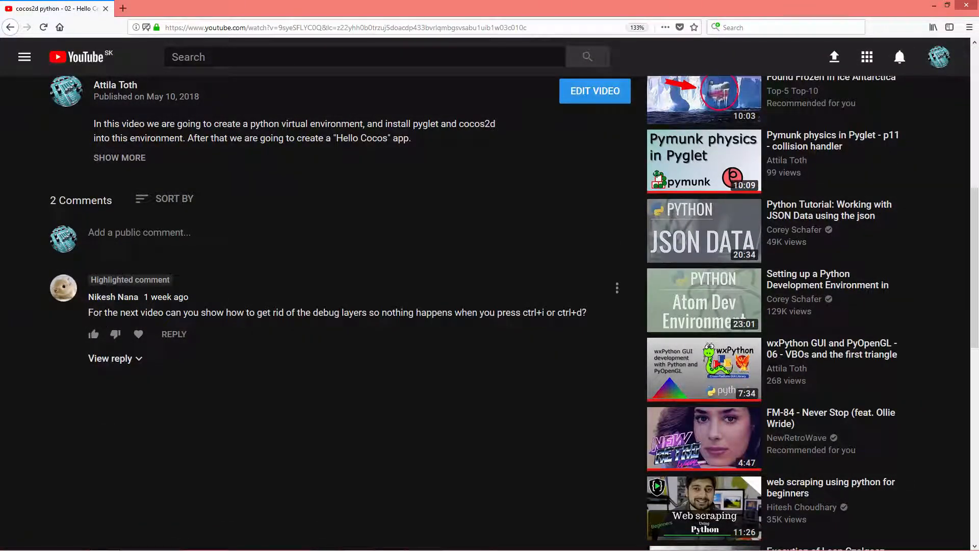
mouse_move(165, 343)
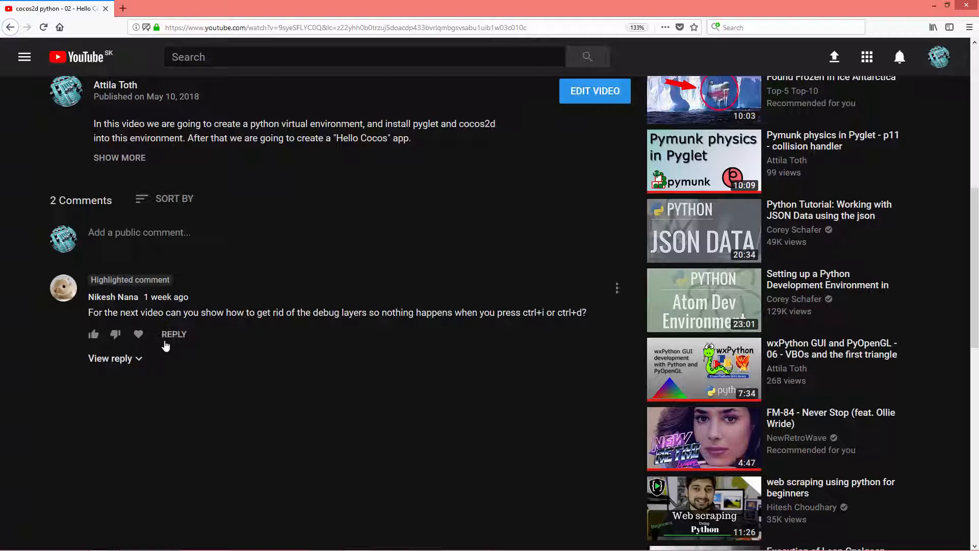
mouse_move(217, 385)
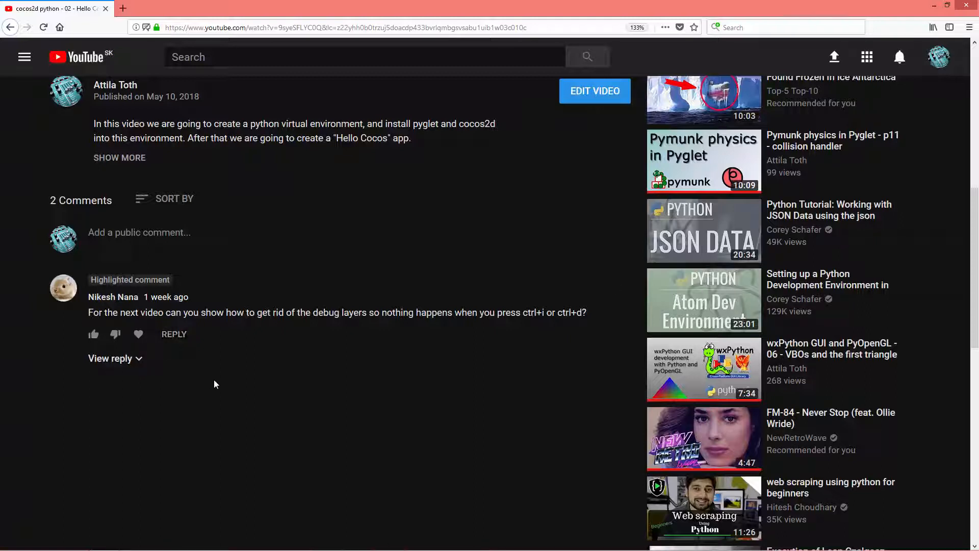
mouse_move(259, 367)
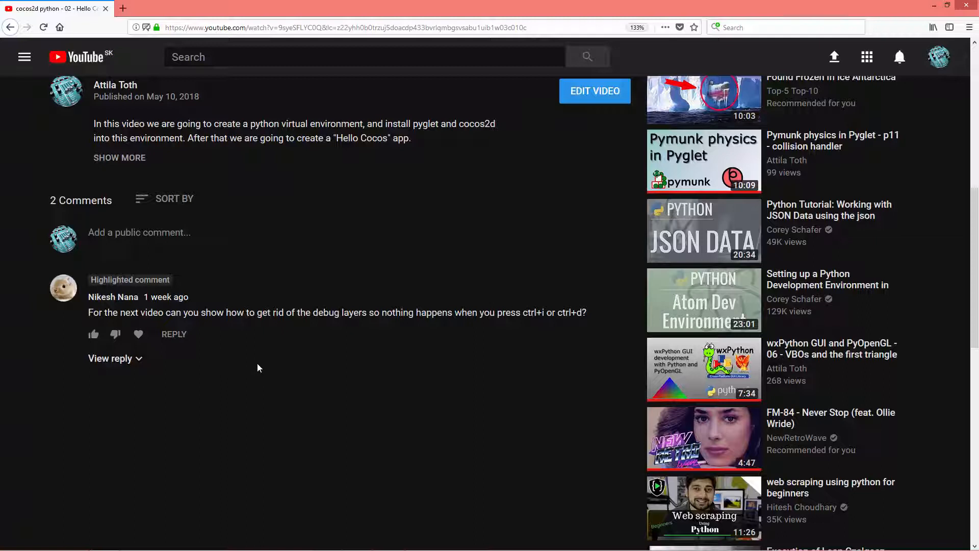
mouse_move(423, 369)
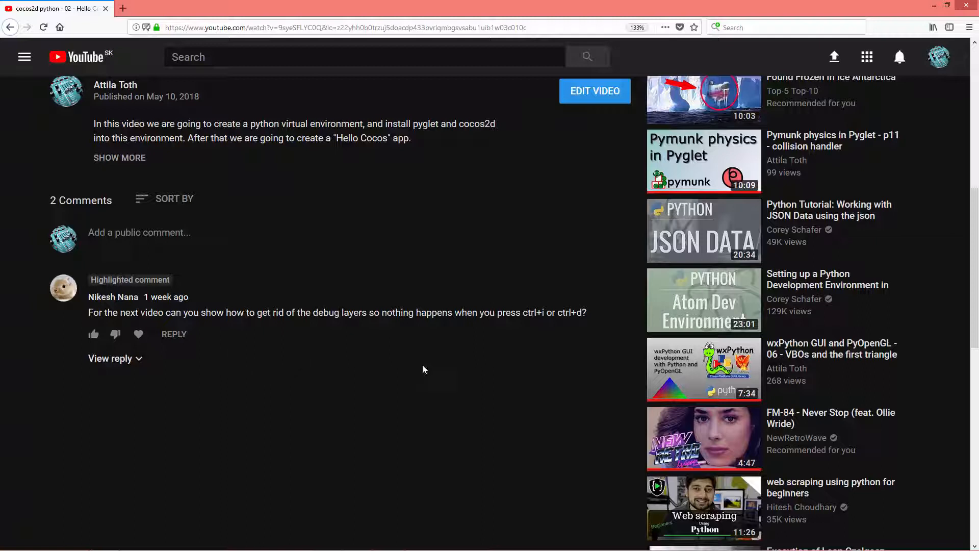
mouse_move(275, 341)
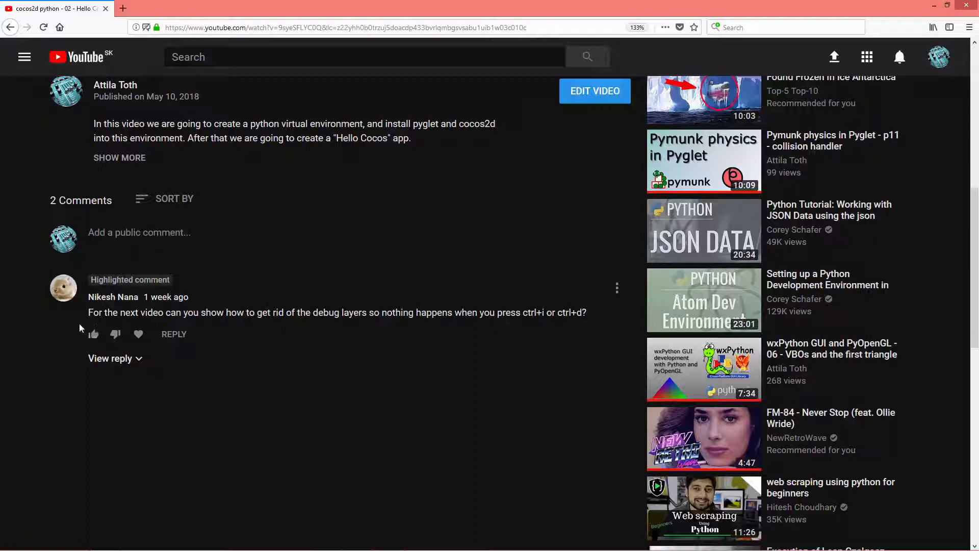
mouse_move(234, 324)
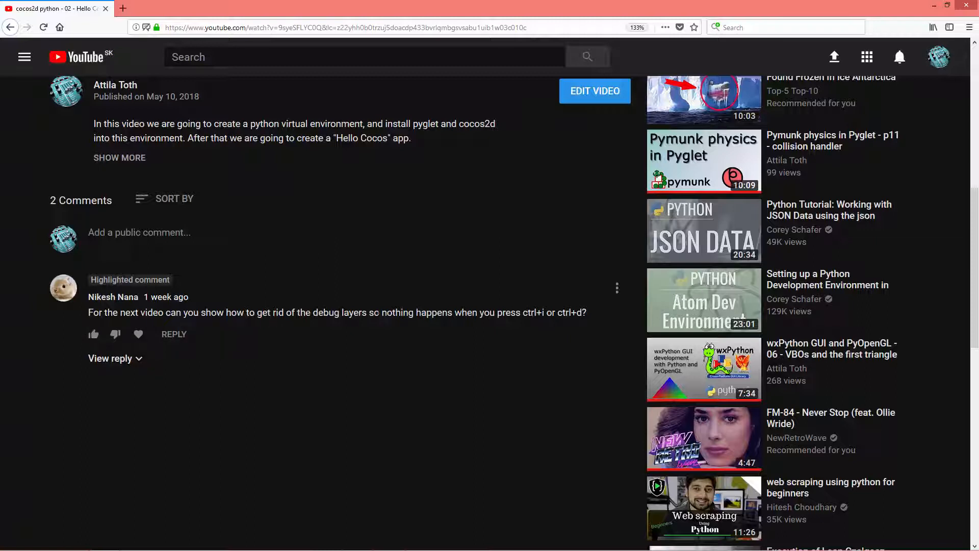
mouse_move(384, 325)
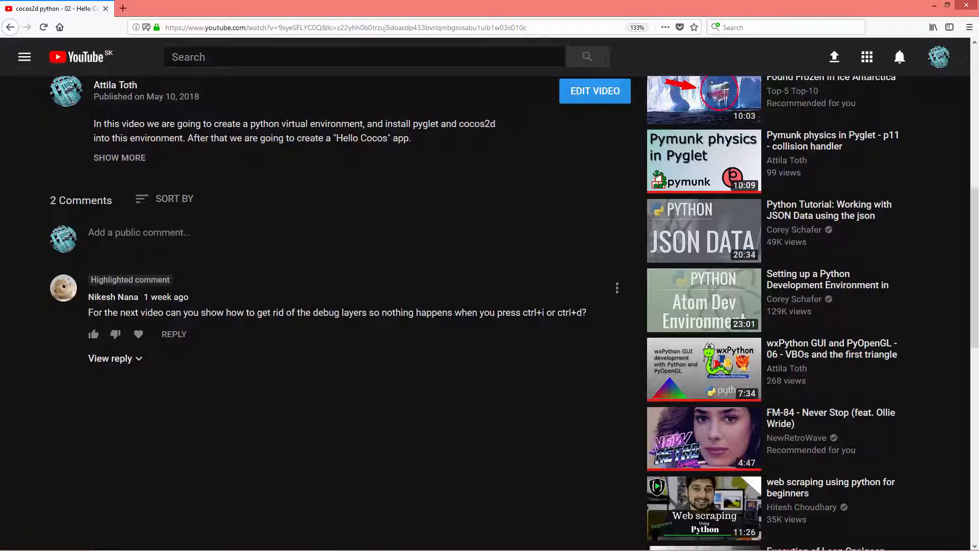
mouse_move(434, 279)
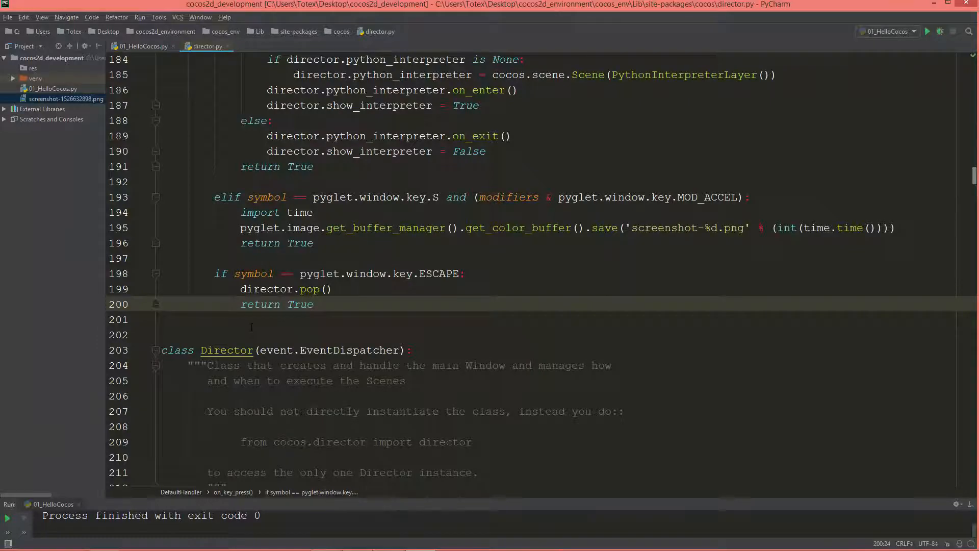
scroll(down, 3)
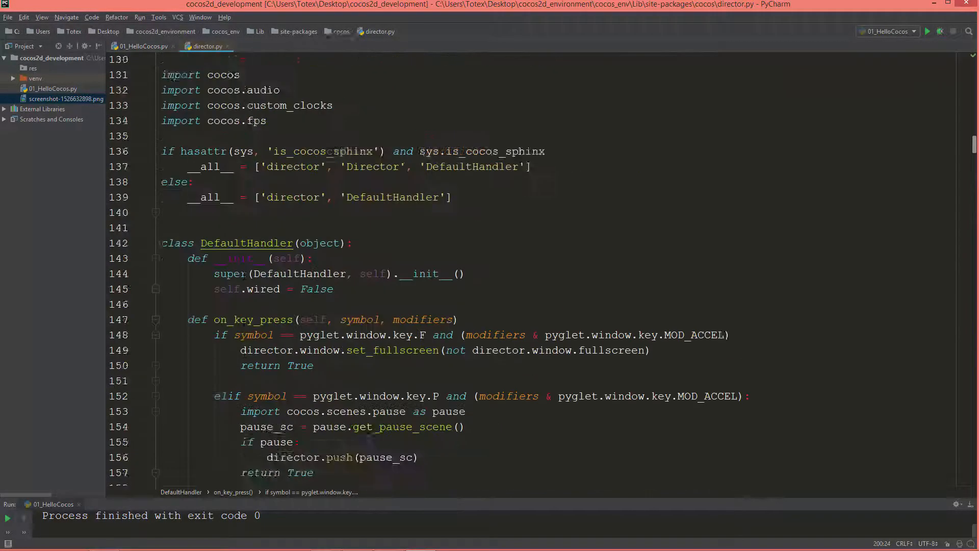
scroll(down, 3)
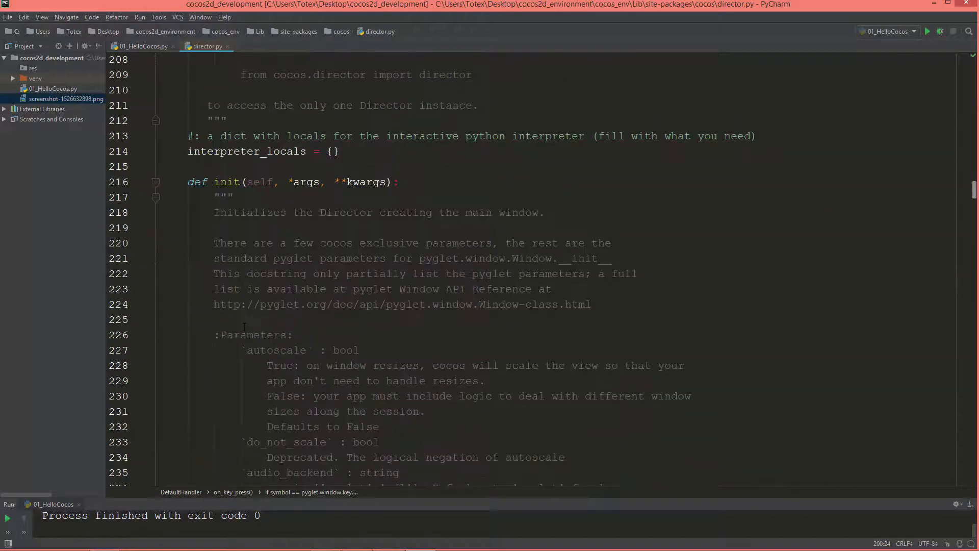
scroll(down, 3)
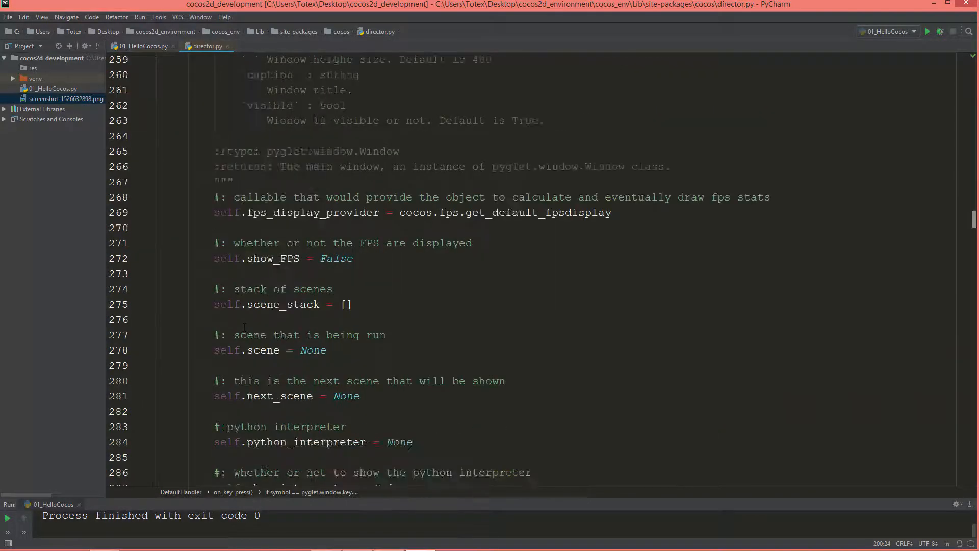
scroll(down, 3)
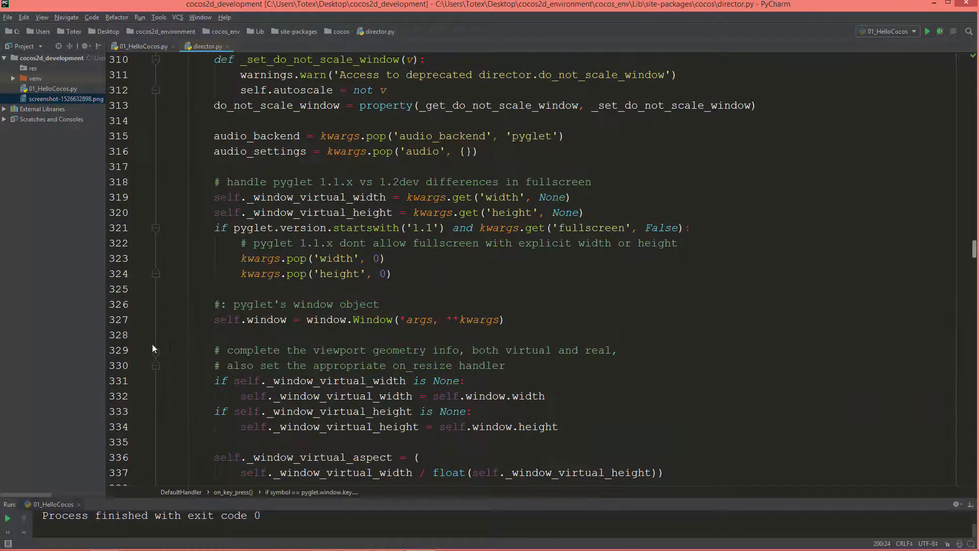
scroll(down, 3)
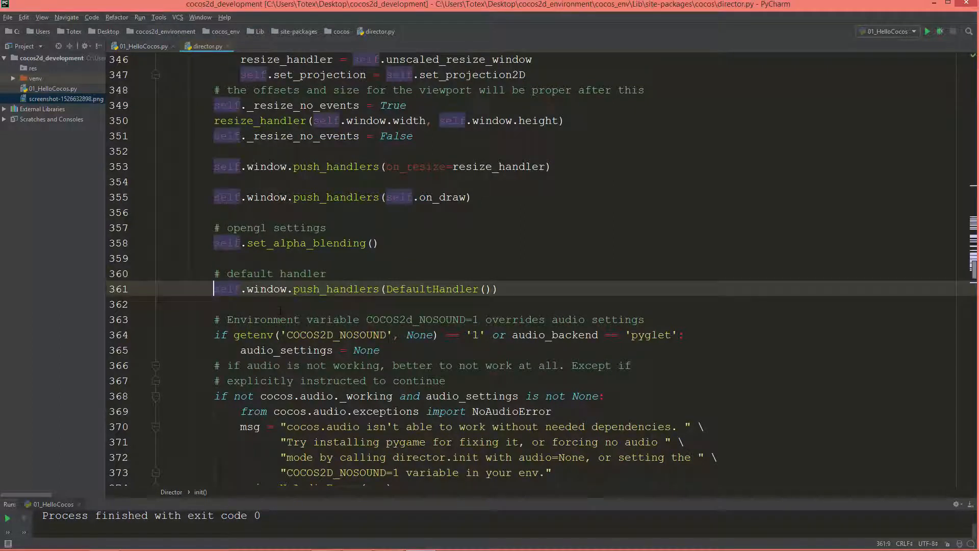
Step: Comment out director.py's DefaultHandler push line, rerun Hello Cocos and close its window
text(#)
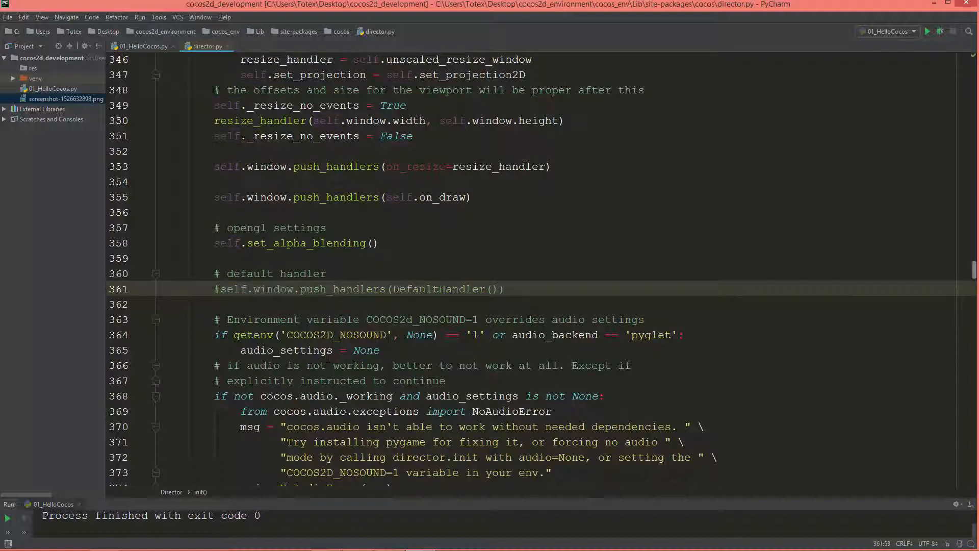
drag(218, 289, 397, 289)
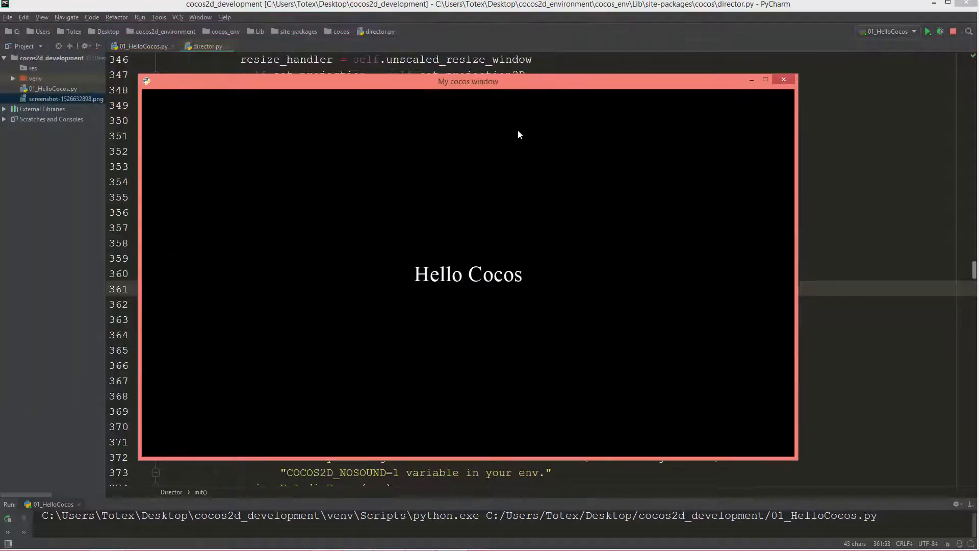
mouse_move(498, 191)
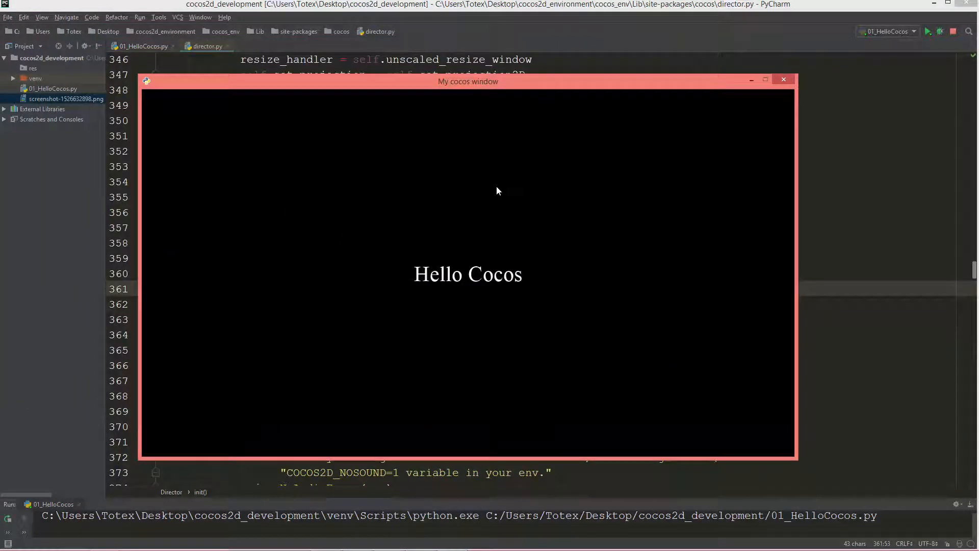
mouse_move(663, 191)
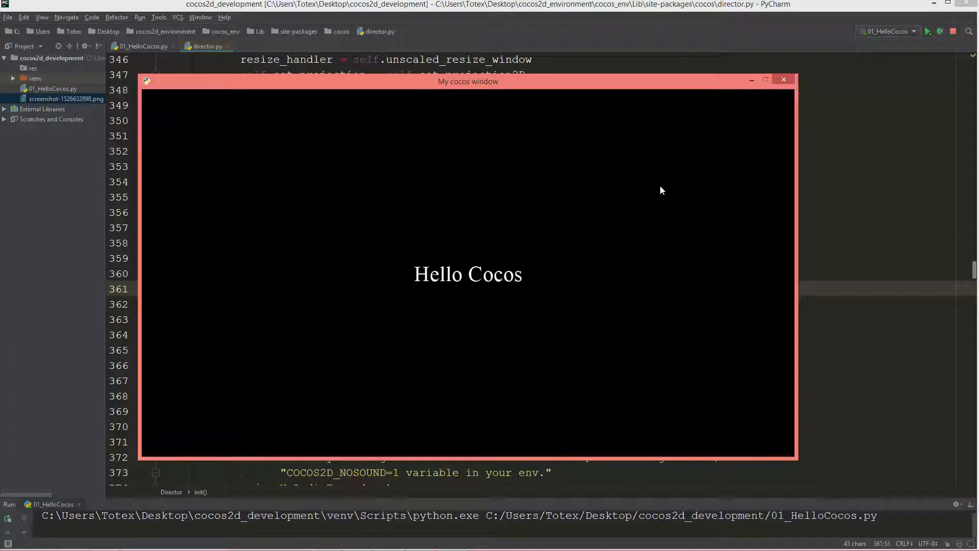
mouse_move(605, 176)
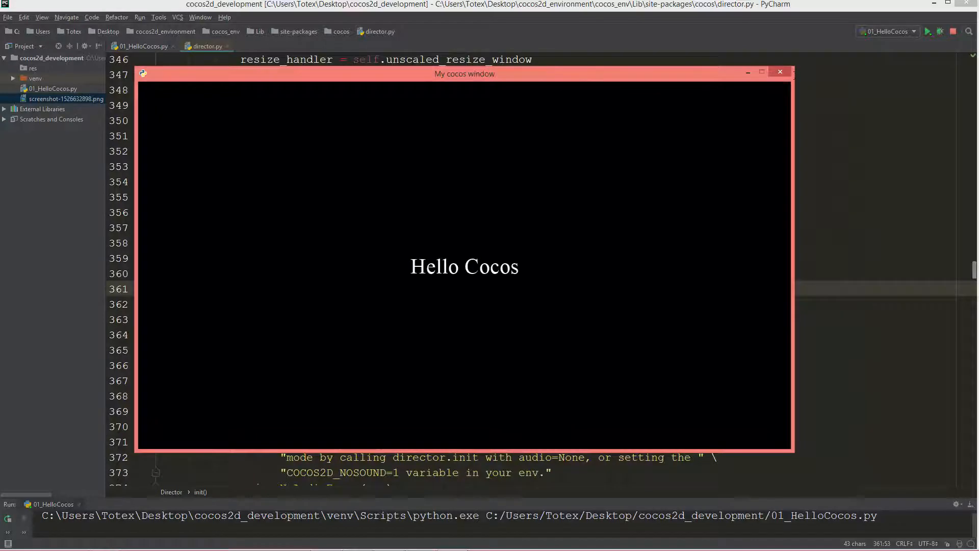
click(780, 72)
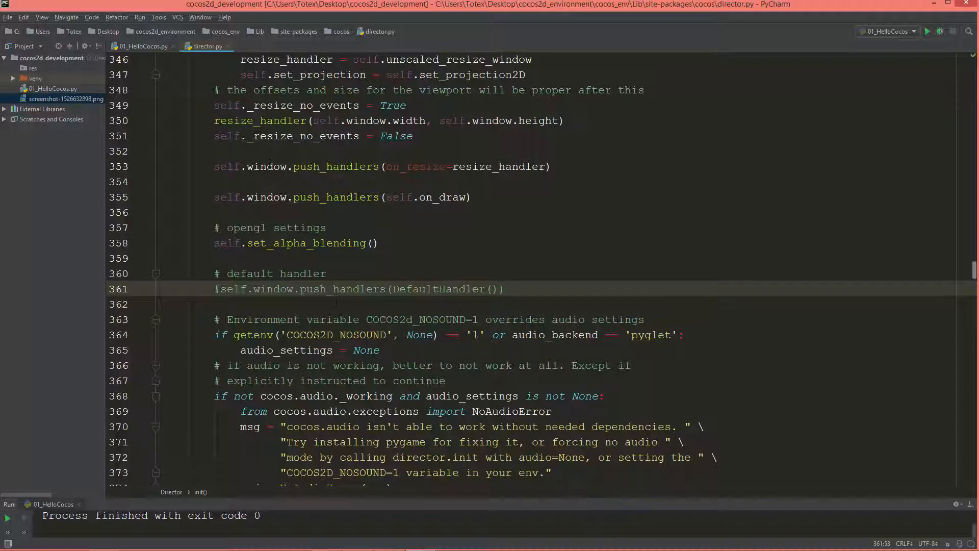
Step: Restore the DefaultHandler push line in director.py and close that file, leaving 01_HelloCocos.py open
click(220, 290)
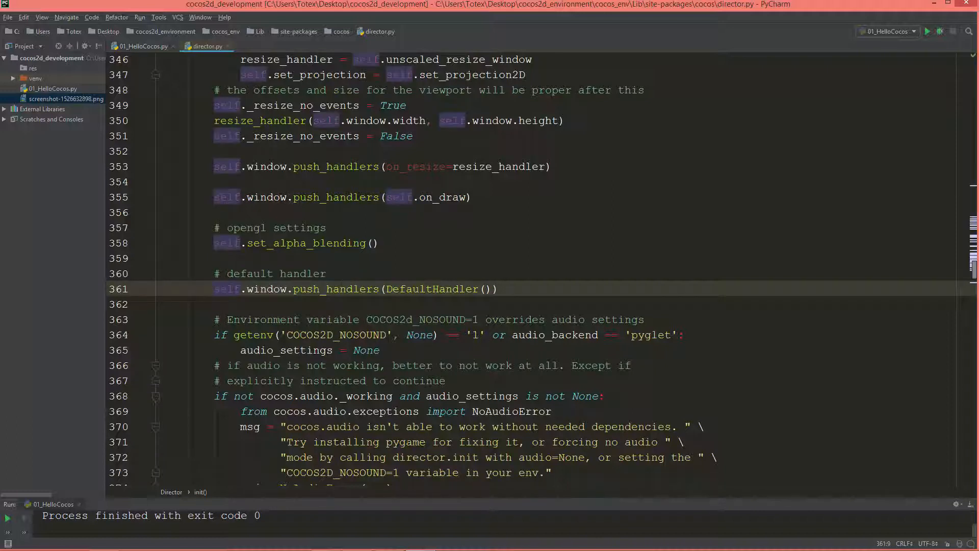
click(496, 289)
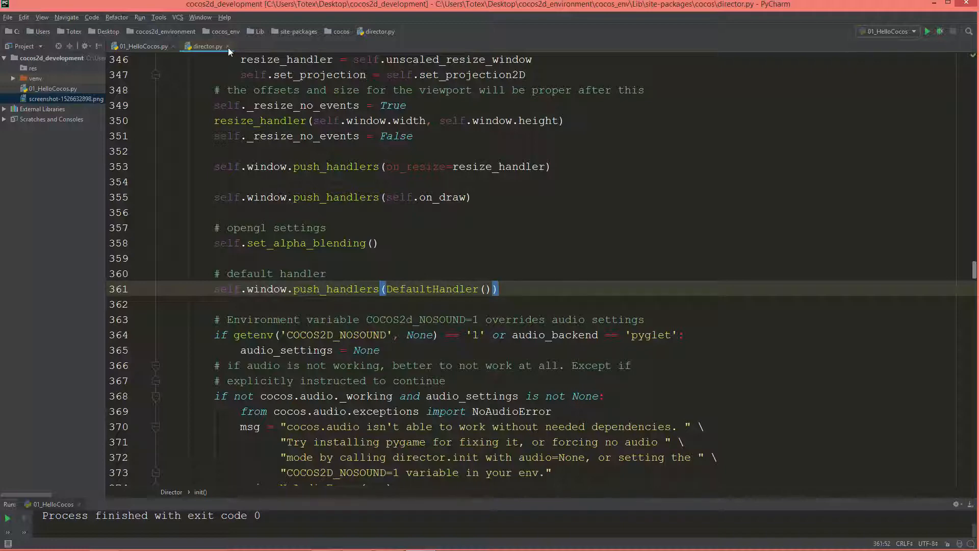
click(142, 46)
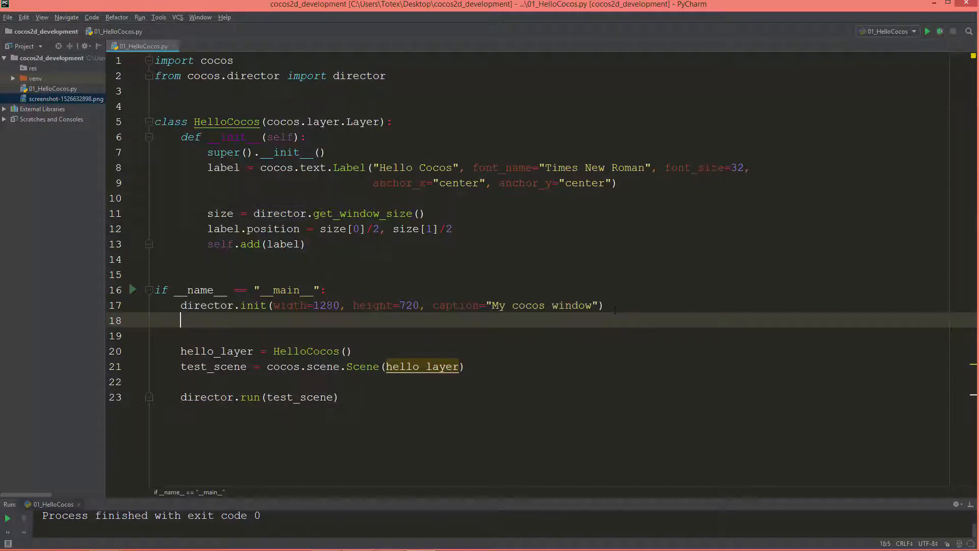
Step: Add director.window.pop_handlers() on the line after director.init using autocompletion
text(director)
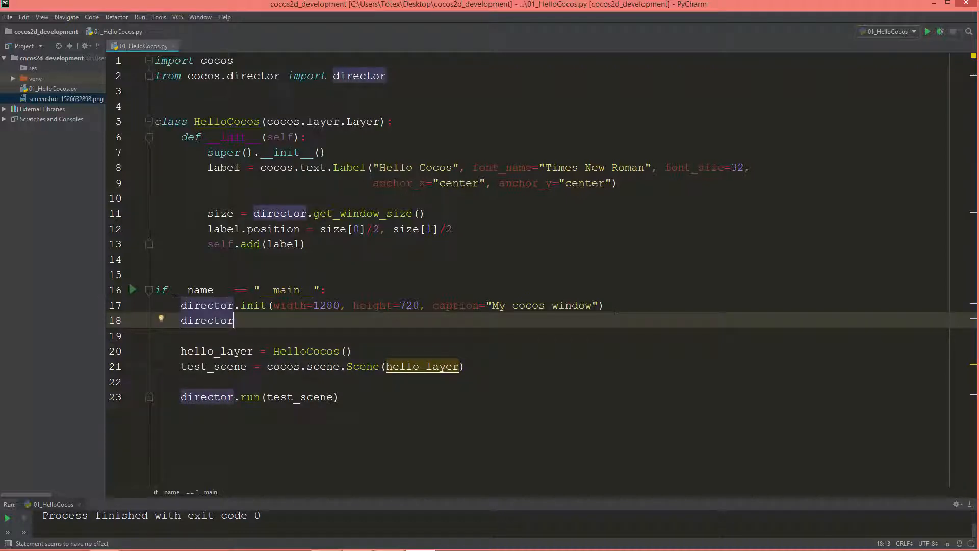
text(.wi)
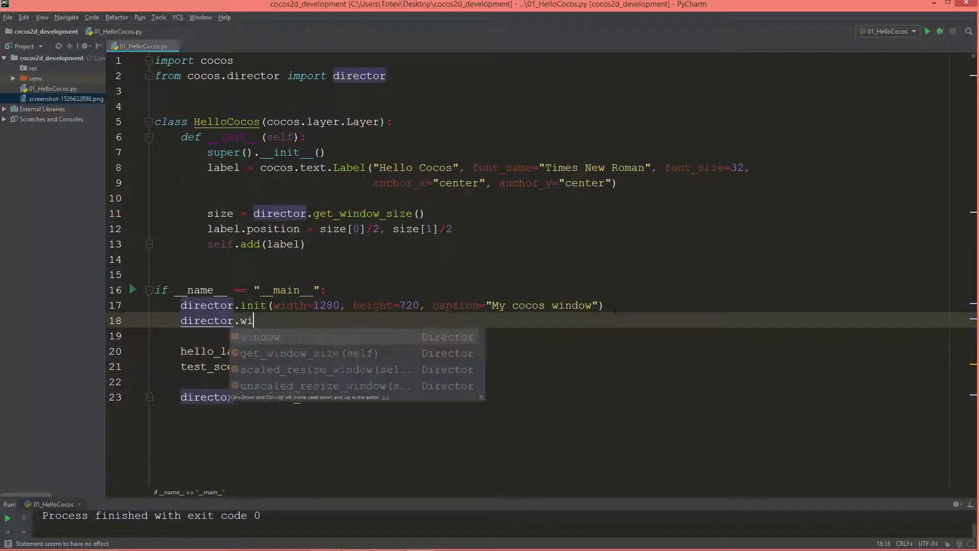
text(ndow.)
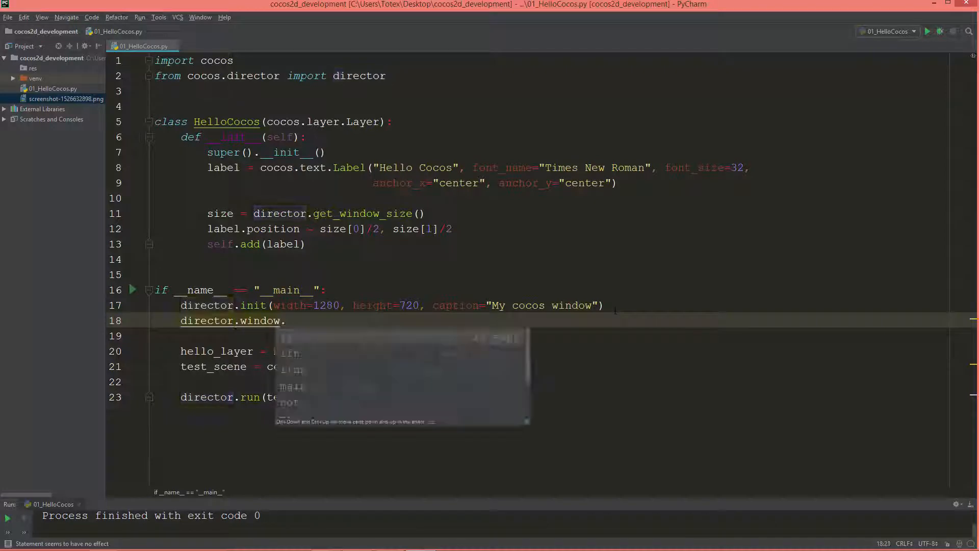
text(pop_hand)
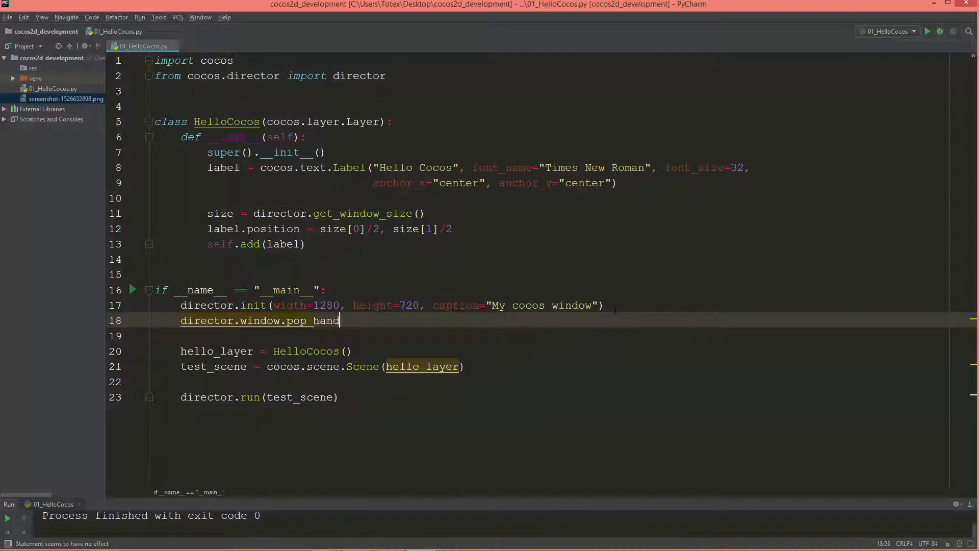
text(lers())
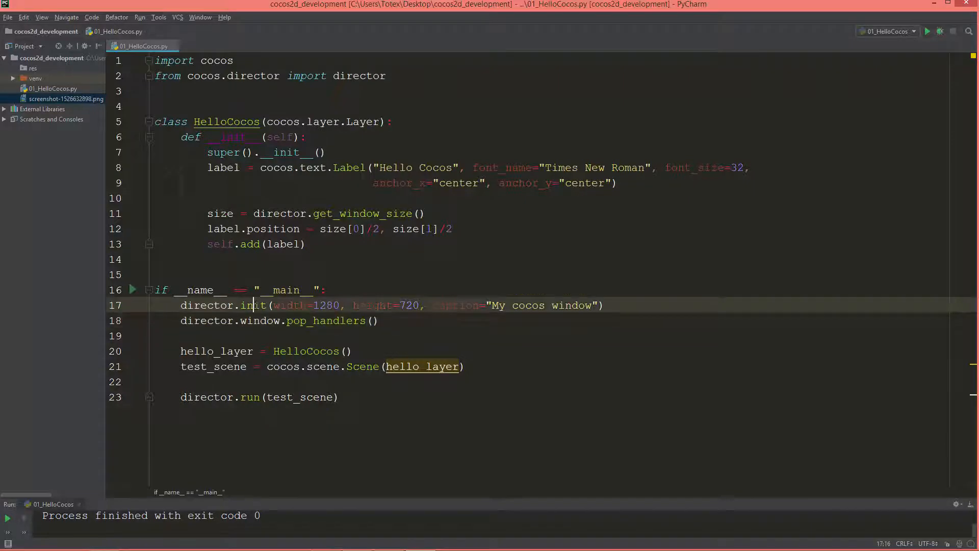
Step: Jump to the director.init declaration, scroll to the push_handlers(DefaultHandler()) line, and return to 01_HelloCocos.py
right_click(255, 305)
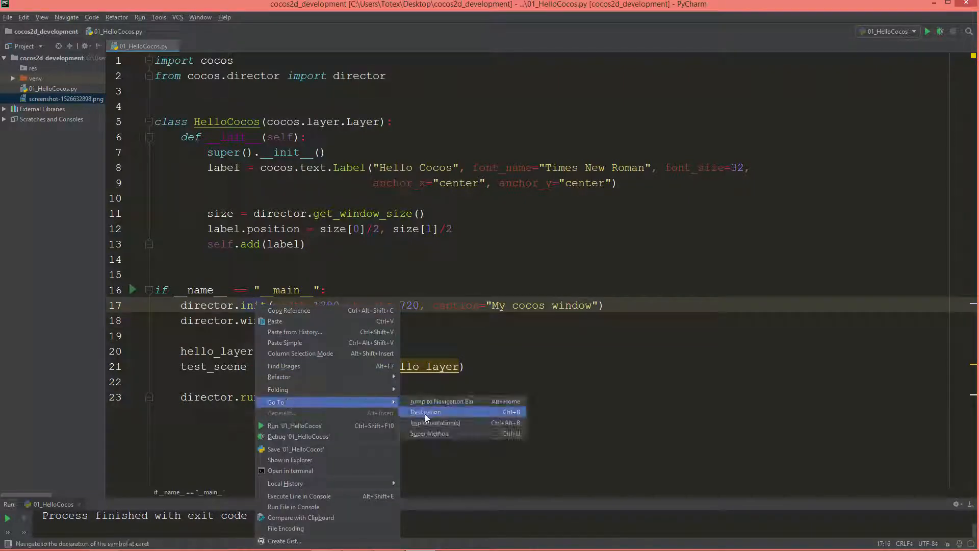
click(424, 411)
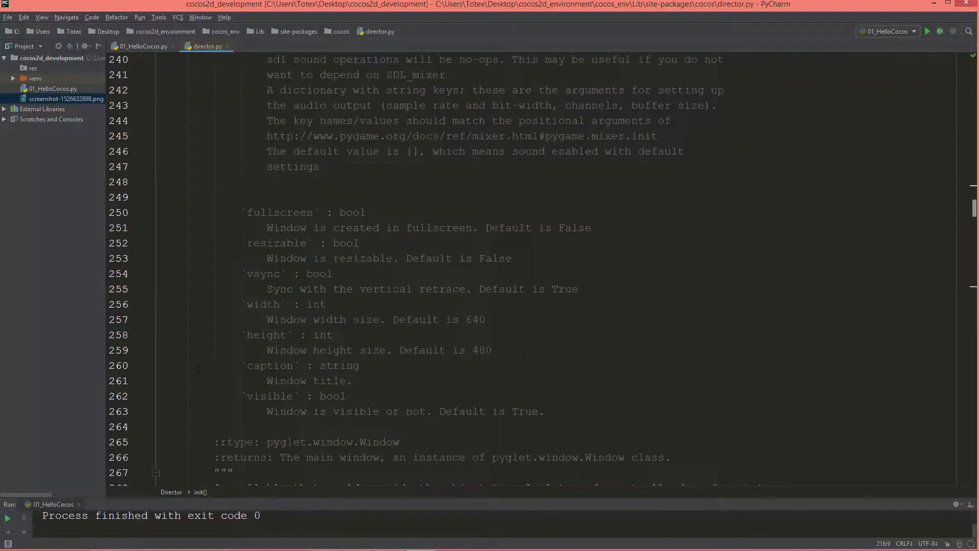
scroll(down, 3)
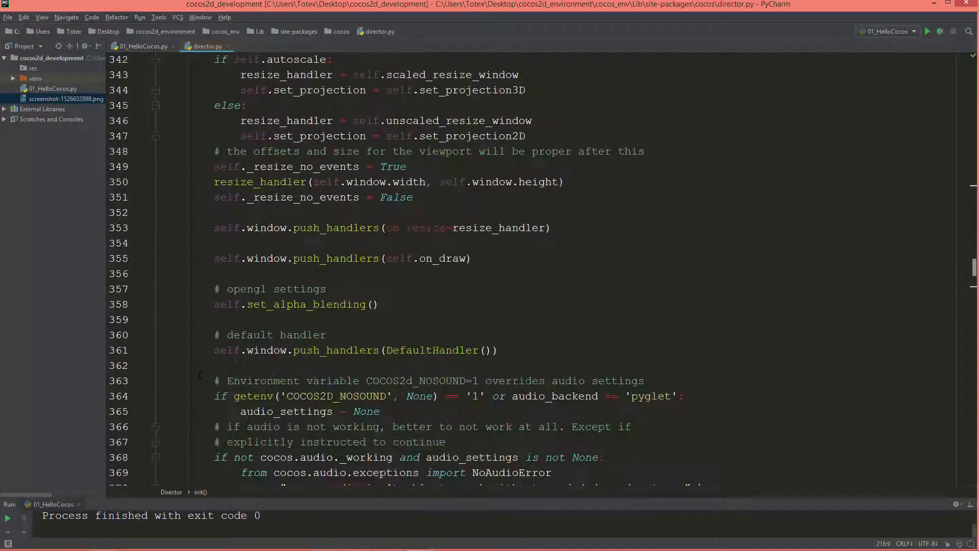
scroll(down, 3)
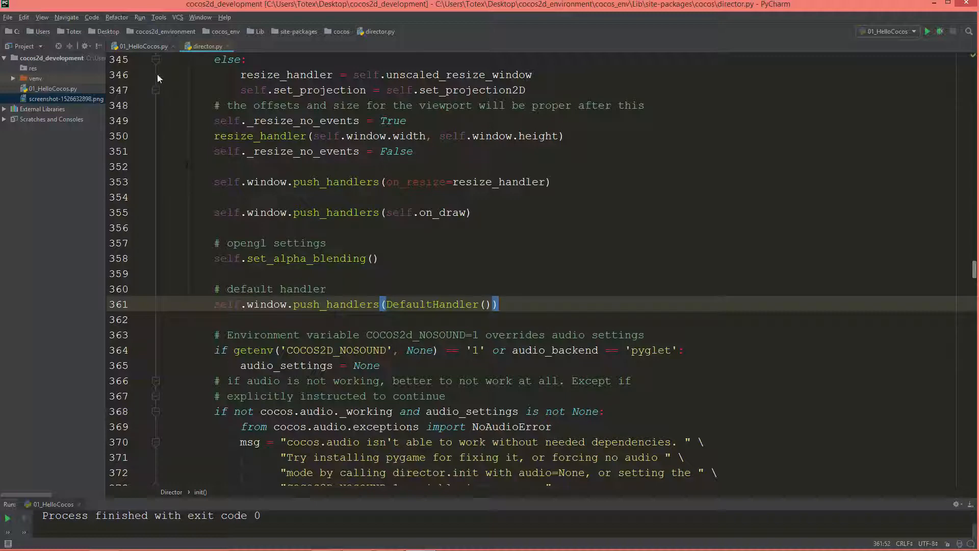
click(142, 46)
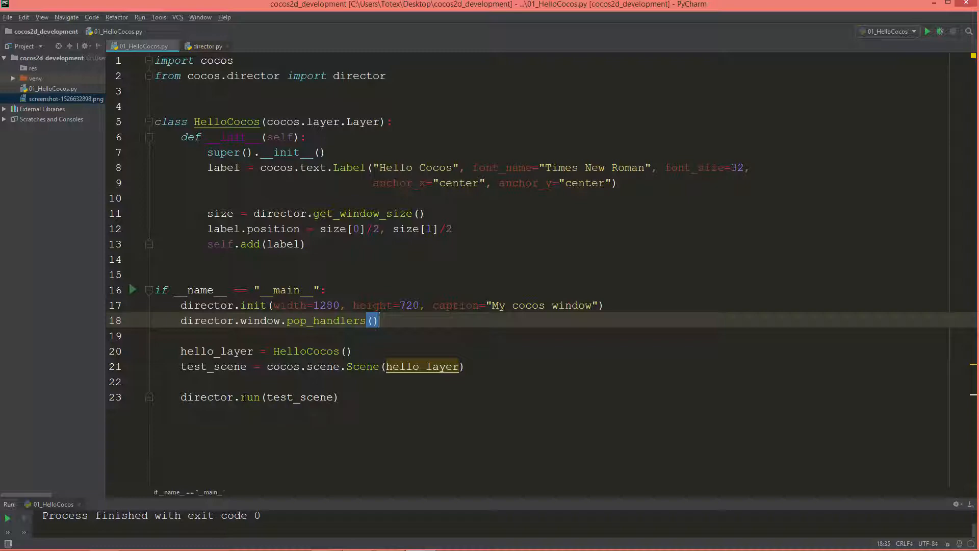
mouse_move(930, 34)
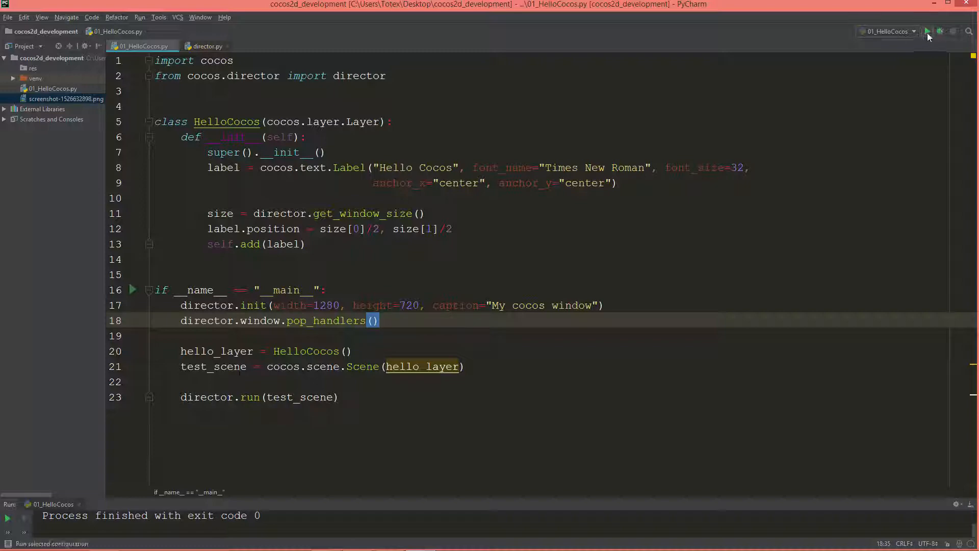
Step: Run 01_HelloCocos.py, view the Hello Cocos window, then close it to finish with exit code 0
click(206, 46)
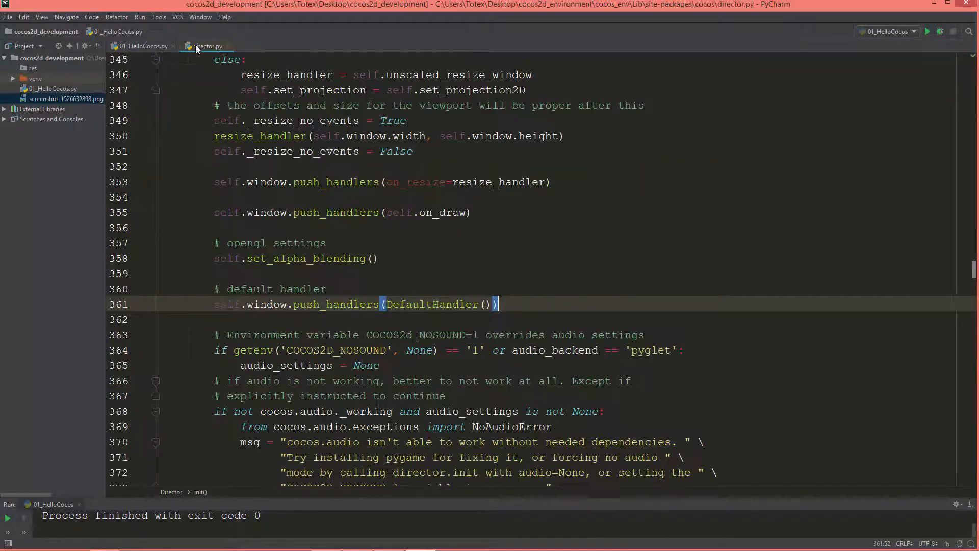
click(144, 46)
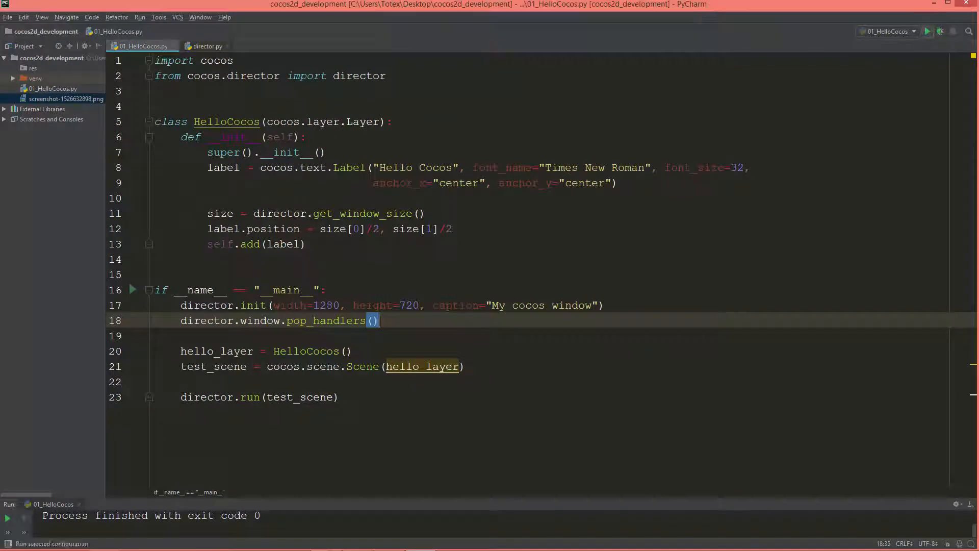
click(929, 30)
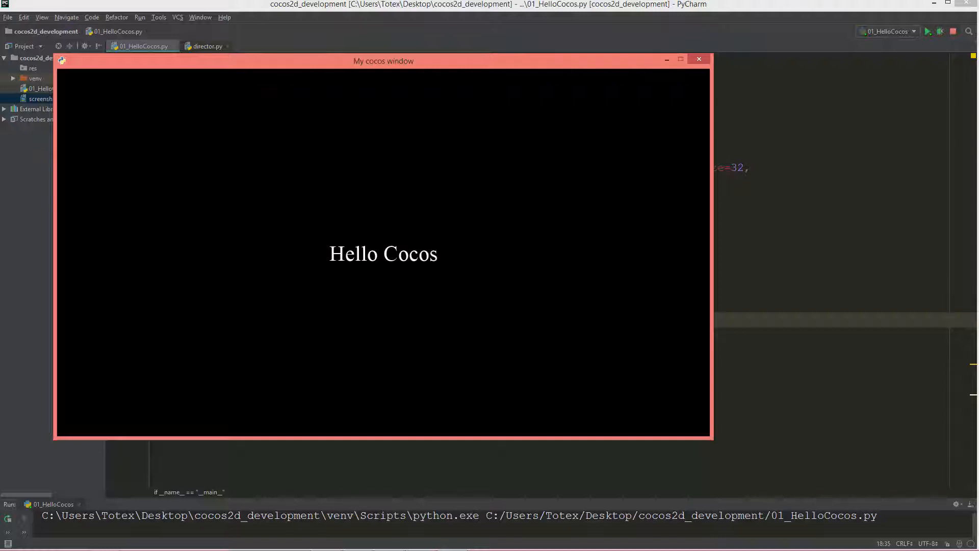
mouse_move(465, 162)
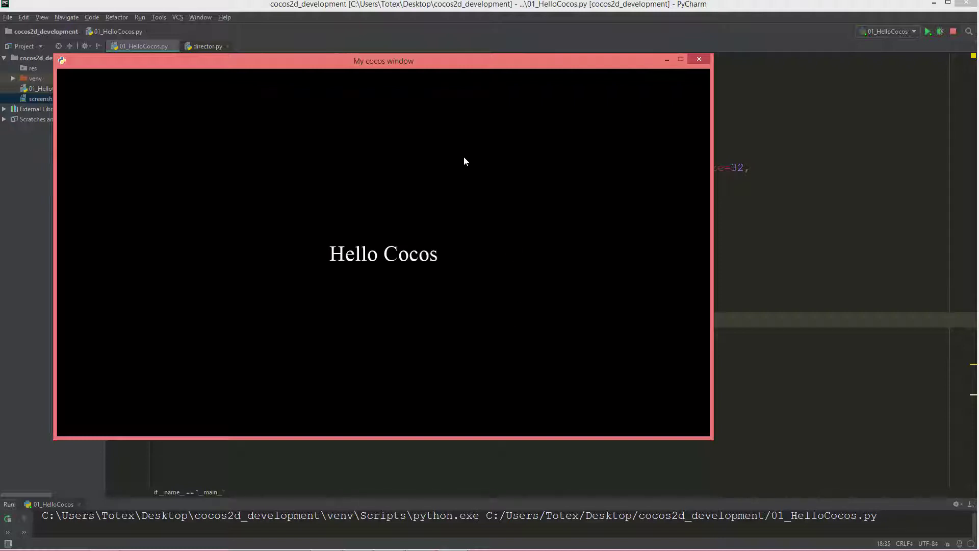
drag(384, 60, 424, 75)
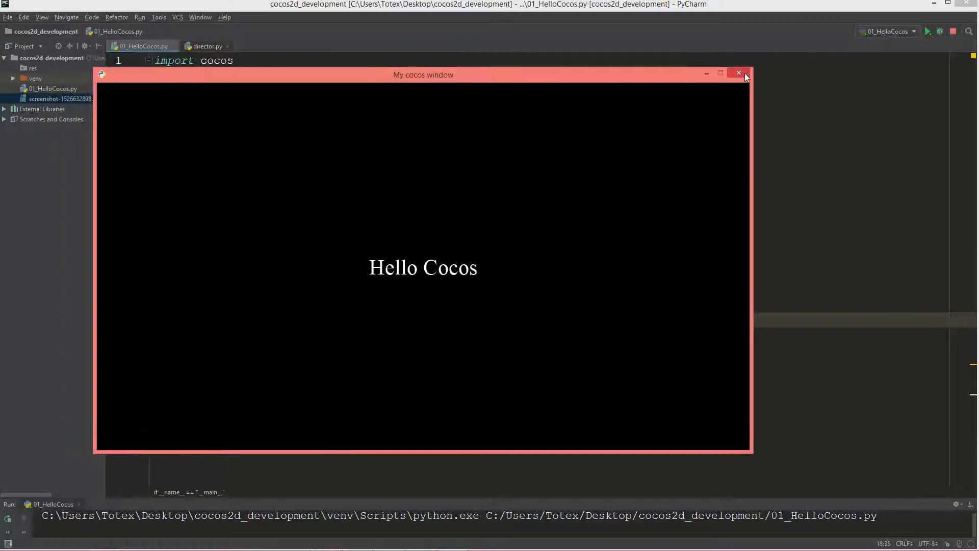
click(738, 72)
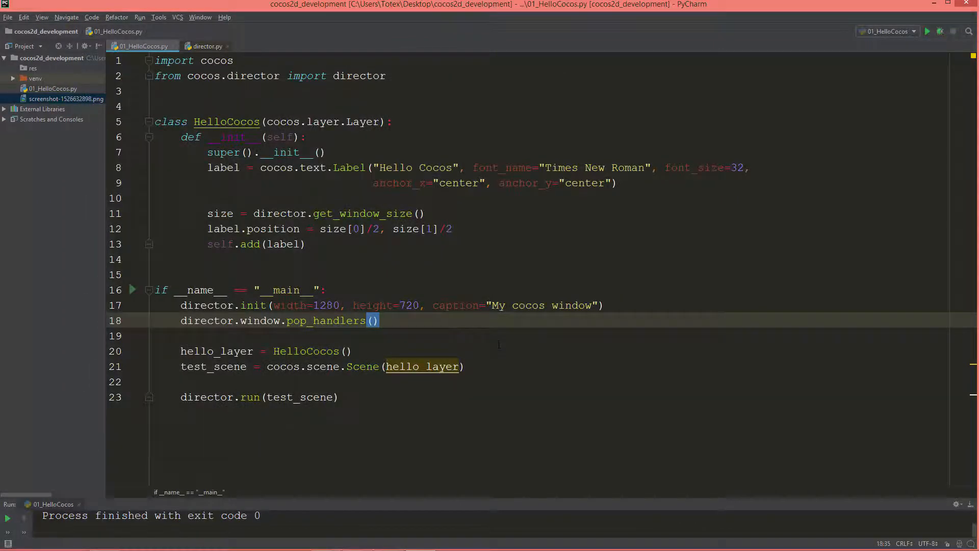